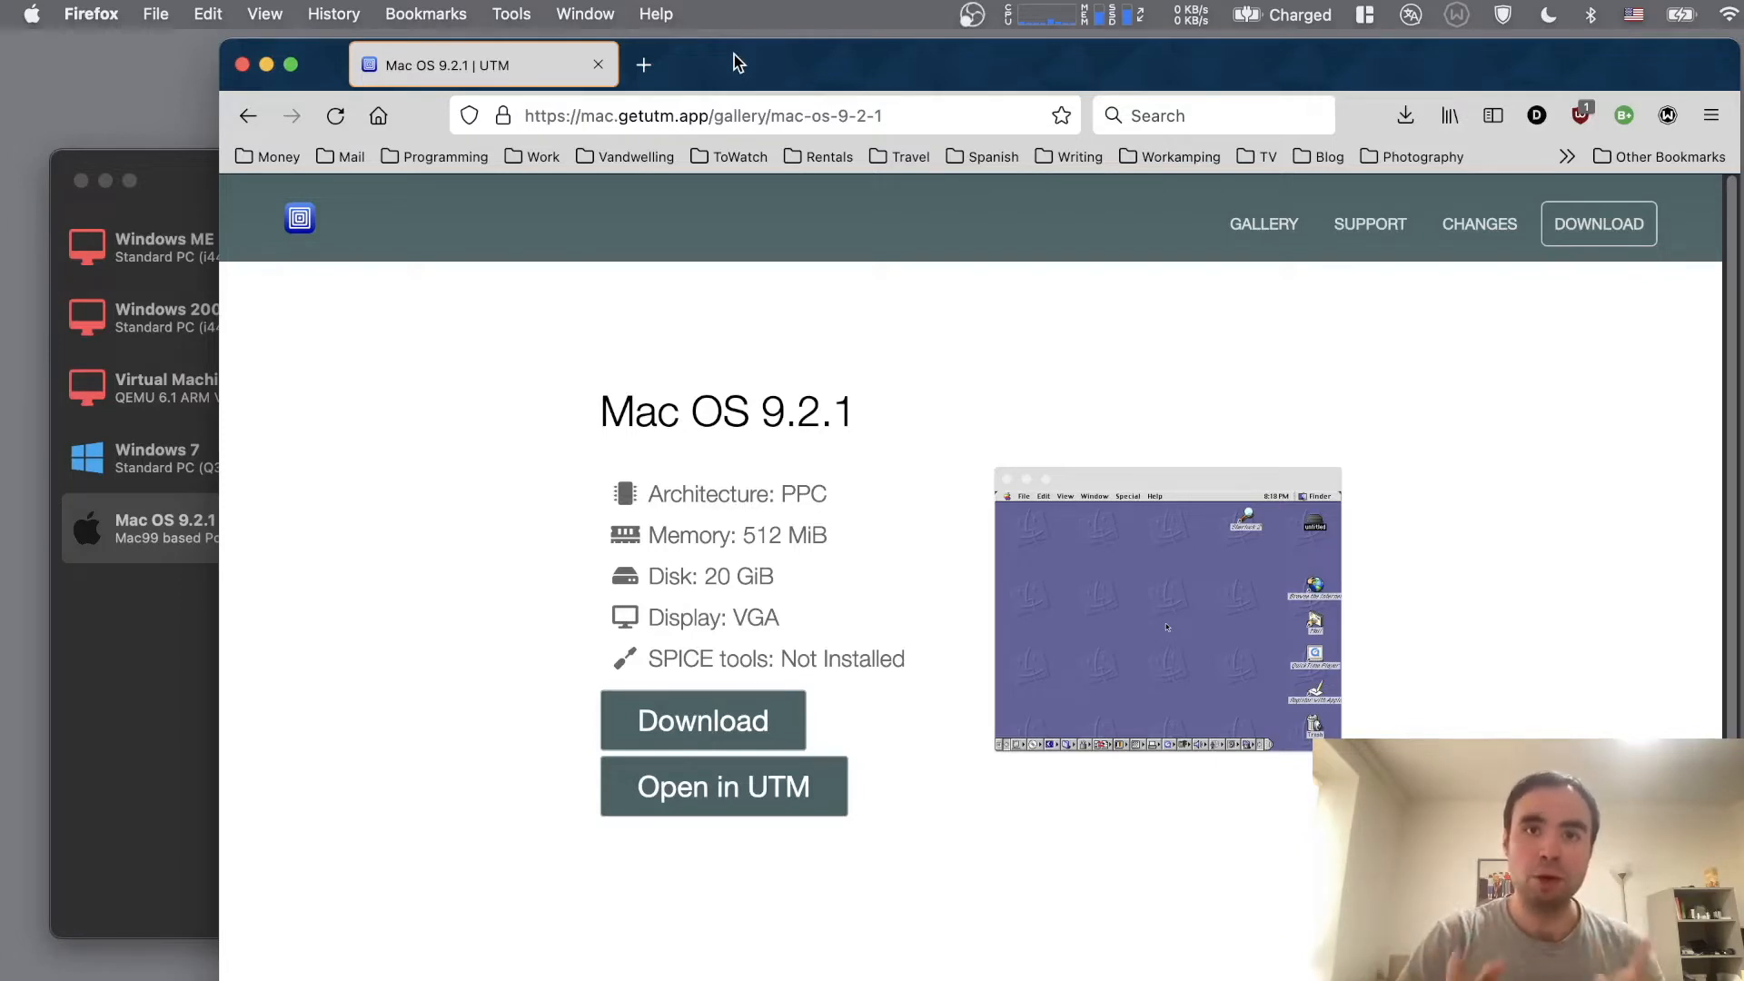
pyautogui.moveTo(228, 544)
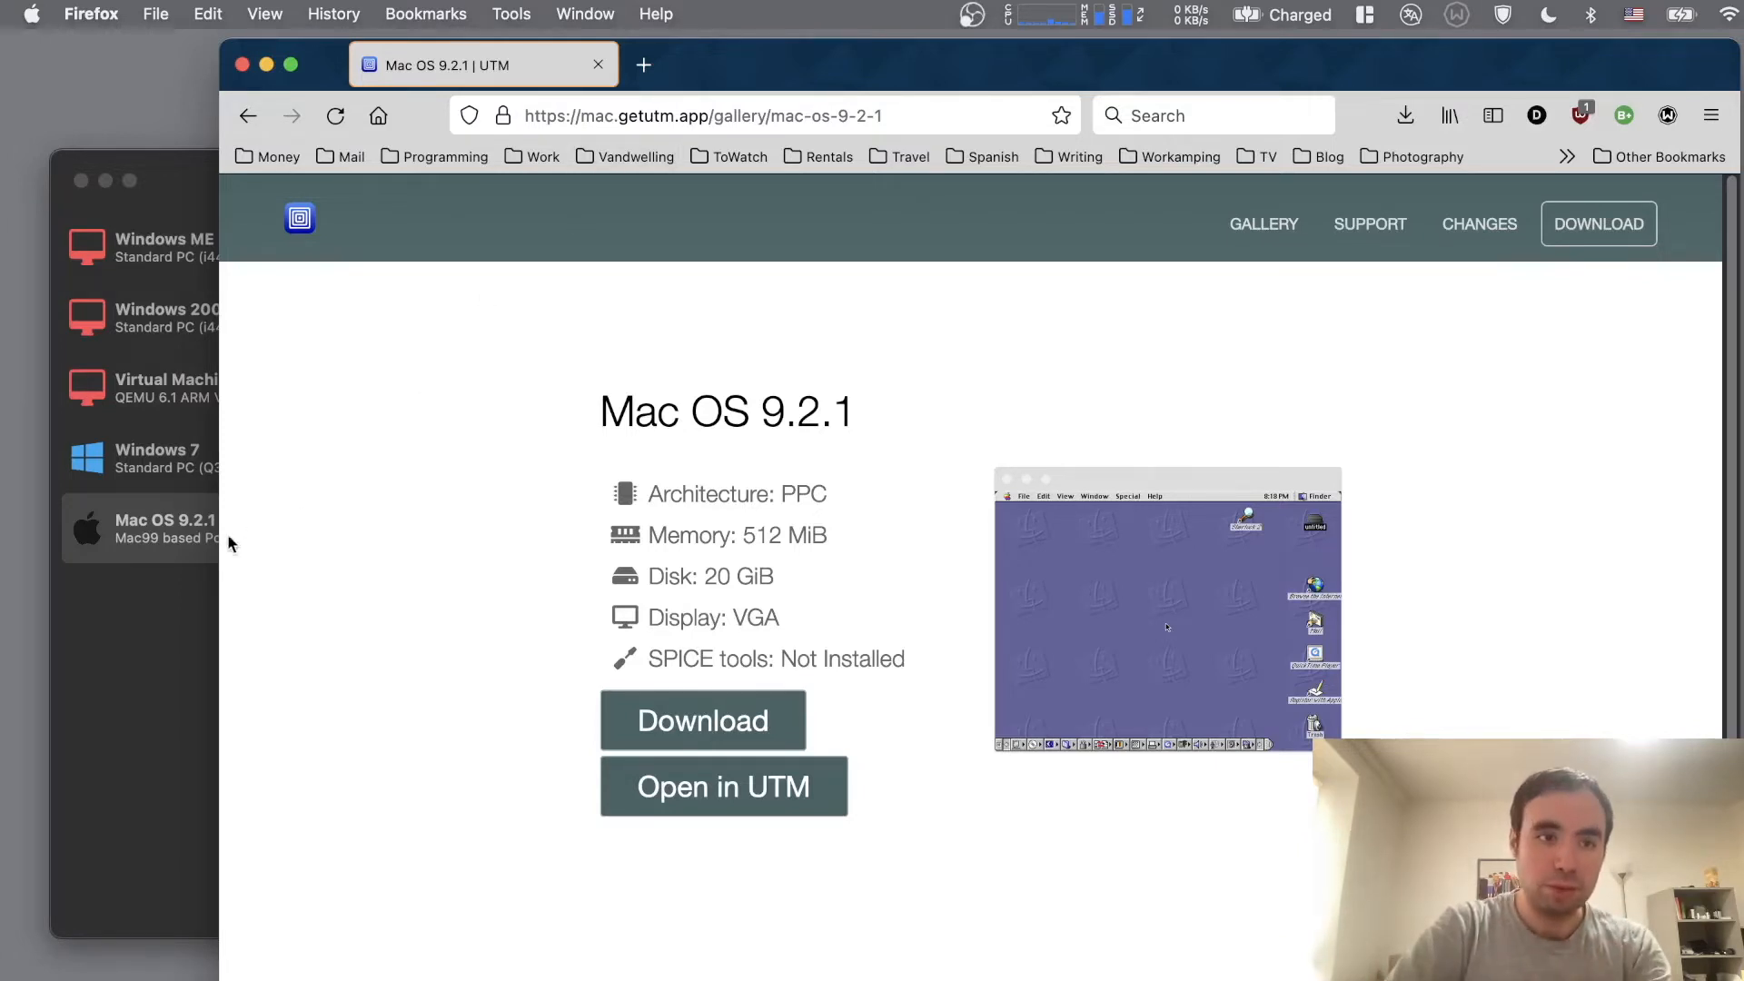
pyautogui.moveTo(732, 517)
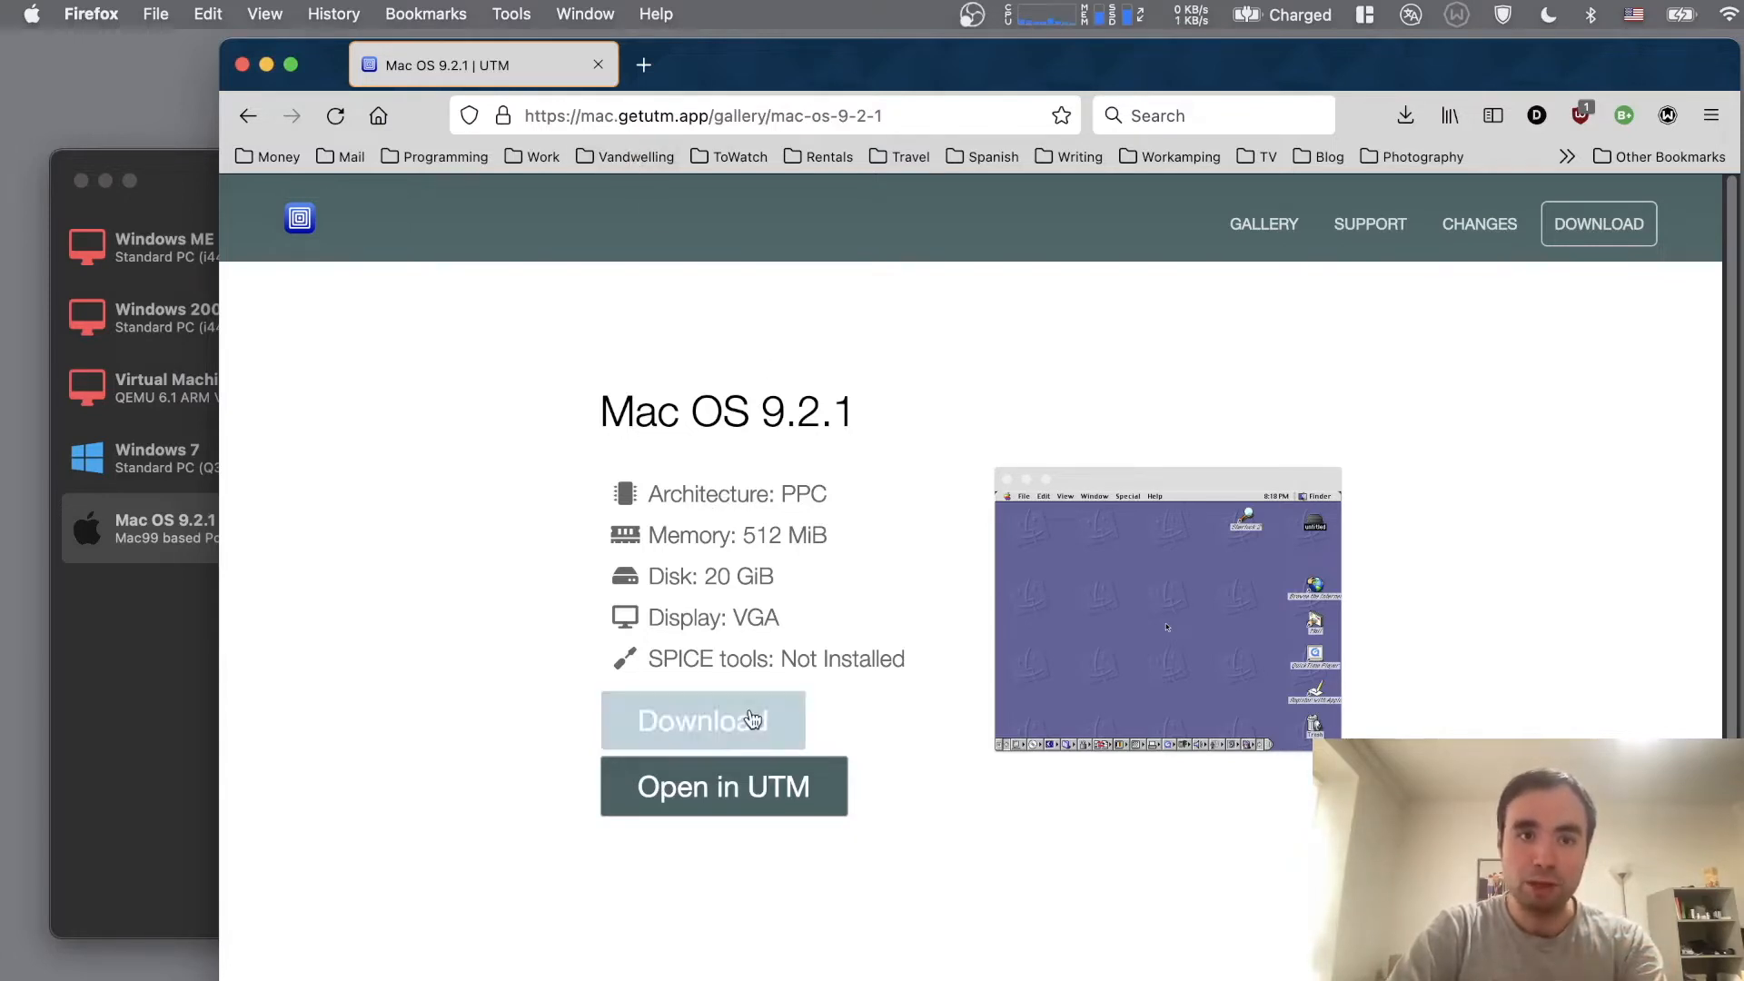
pyautogui.moveTo(660, 604)
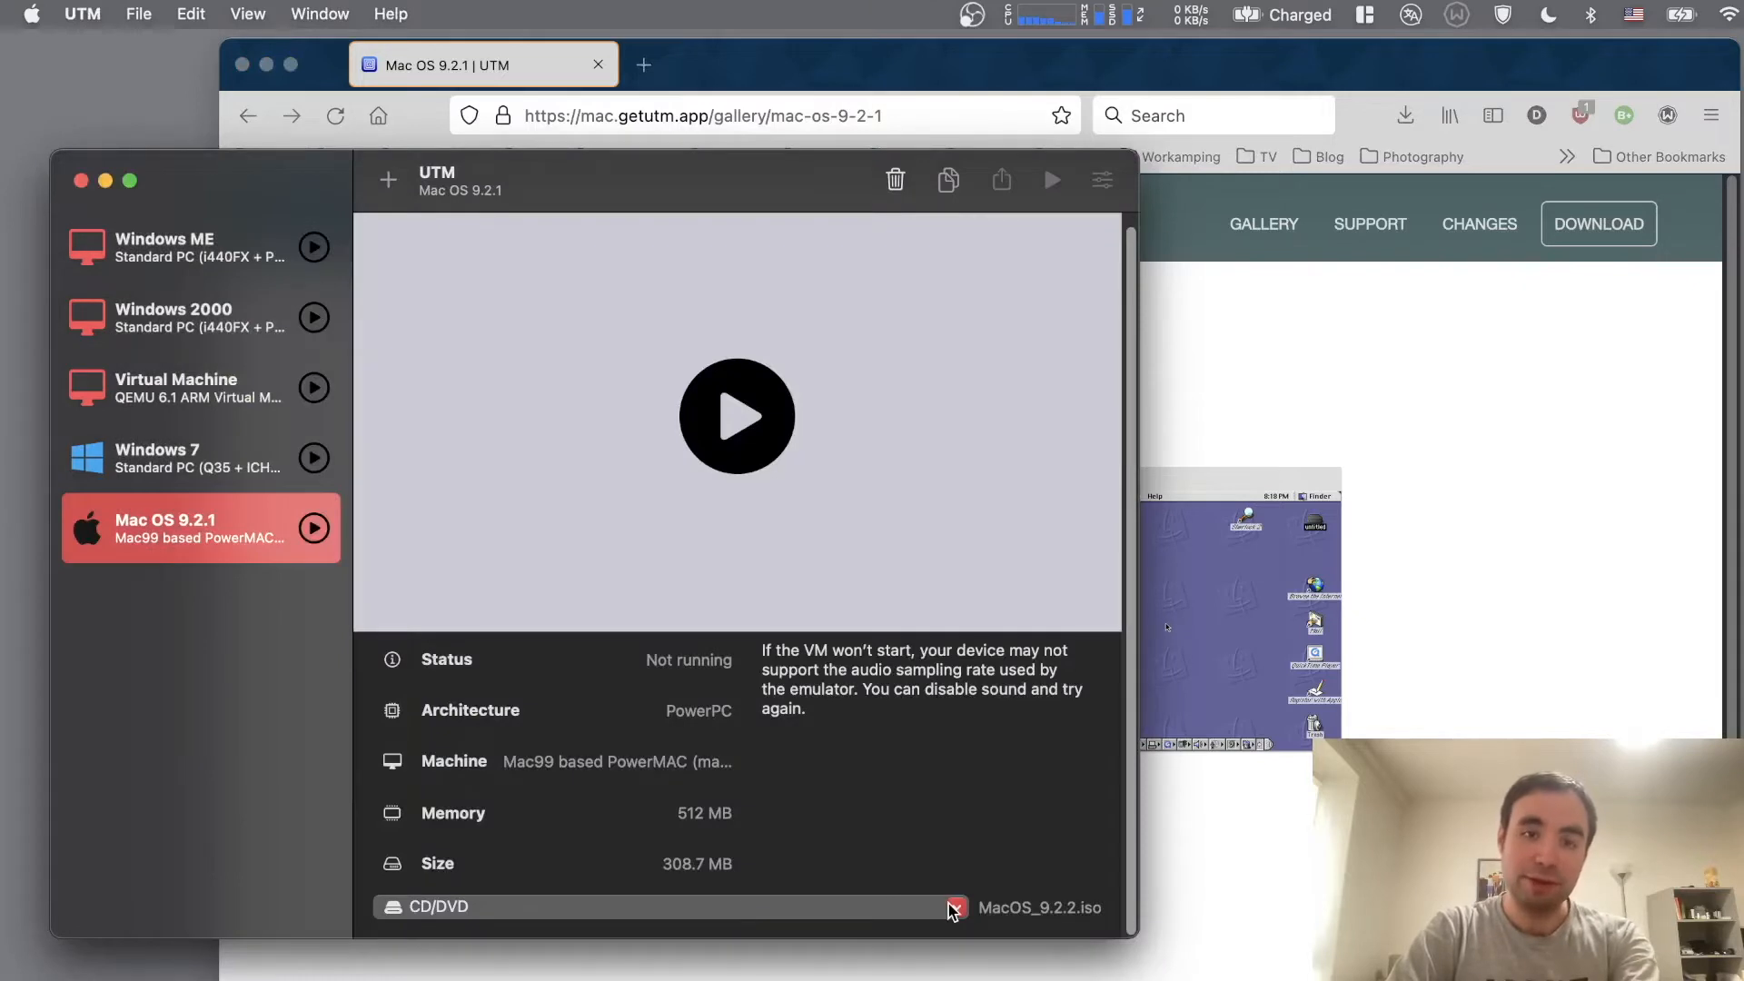
pyautogui.moveTo(1035, 923)
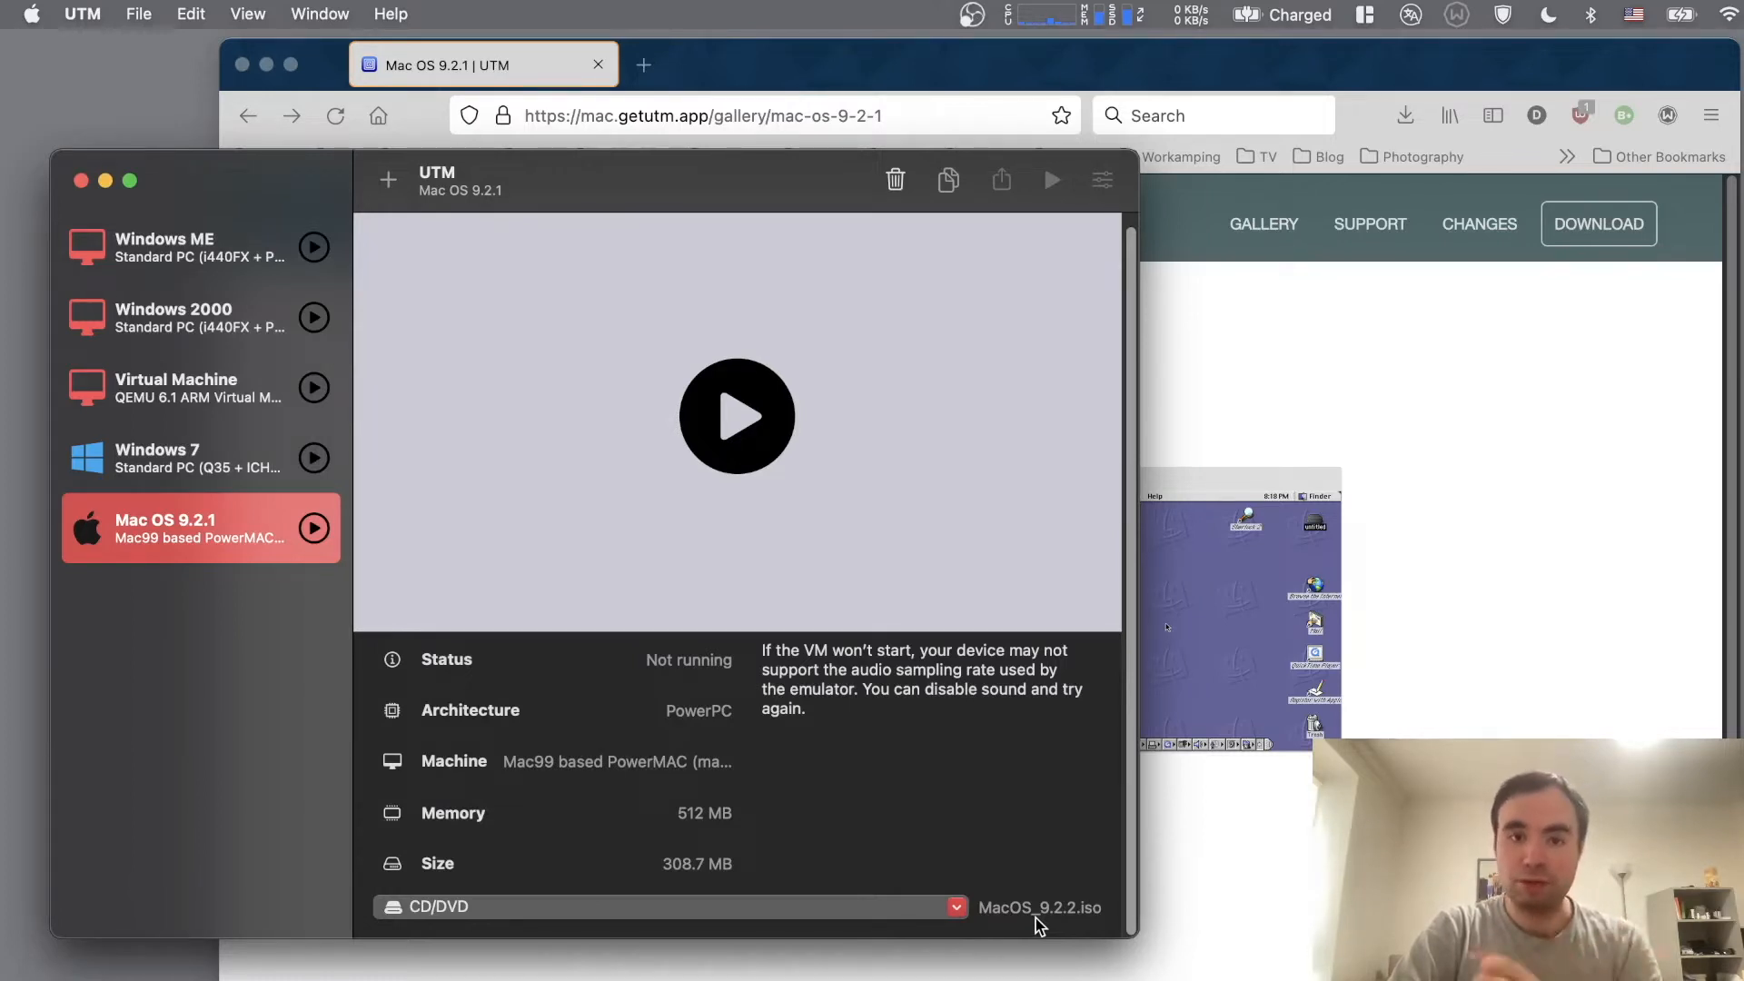
pyautogui.moveTo(664, 664)
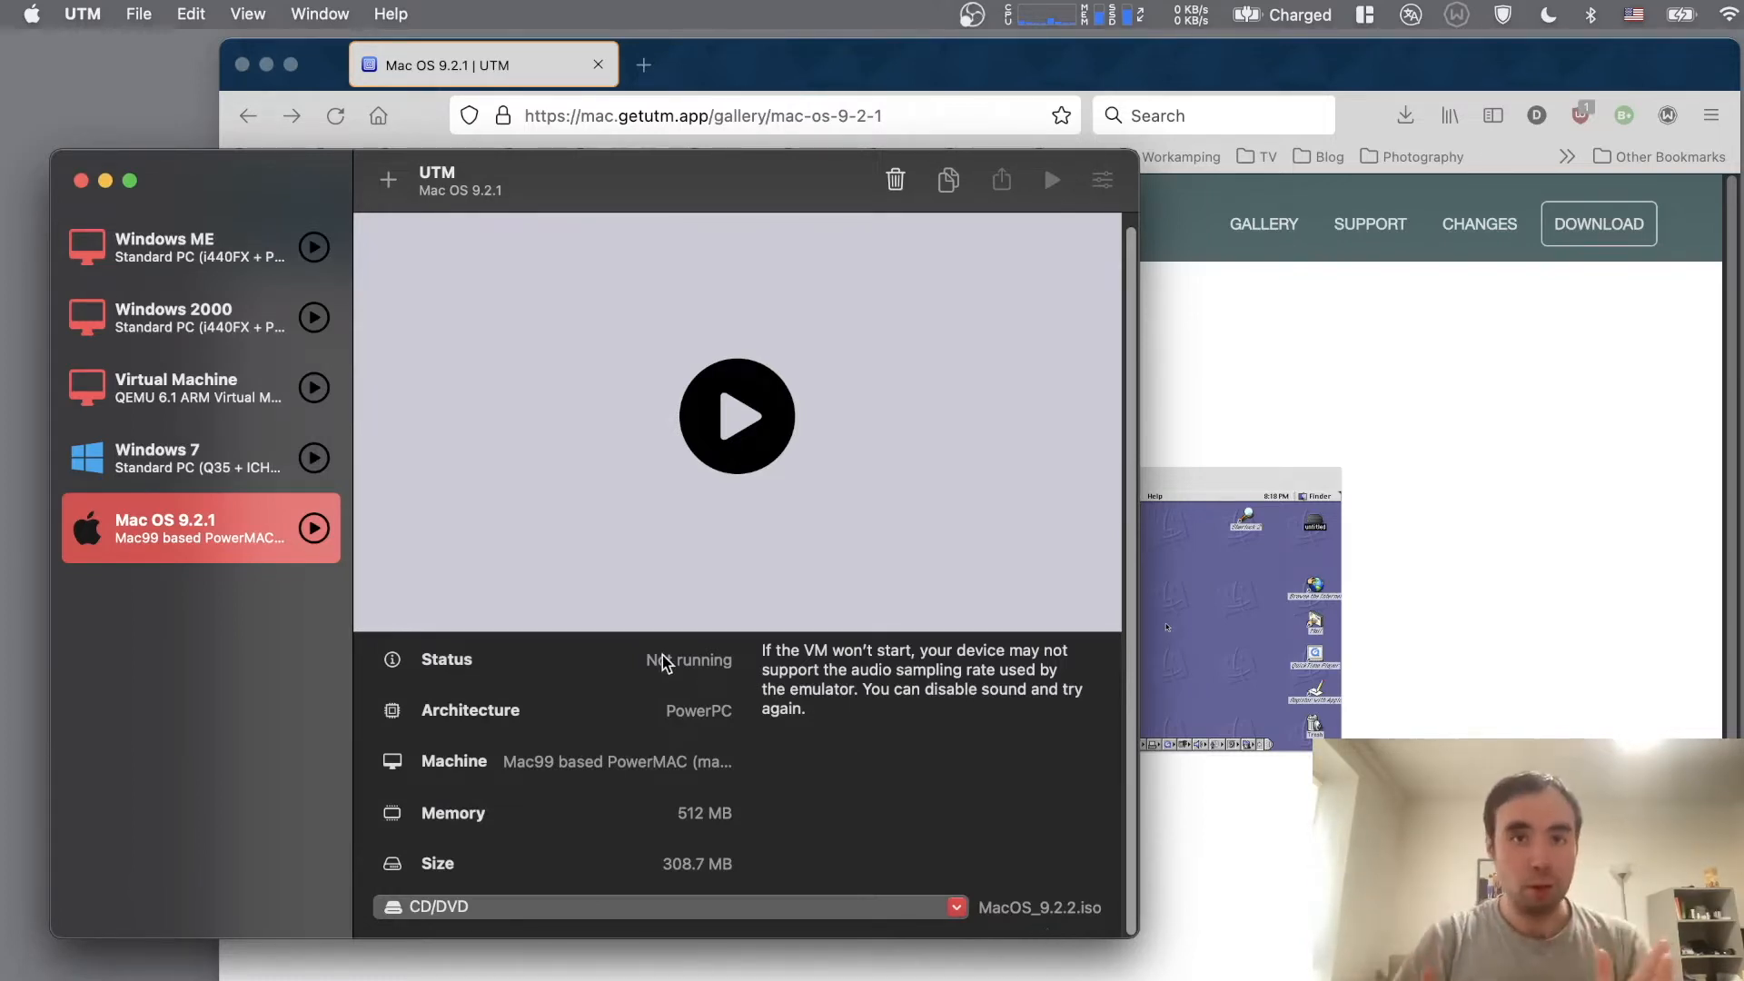
pyautogui.moveTo(545, 733)
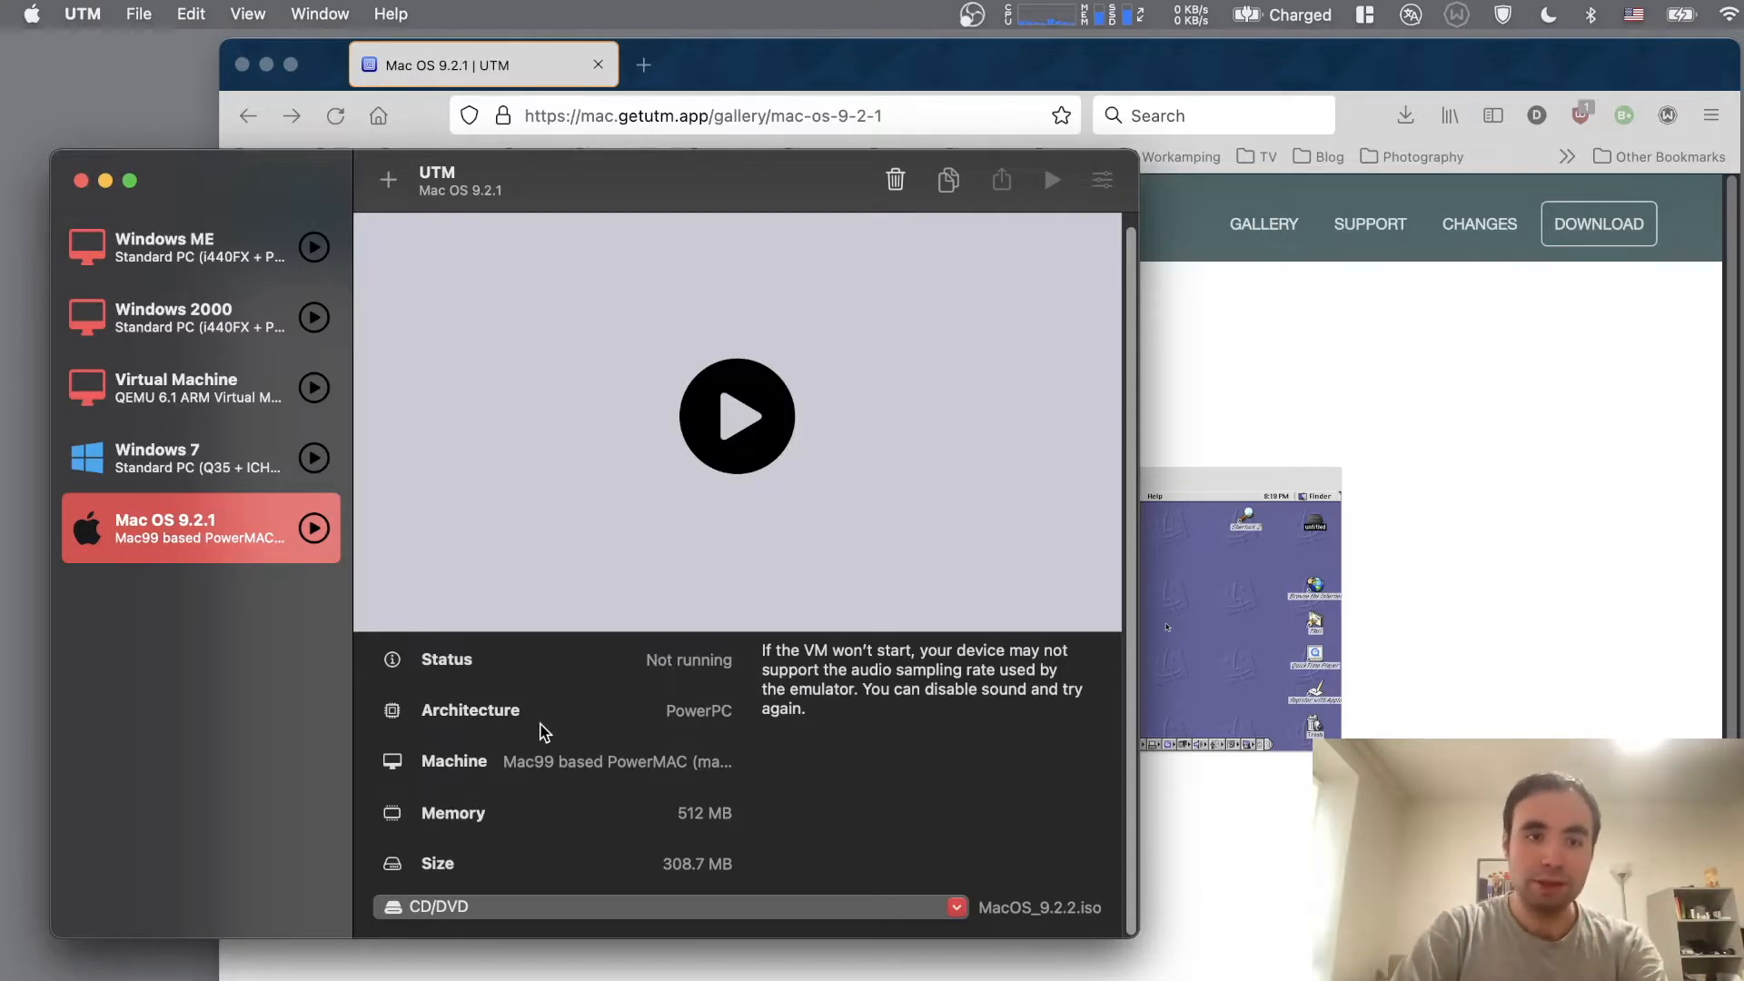
pyautogui.moveTo(611, 737)
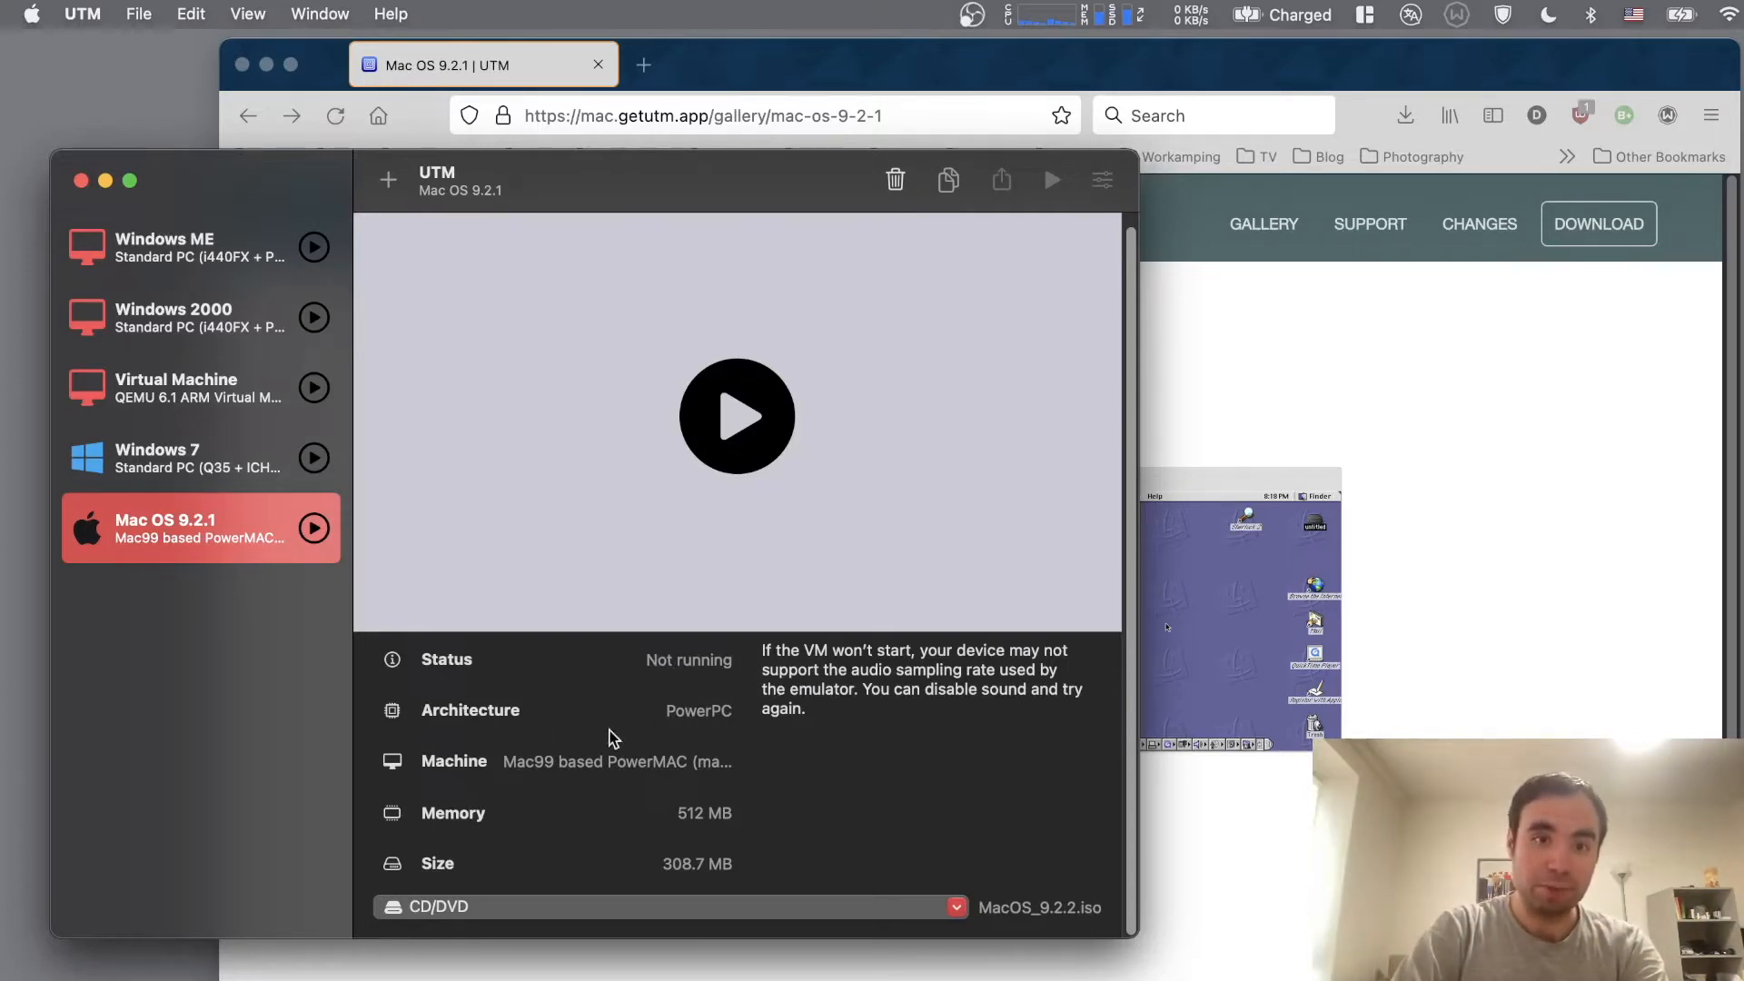
pyautogui.moveTo(566, 781)
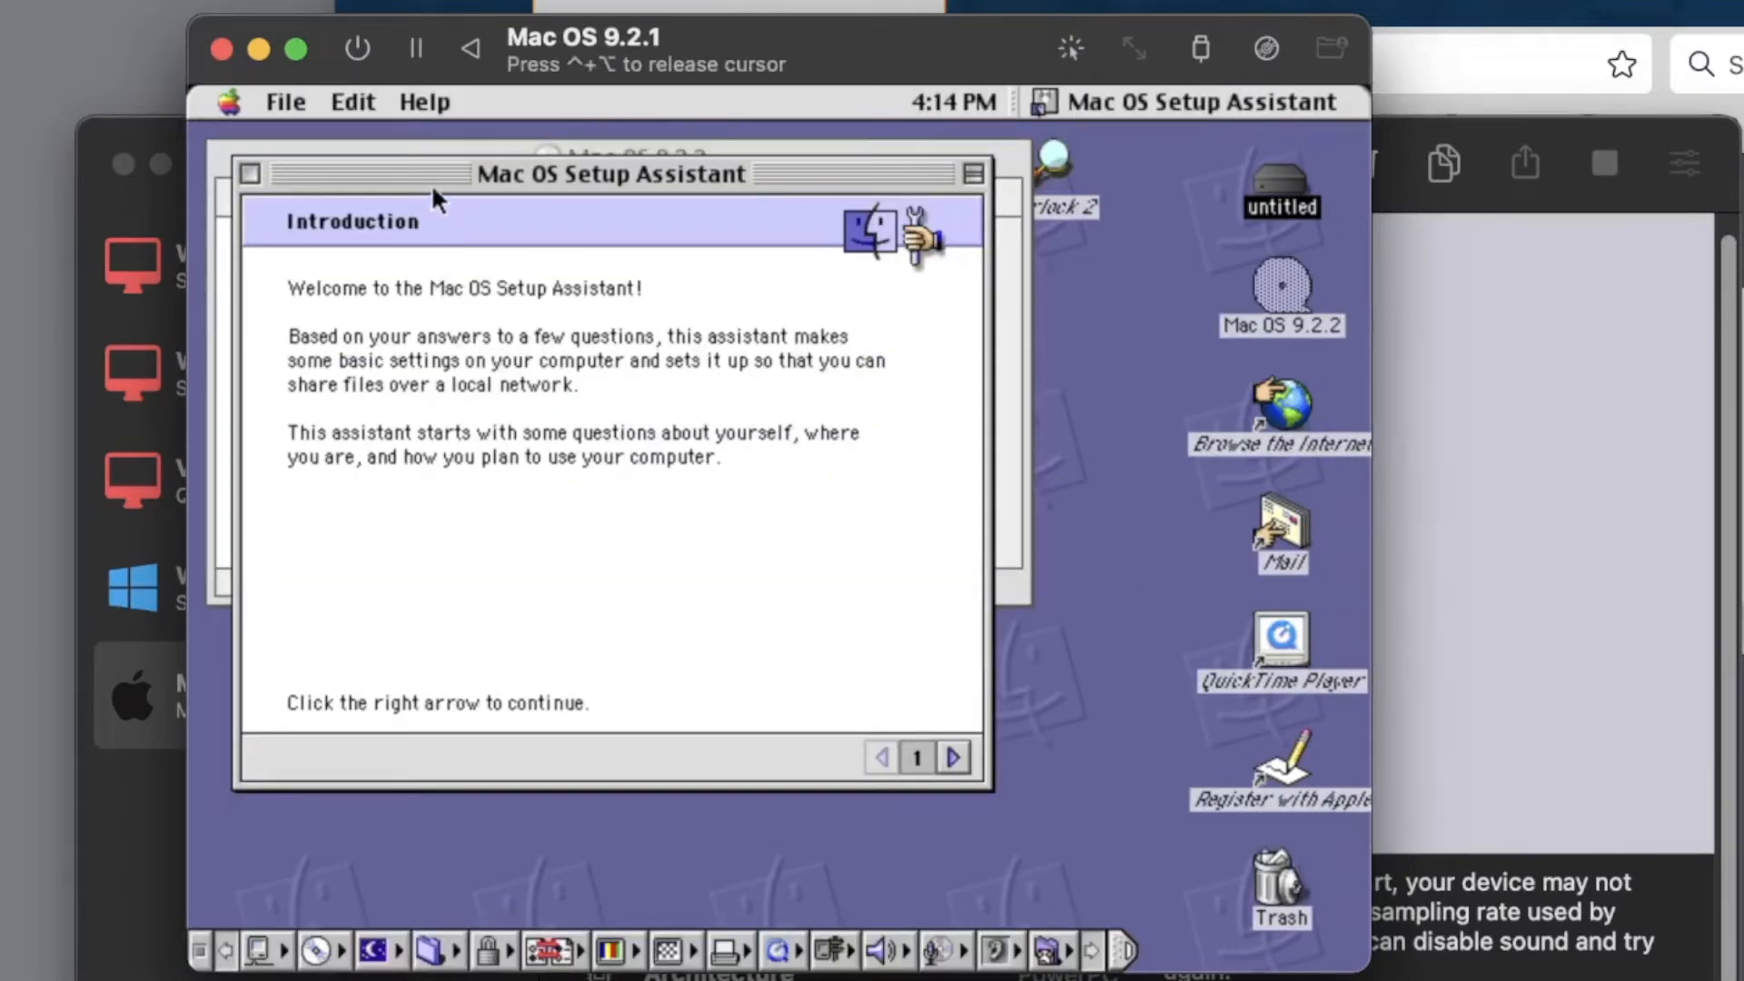
# Step: Accept U.S. formats, enter the name 'Nomadic', and keep the current date and time
pyautogui.moveTo(610, 173); pyautogui.dragTo(668, 205)
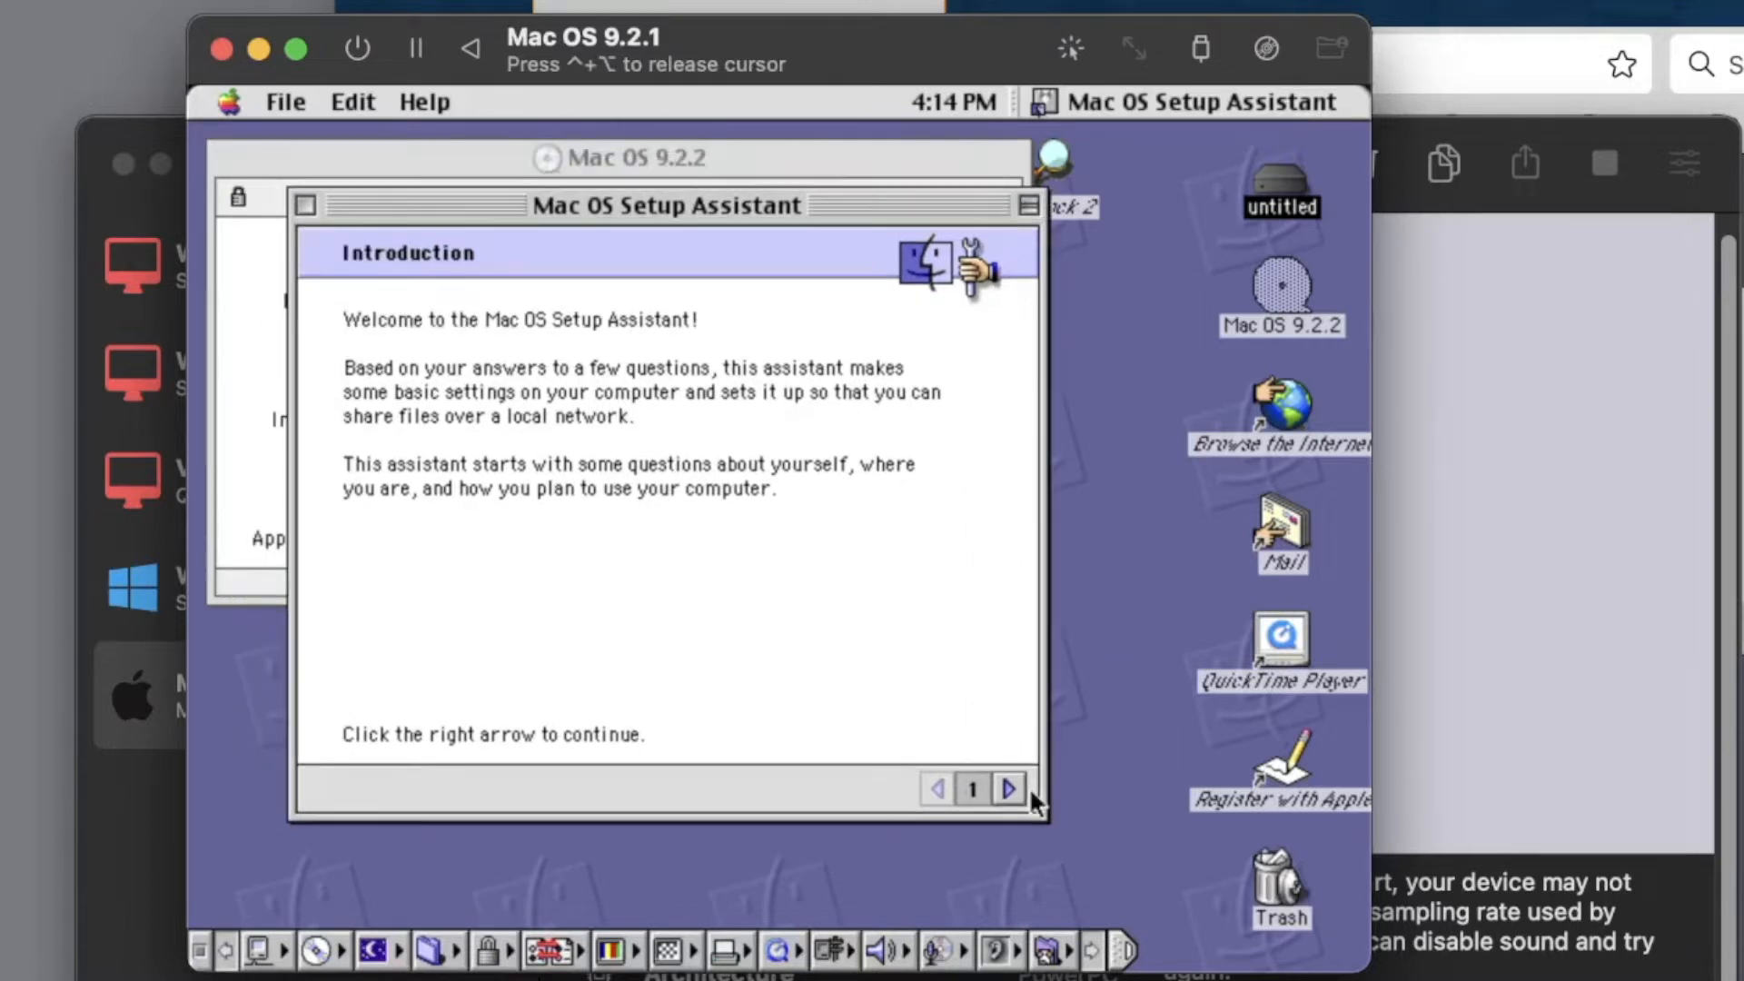
pyautogui.click(1007, 788)
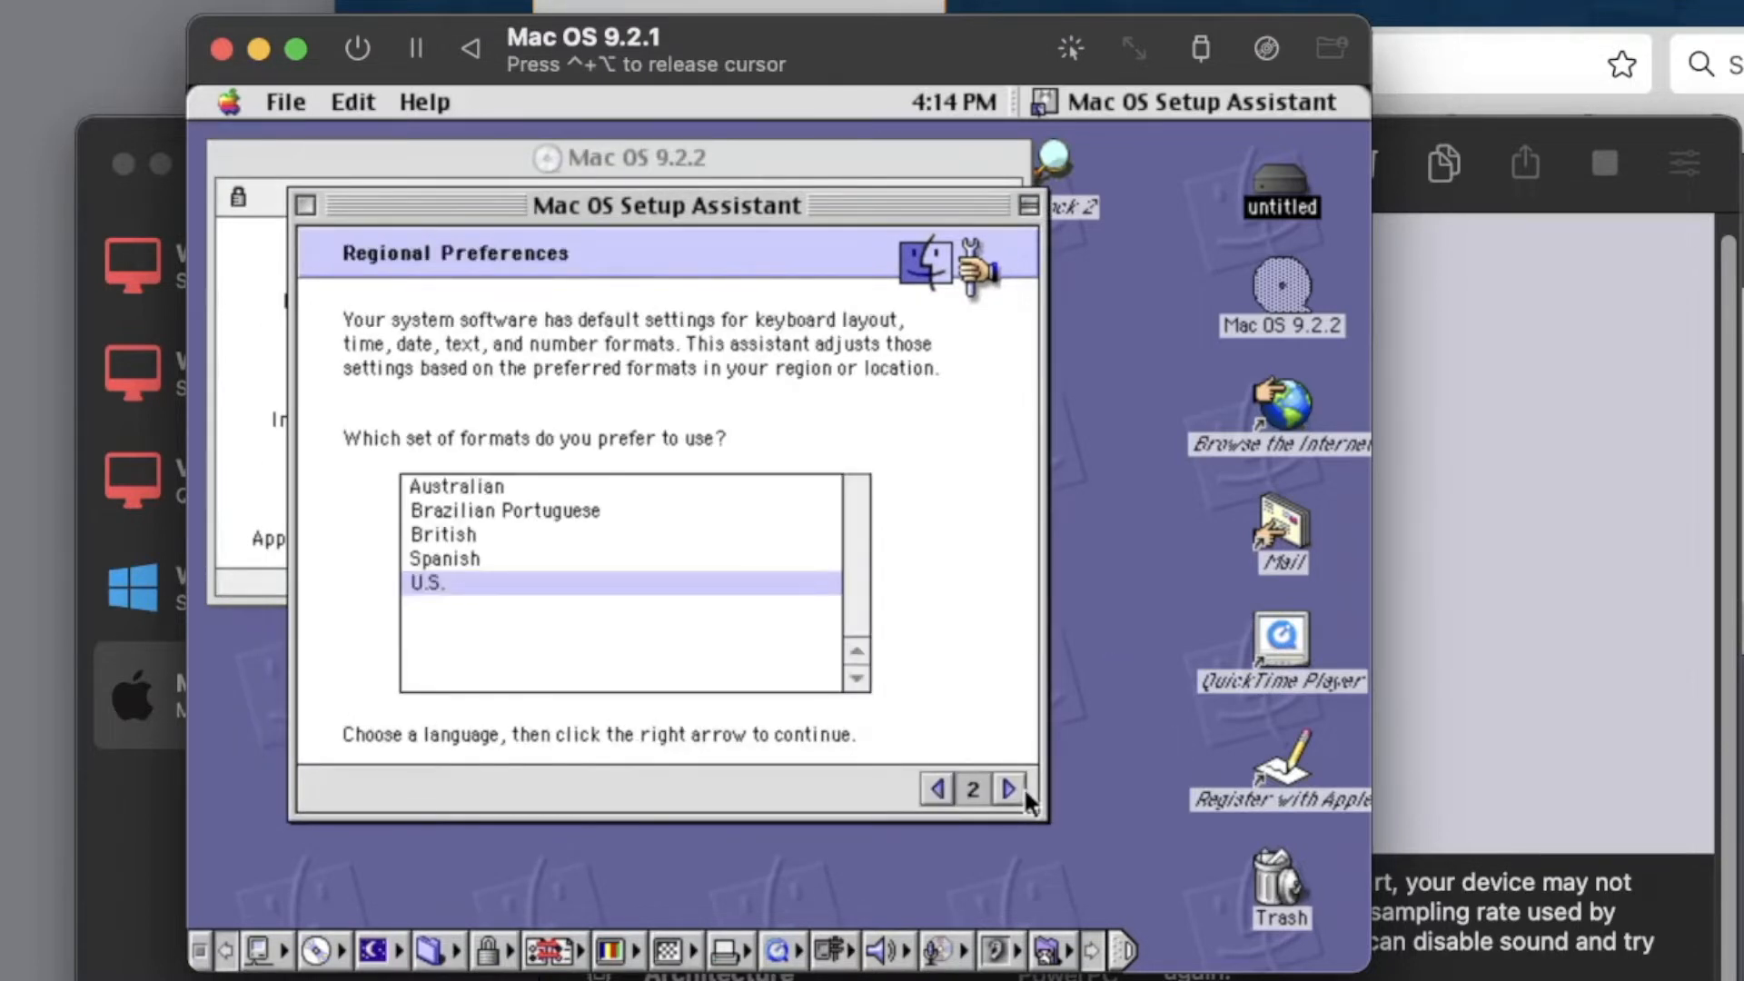
pyautogui.click(1007, 788)
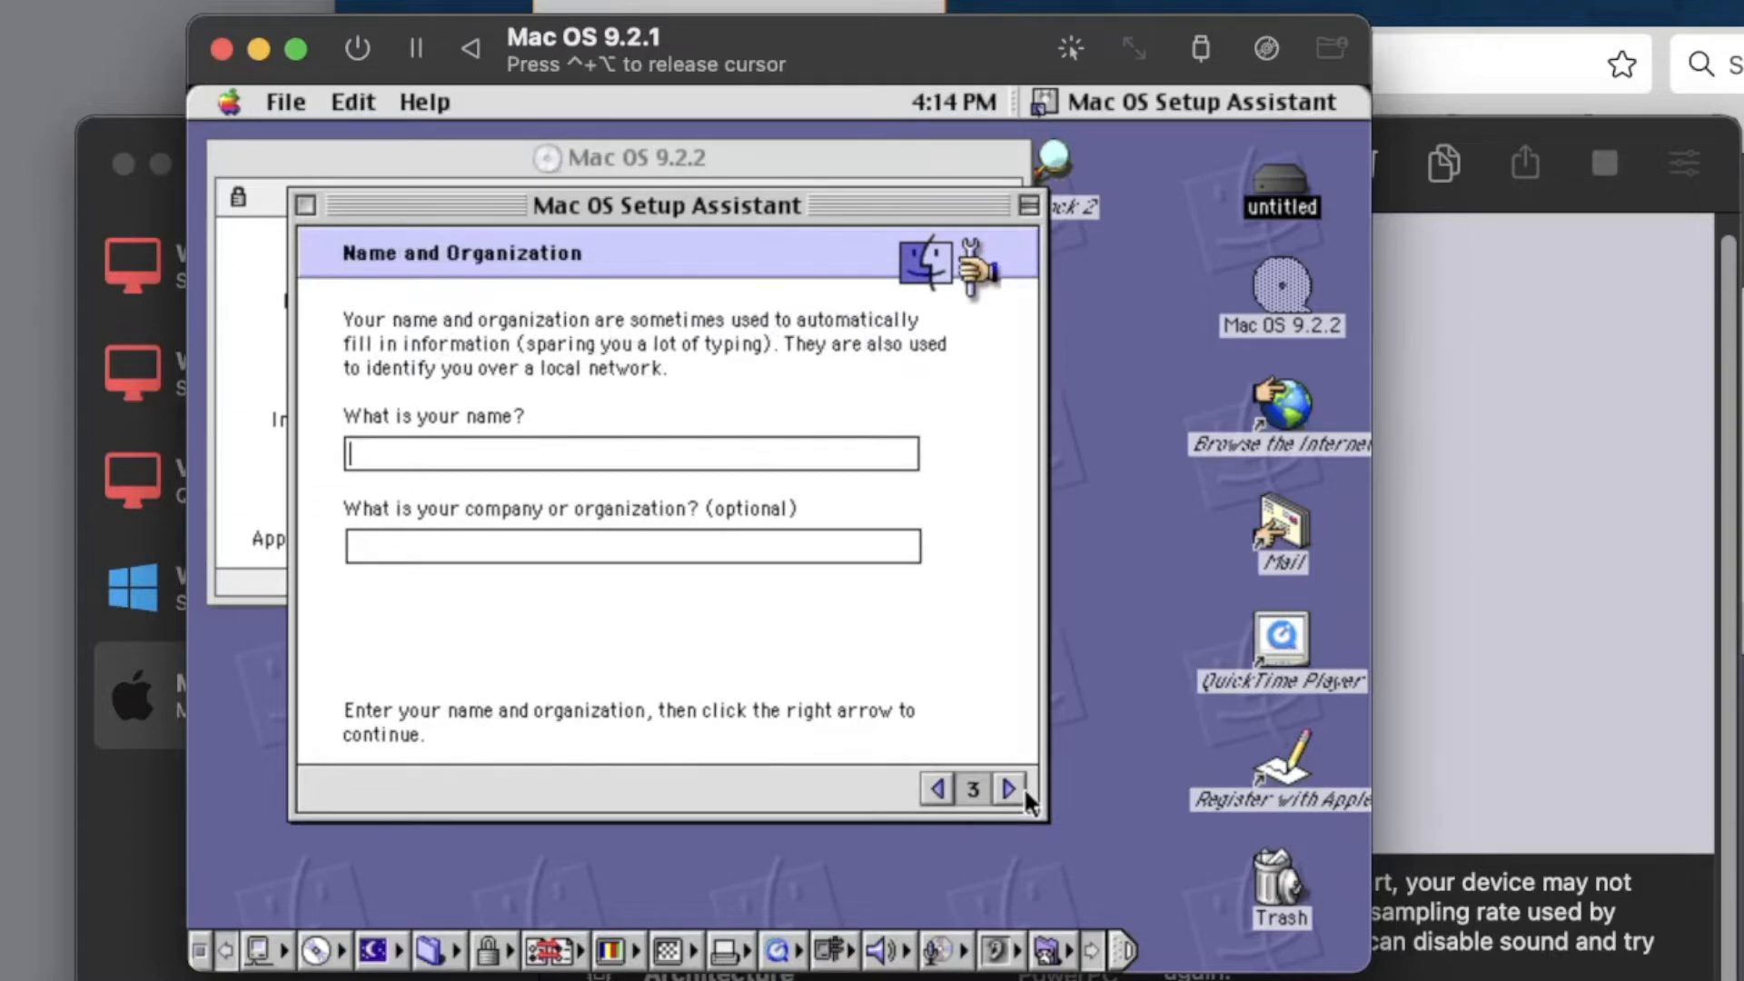
pyautogui.write('Nomadic')
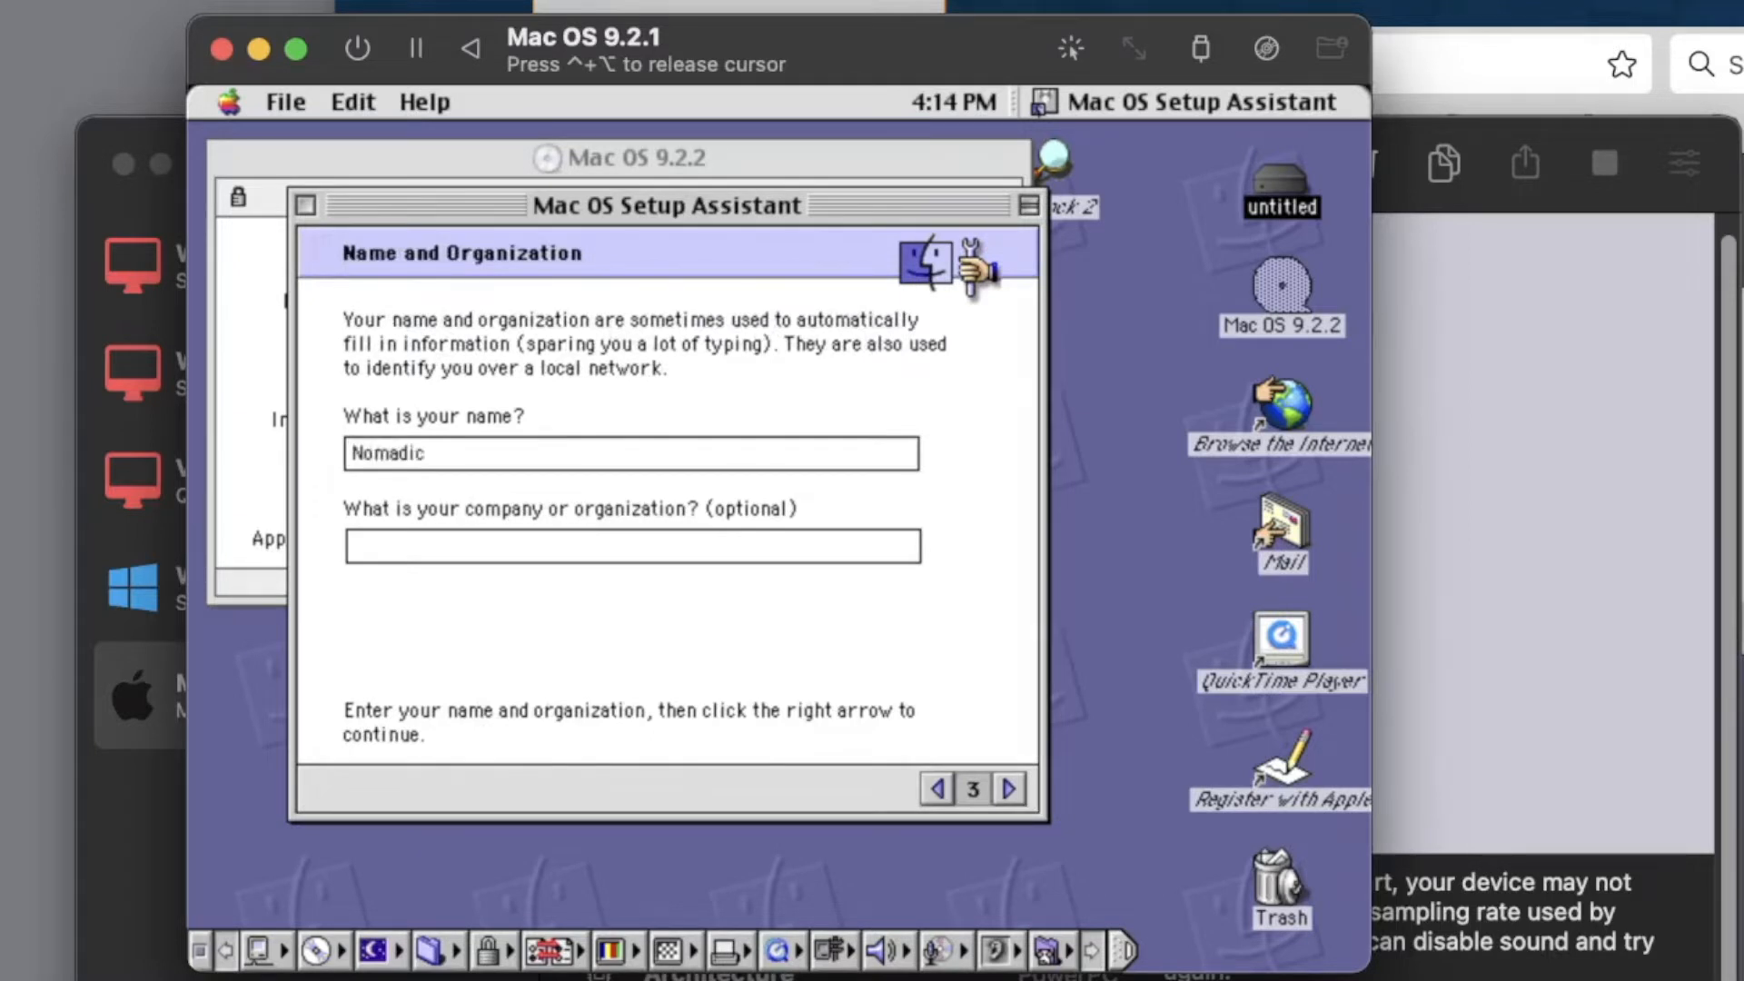
pyautogui.click(1007, 789)
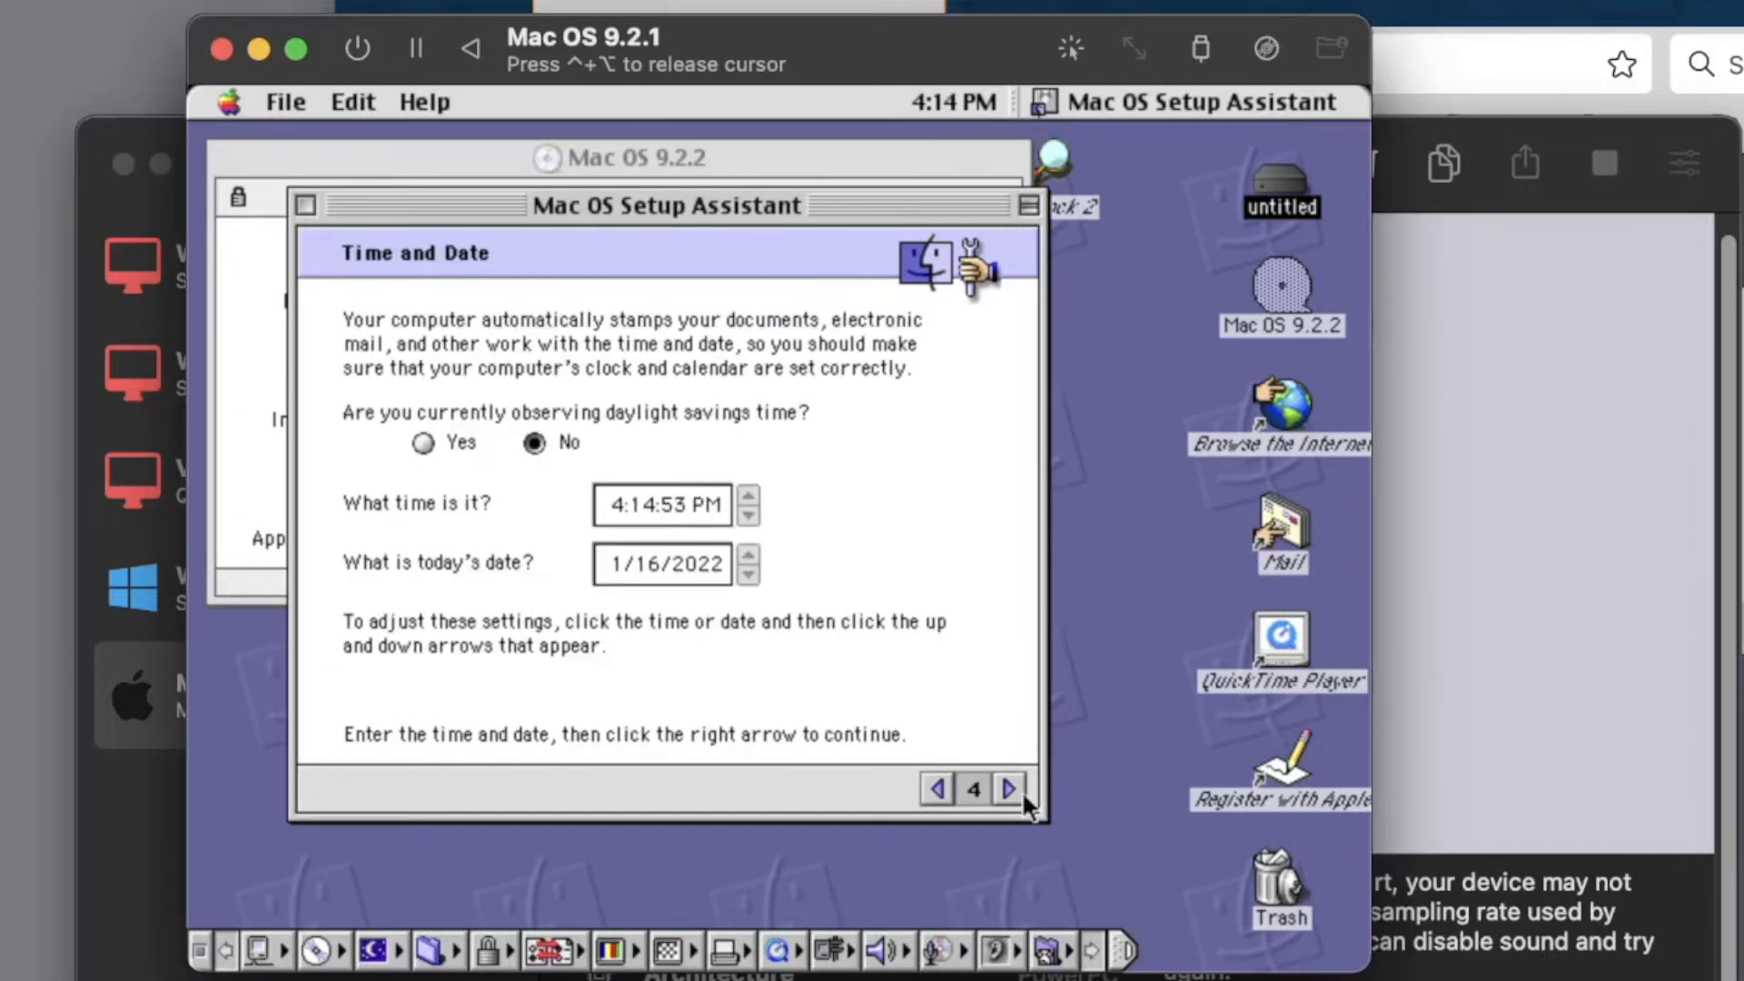
pyautogui.click(1006, 788)
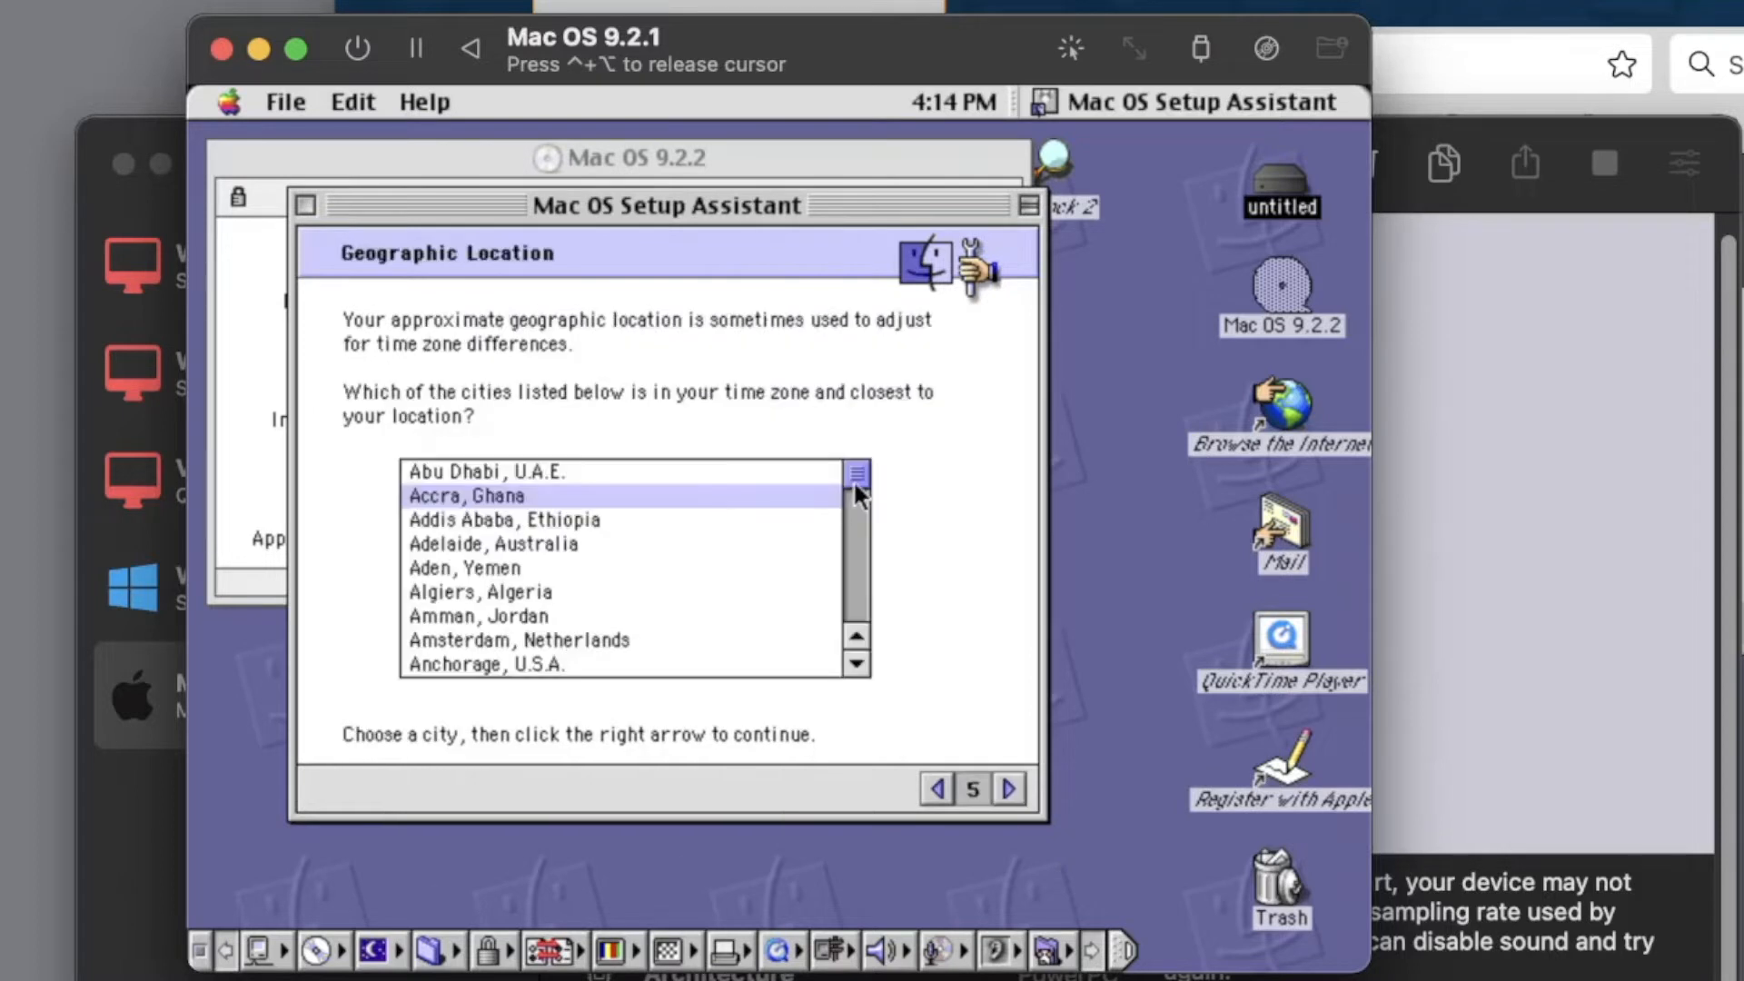
# Step: Choose the city and keep the regular Finder in the Setup Assistant
pyautogui.moveTo(857, 493); pyautogui.dragTo(857, 559)
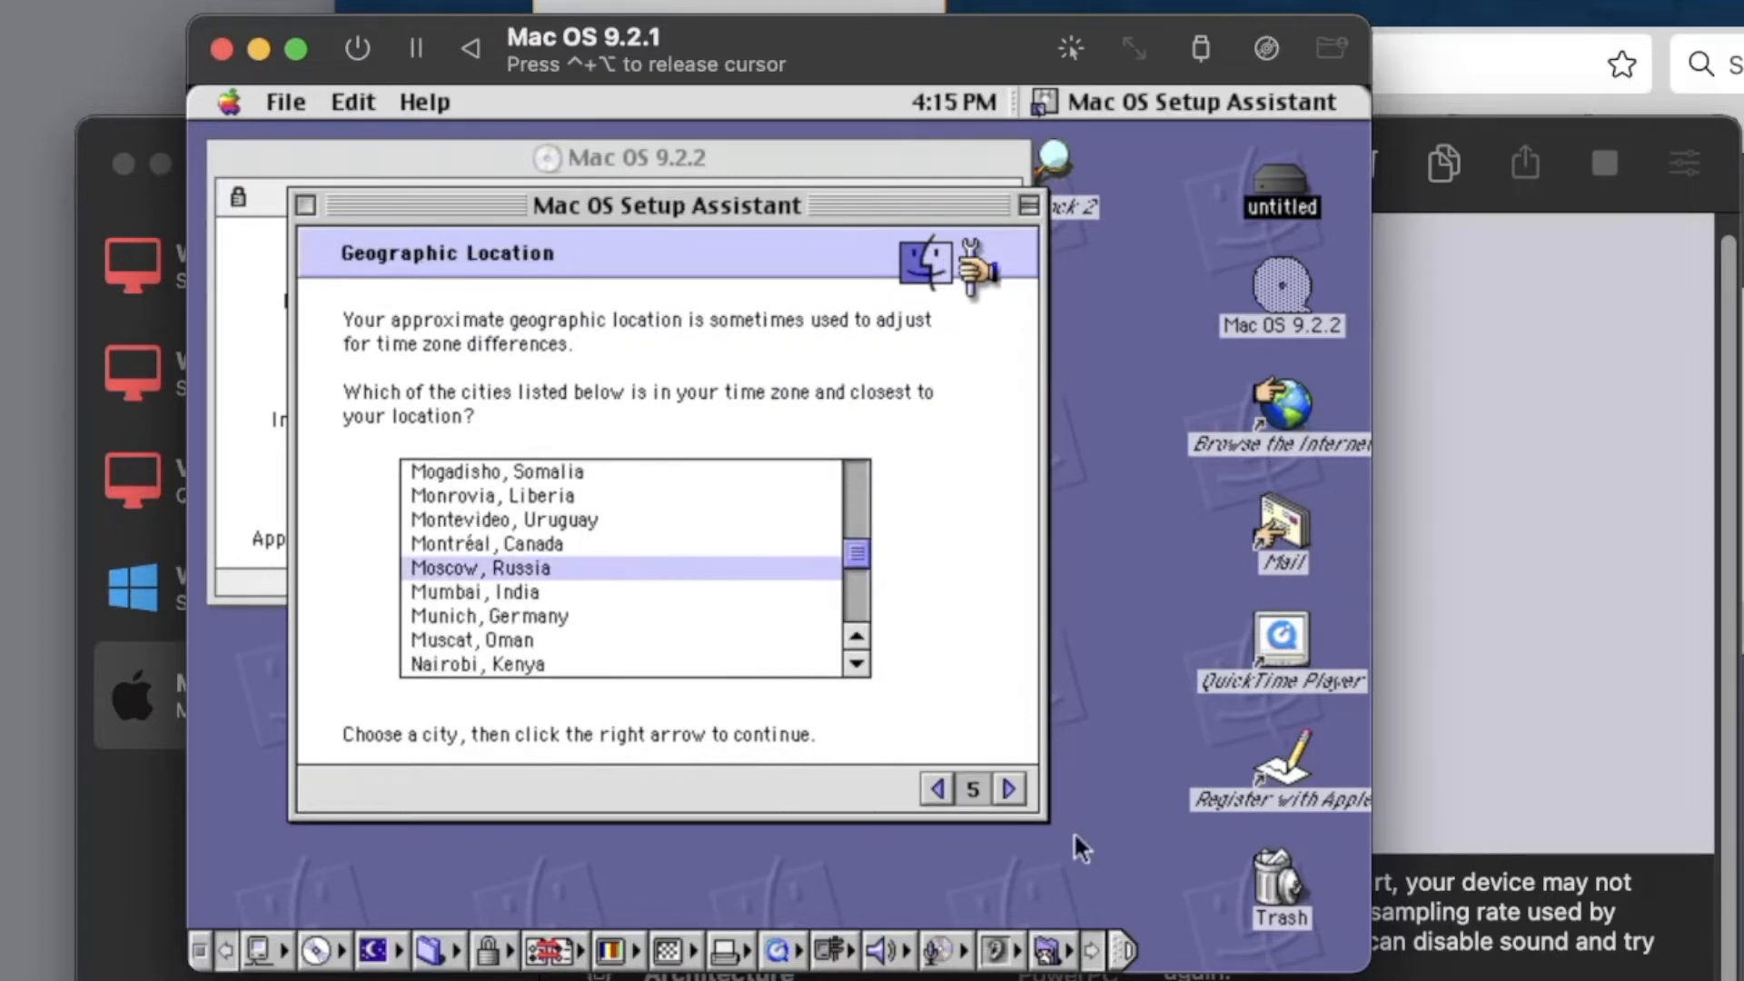
pyautogui.click(1006, 789)
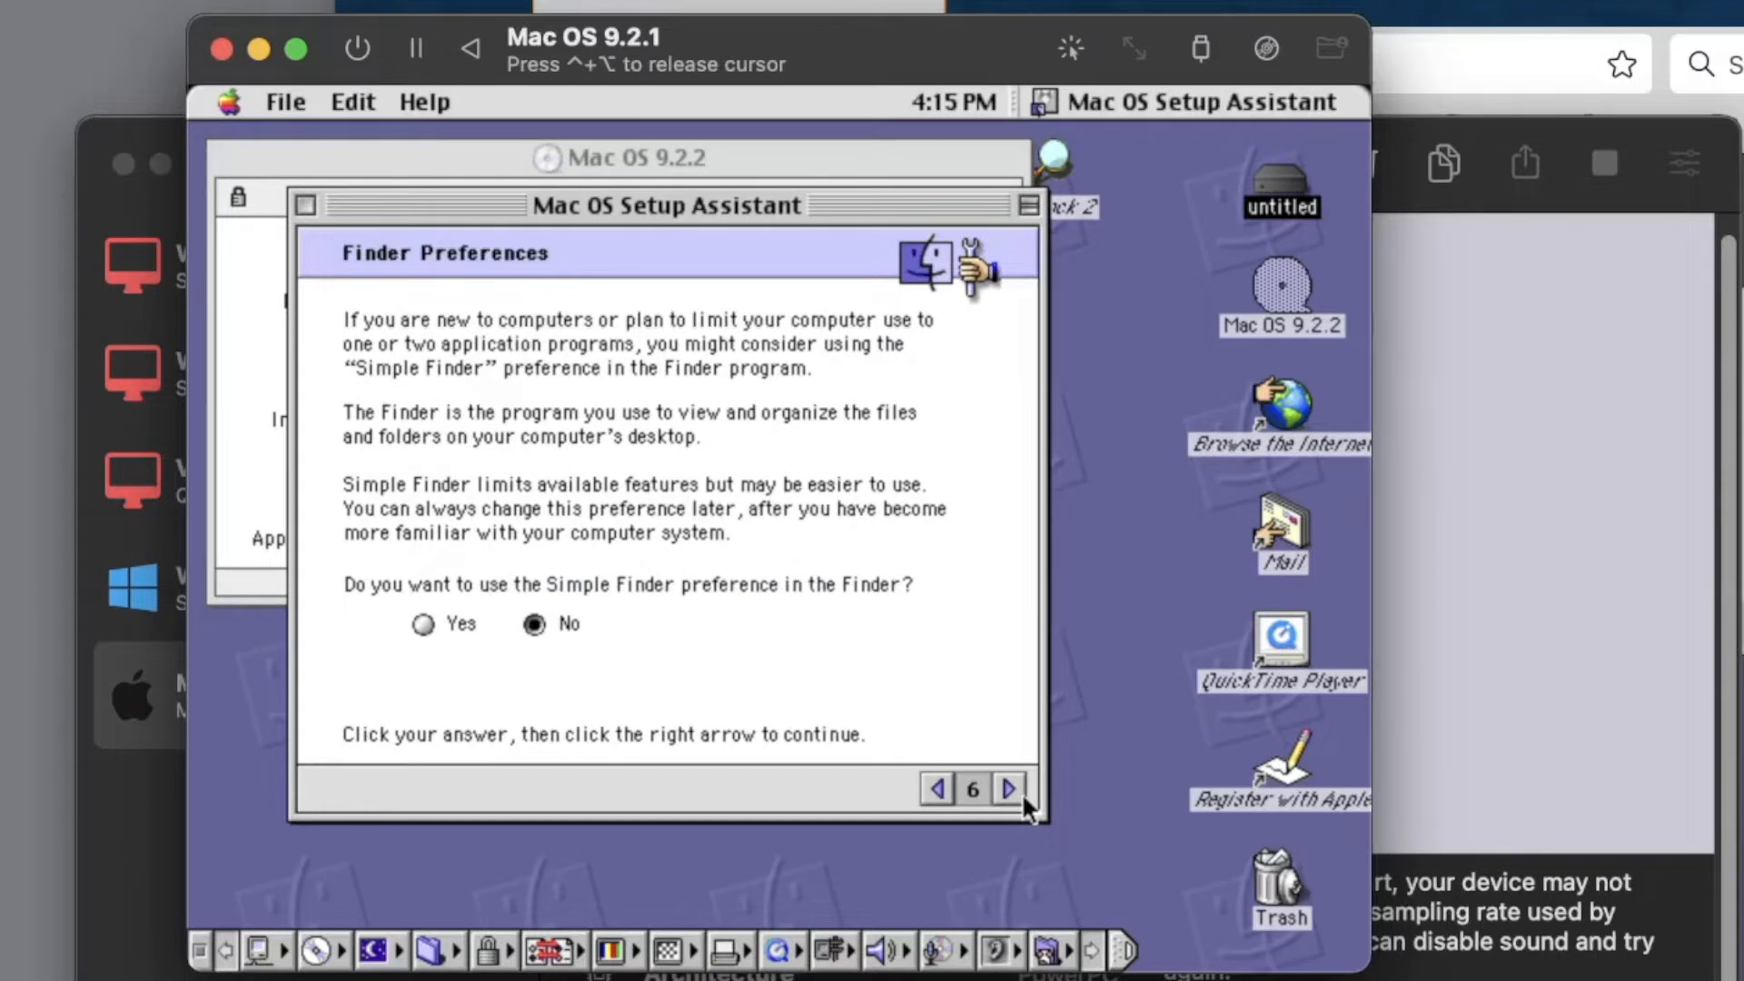
pyautogui.click(1008, 789)
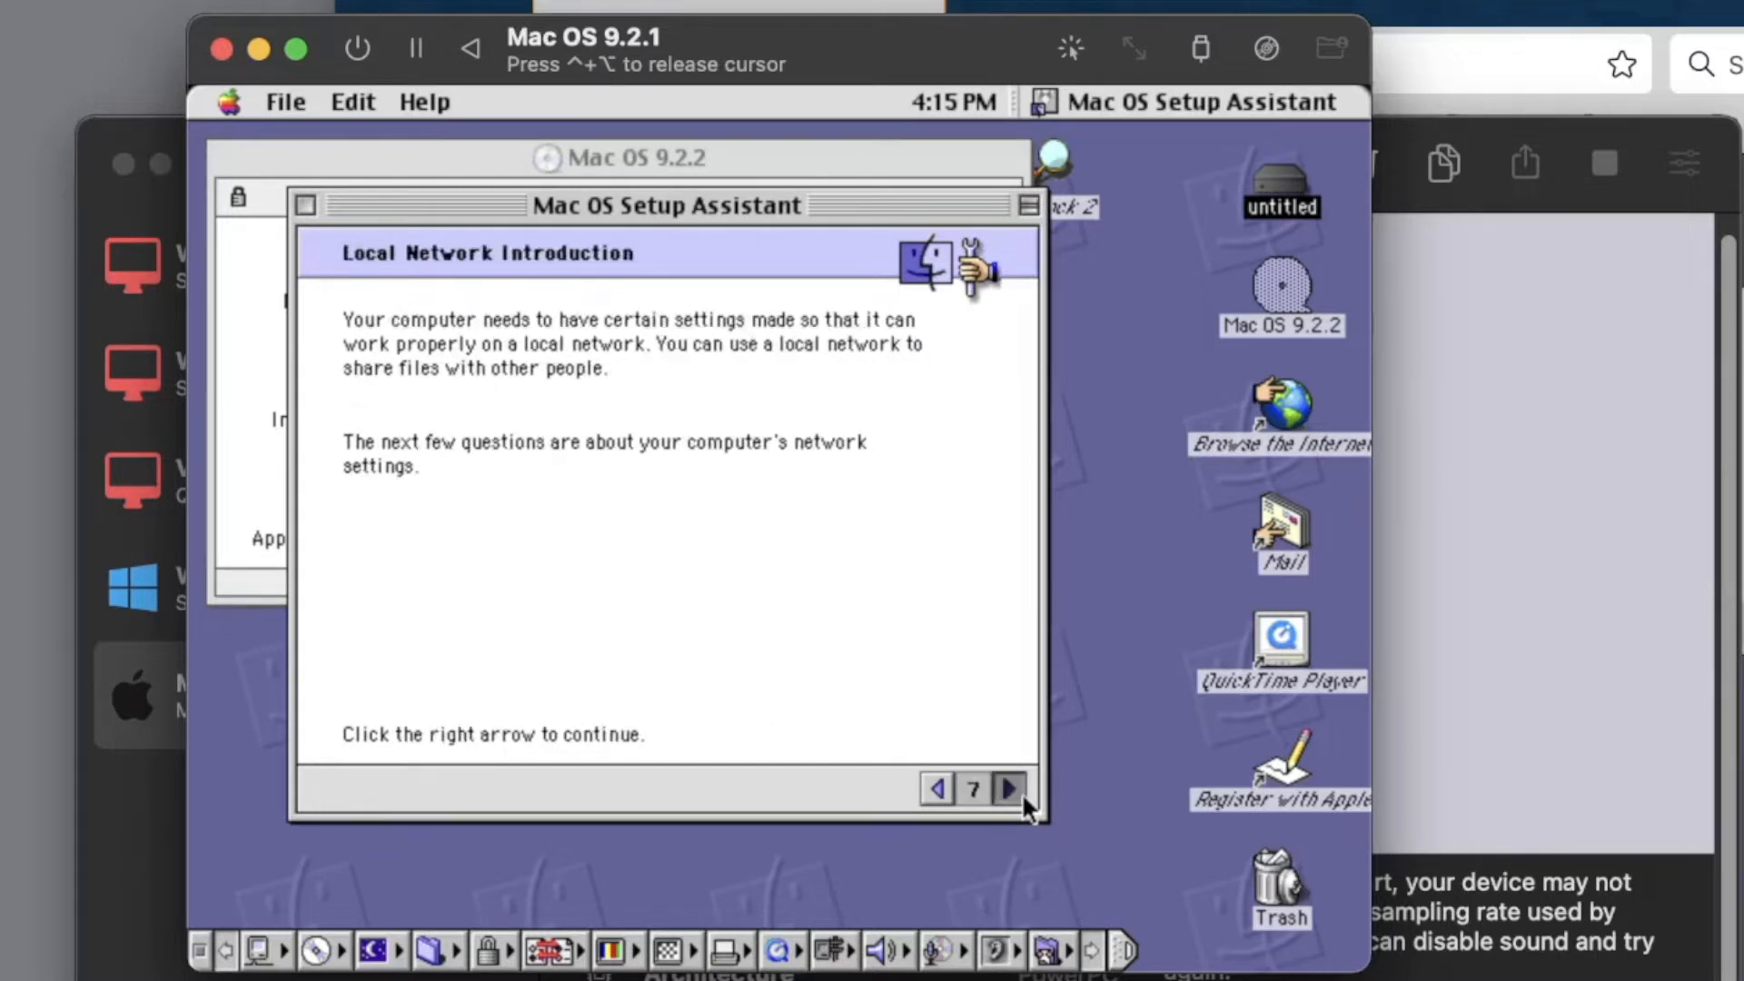
pyautogui.click(1006, 789)
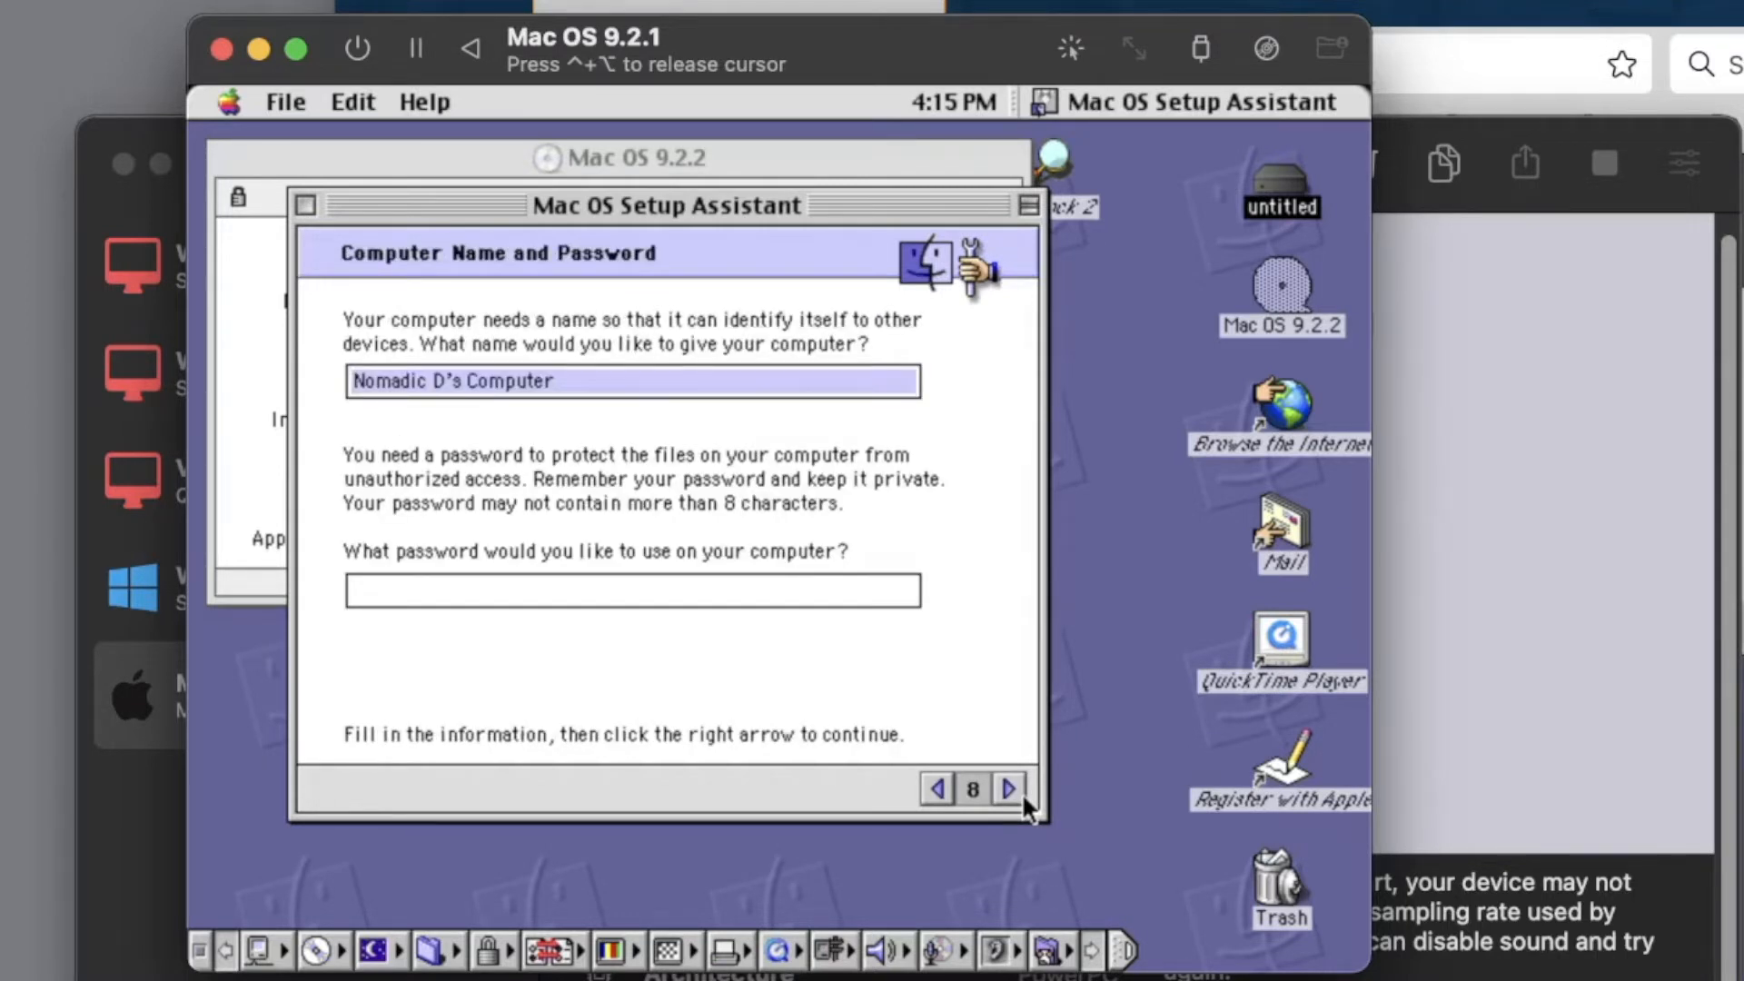
pyautogui.click(1008, 789)
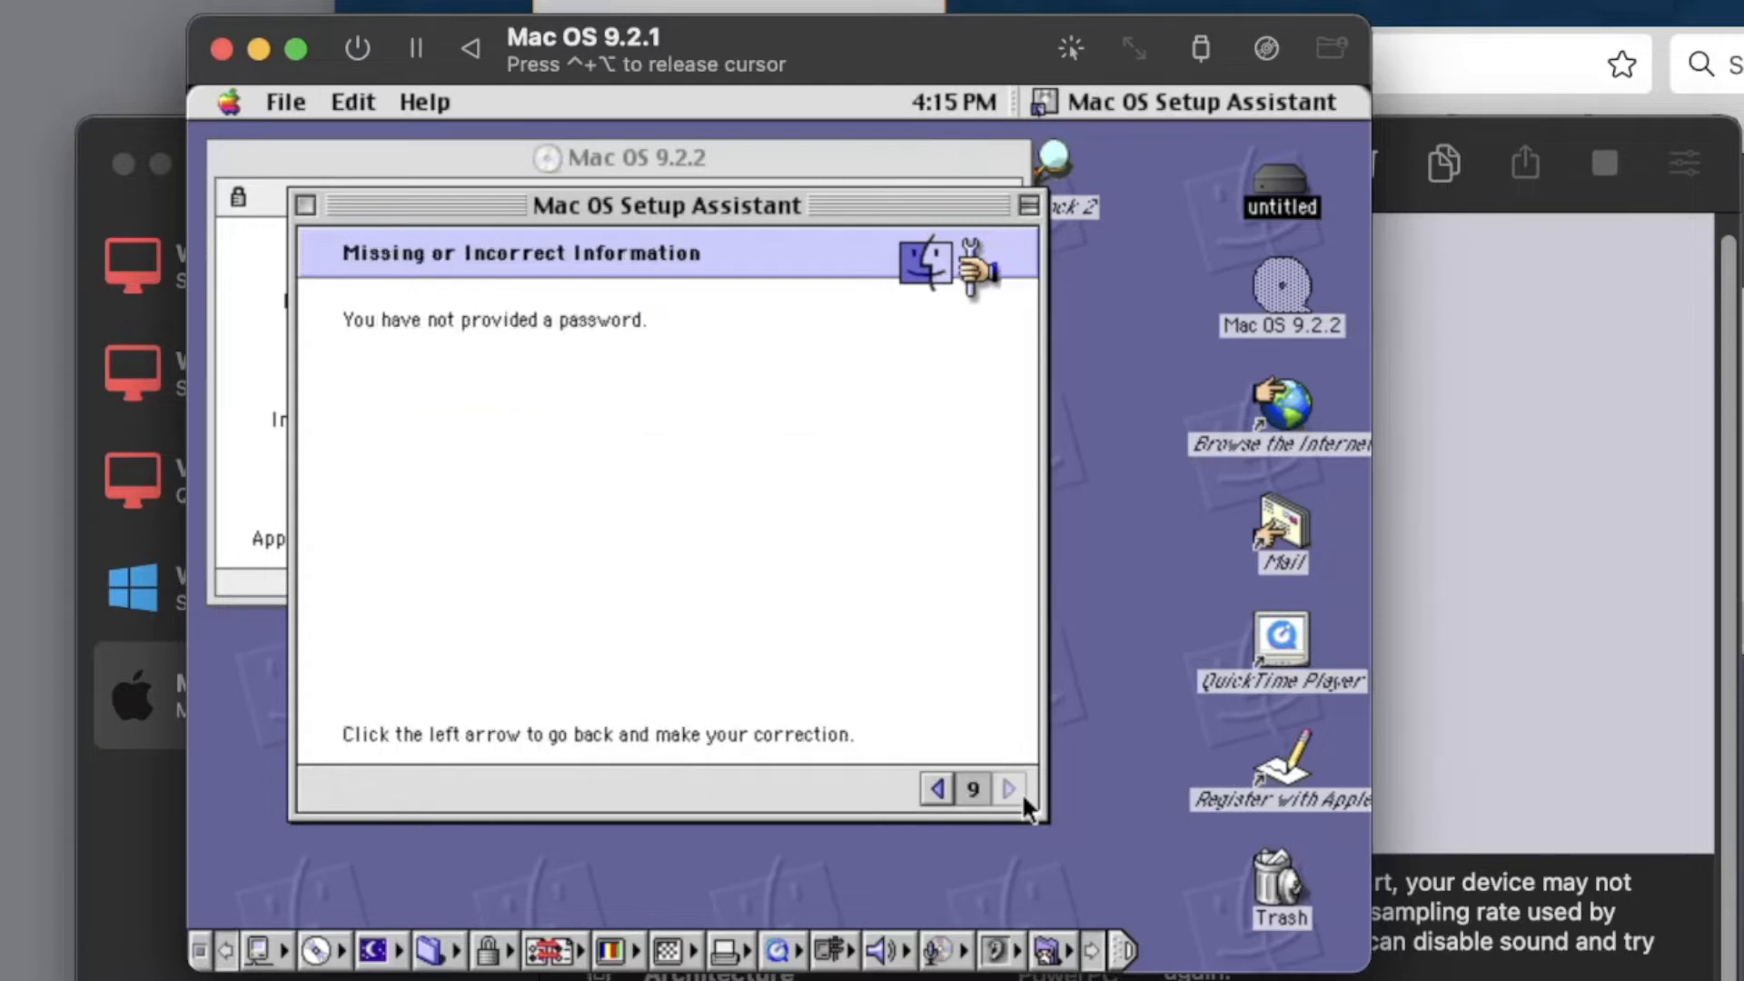
pyautogui.click(937, 789)
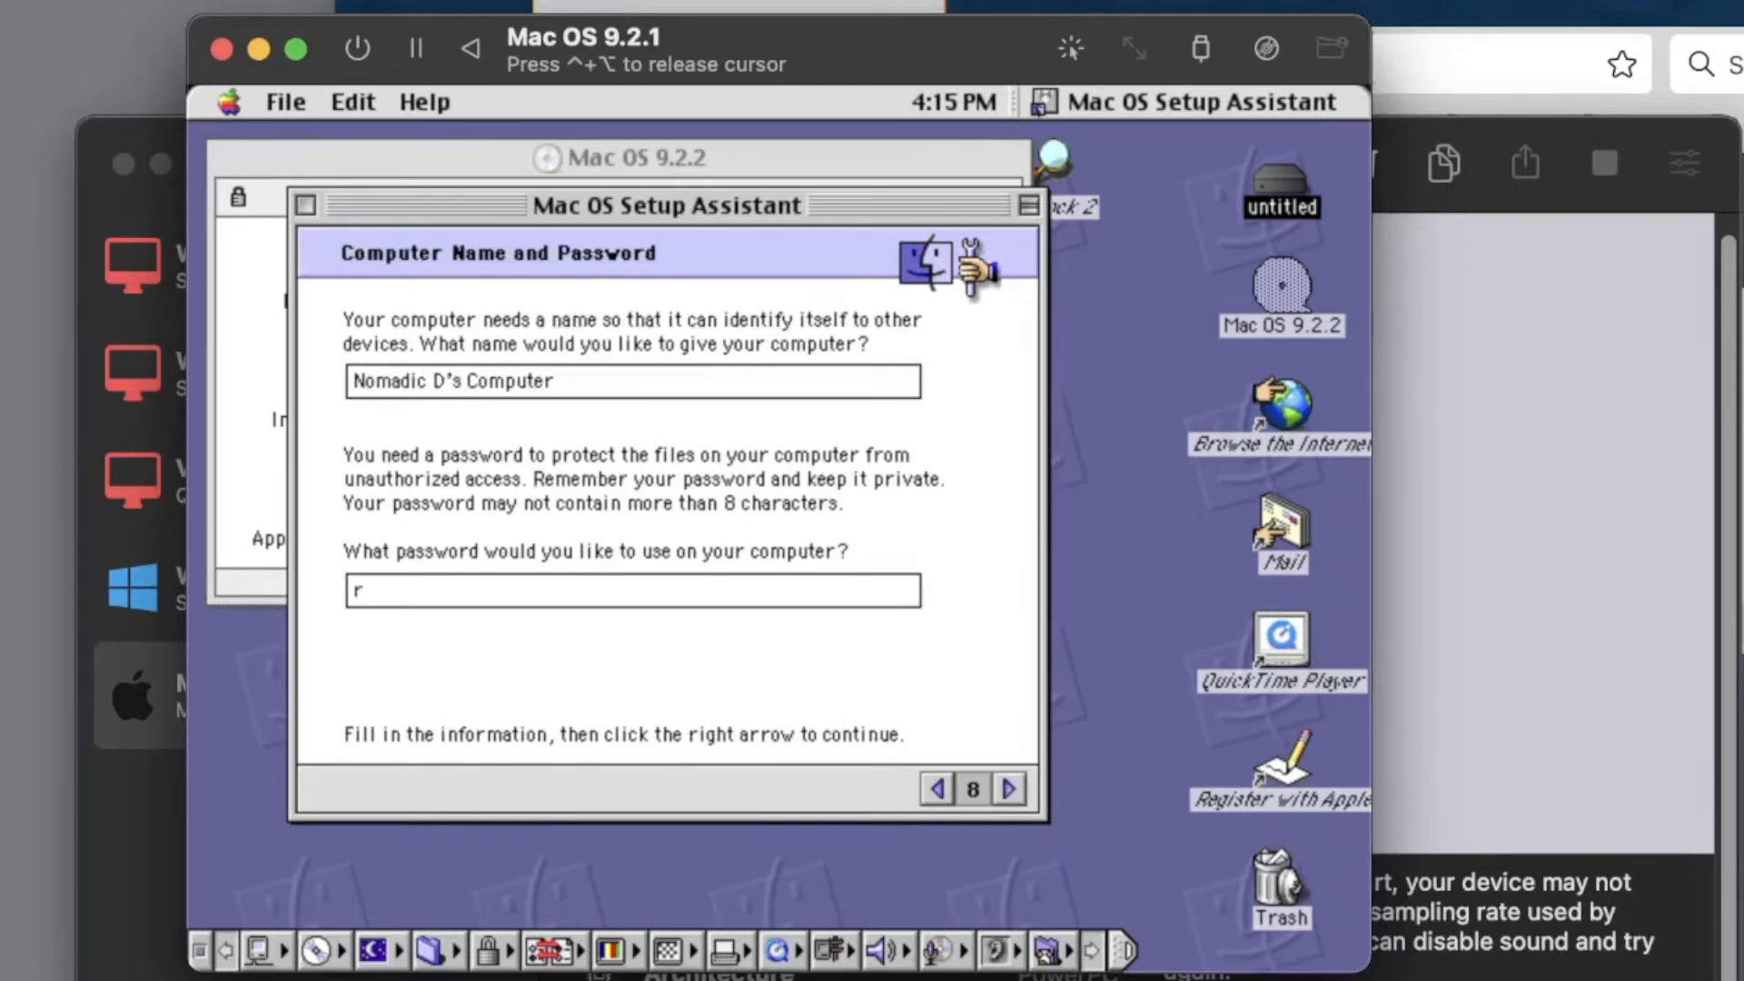
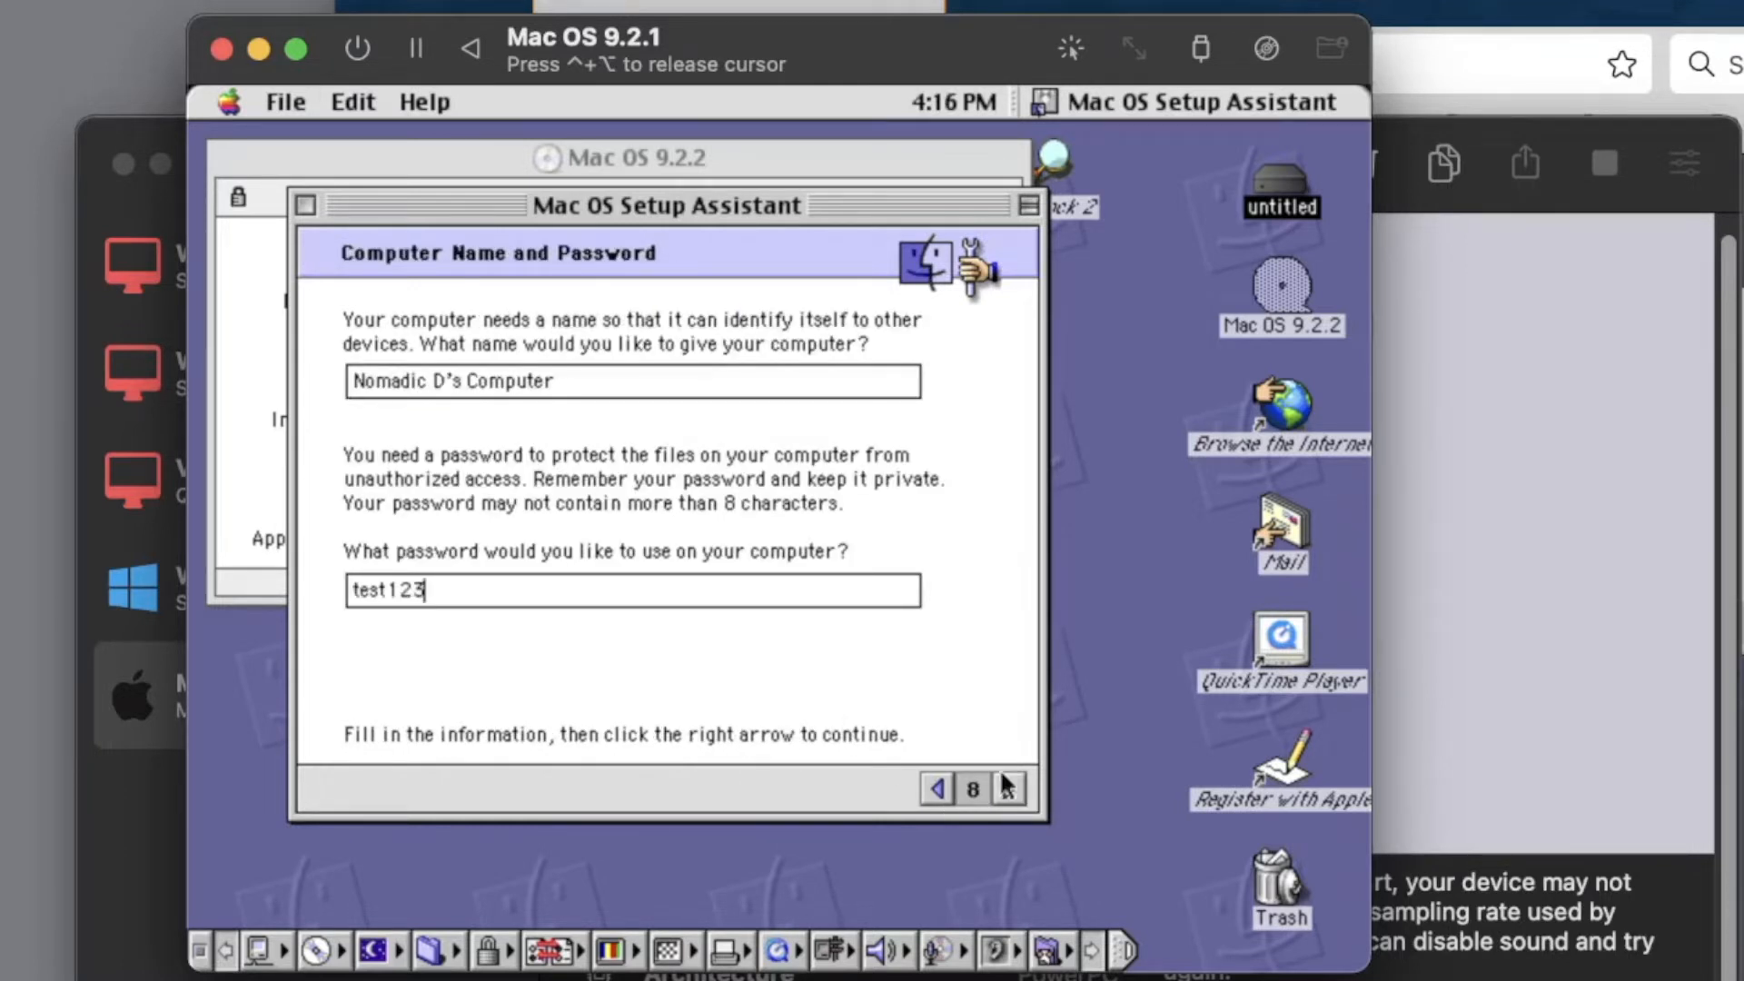
pyautogui.click(1006, 788)
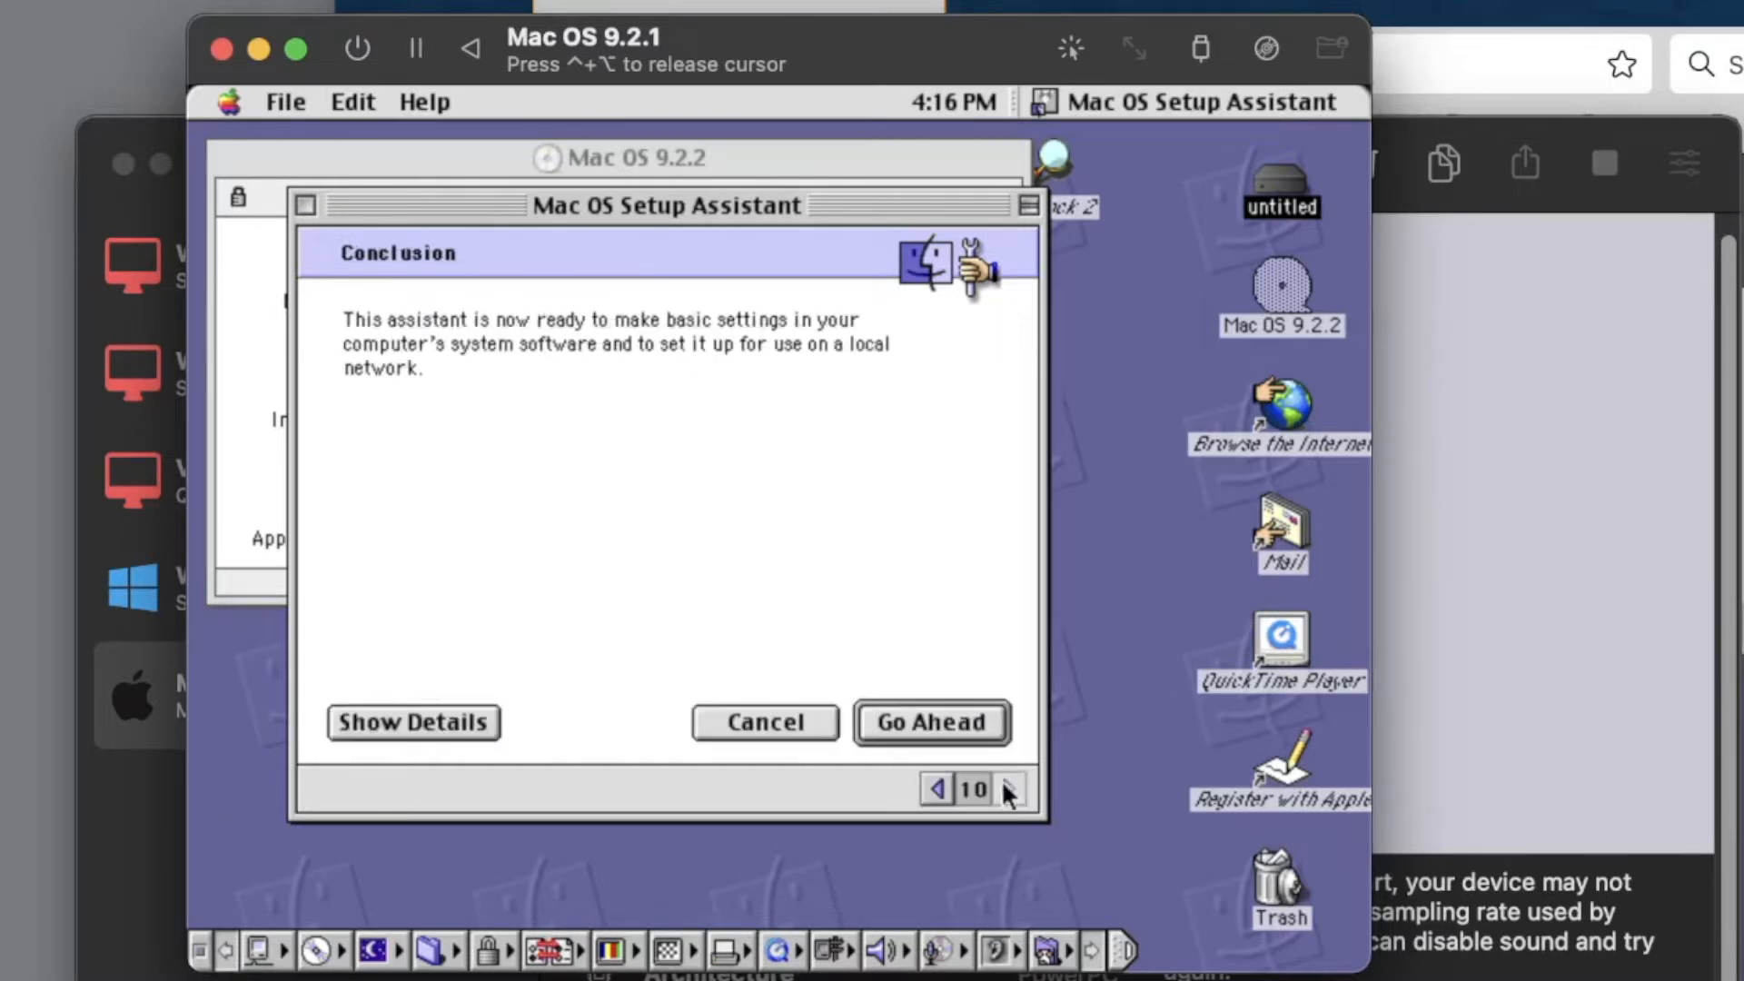
pyautogui.moveTo(745, 595)
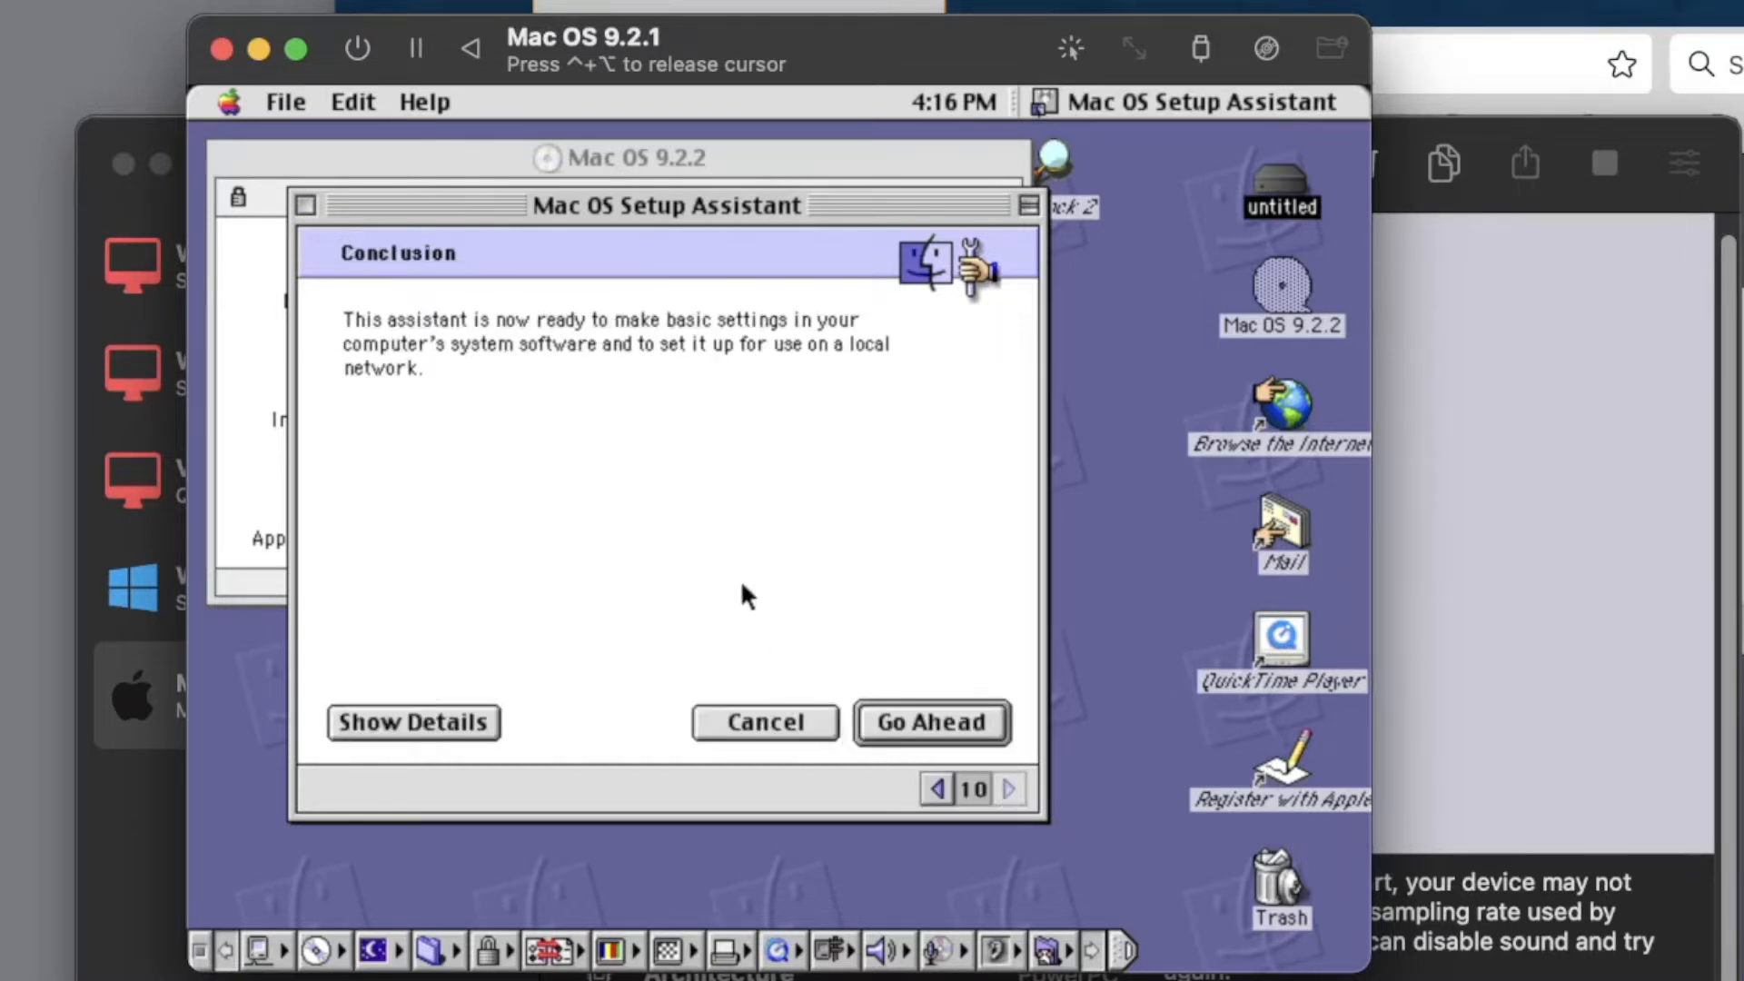
pyautogui.moveTo(825, 654)
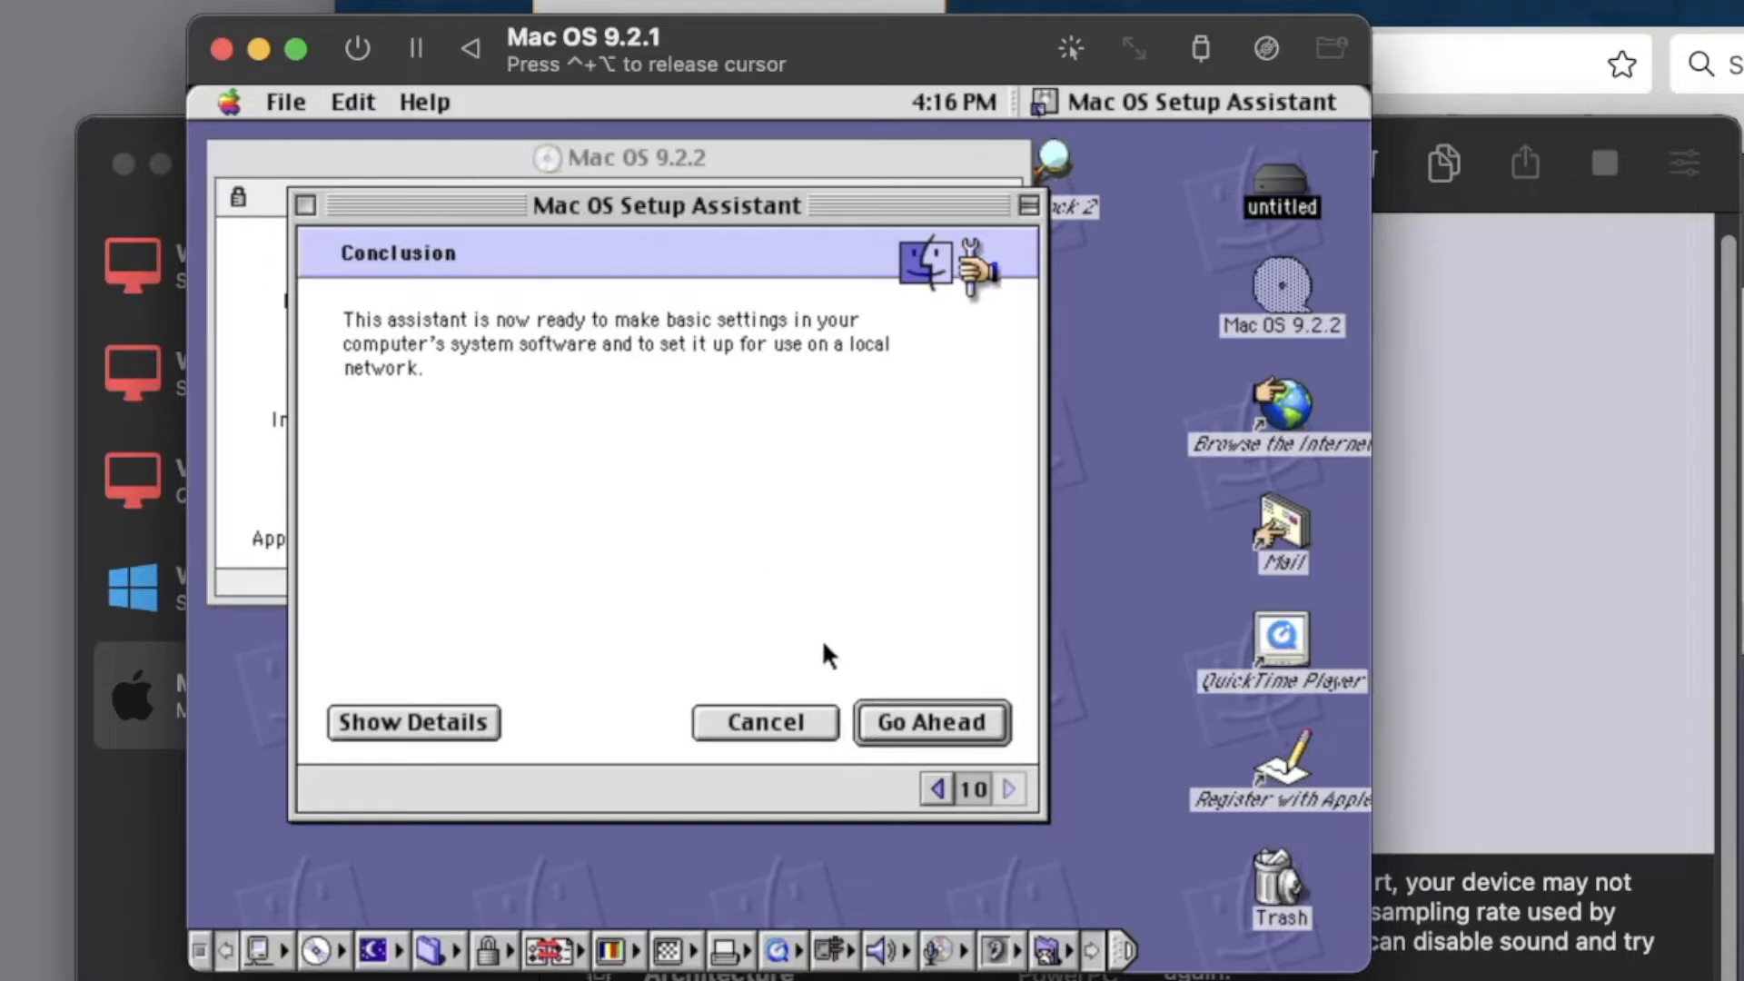
pyautogui.click(930, 722)
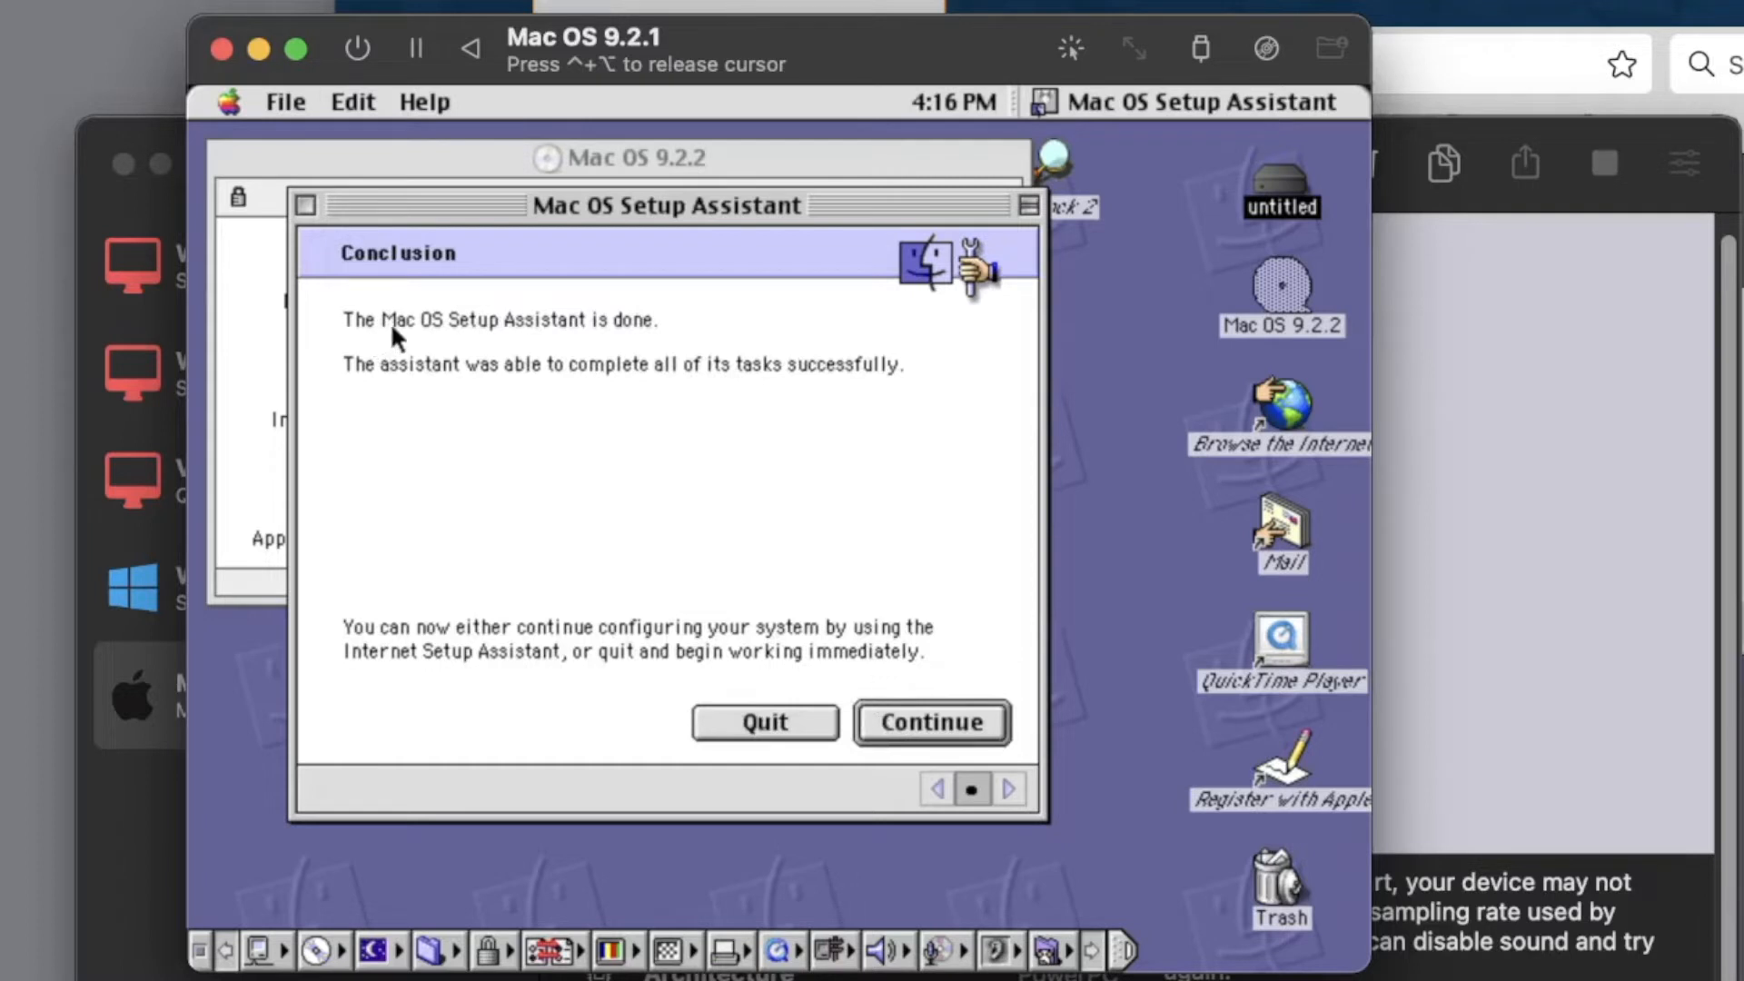
pyautogui.moveTo(467, 342)
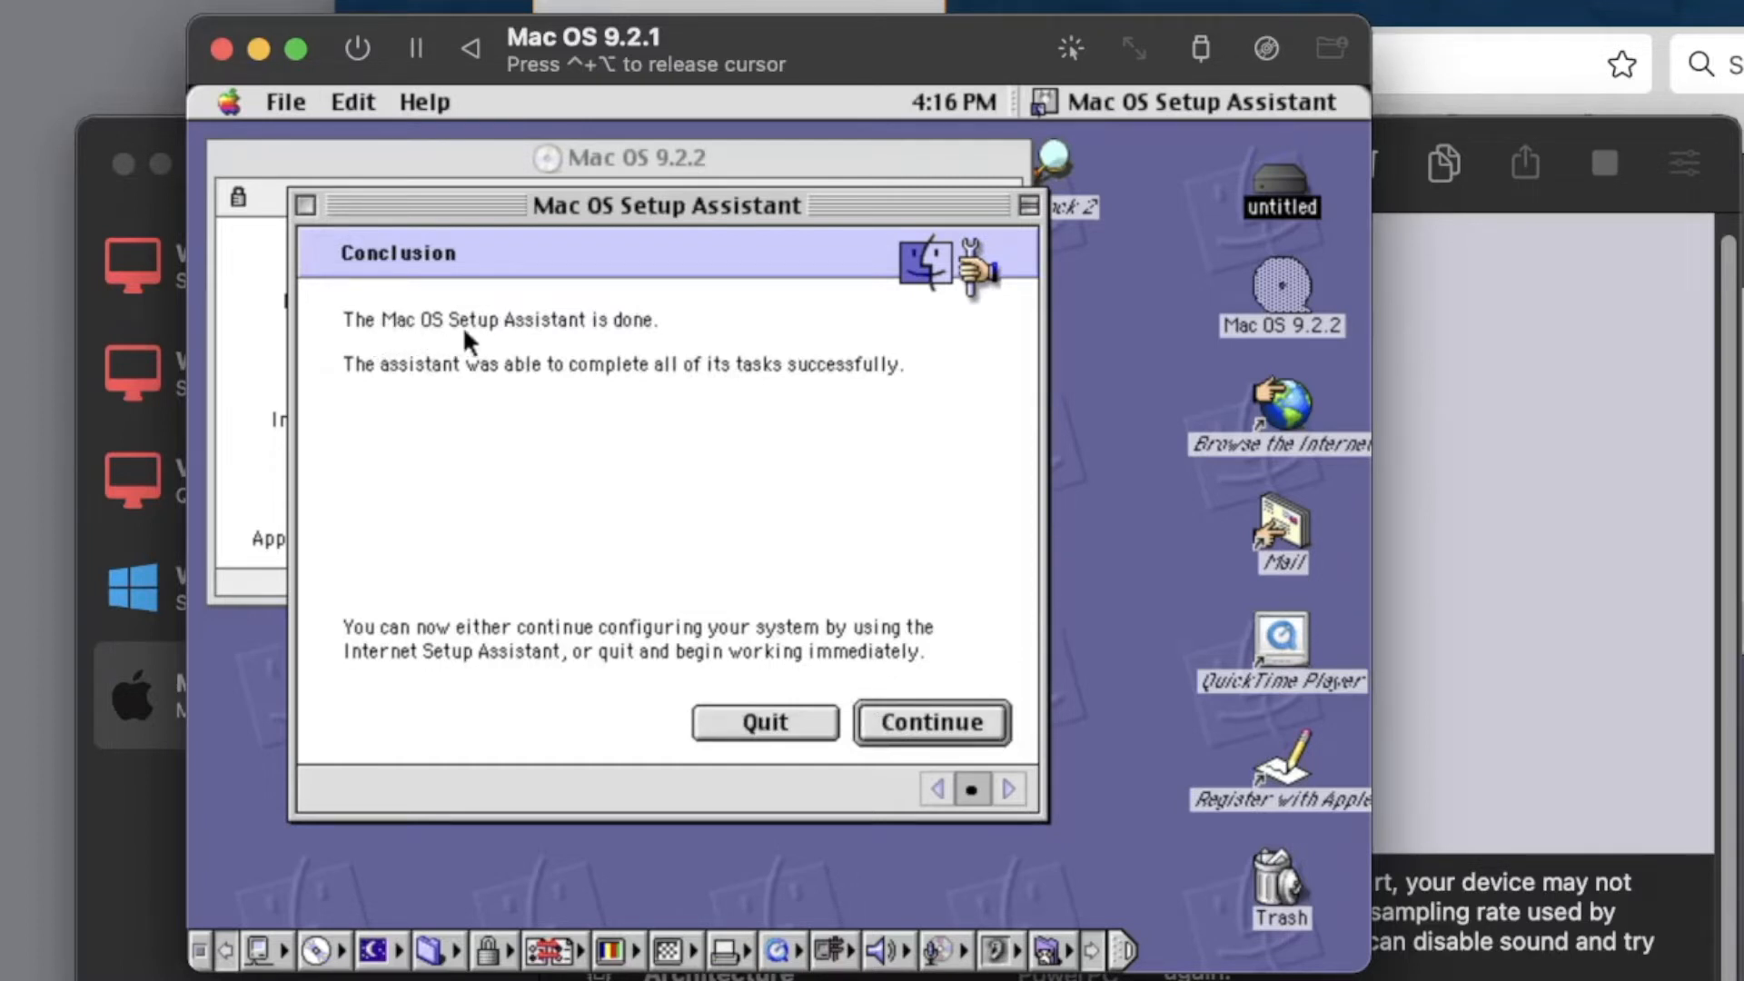
pyautogui.moveTo(638, 389)
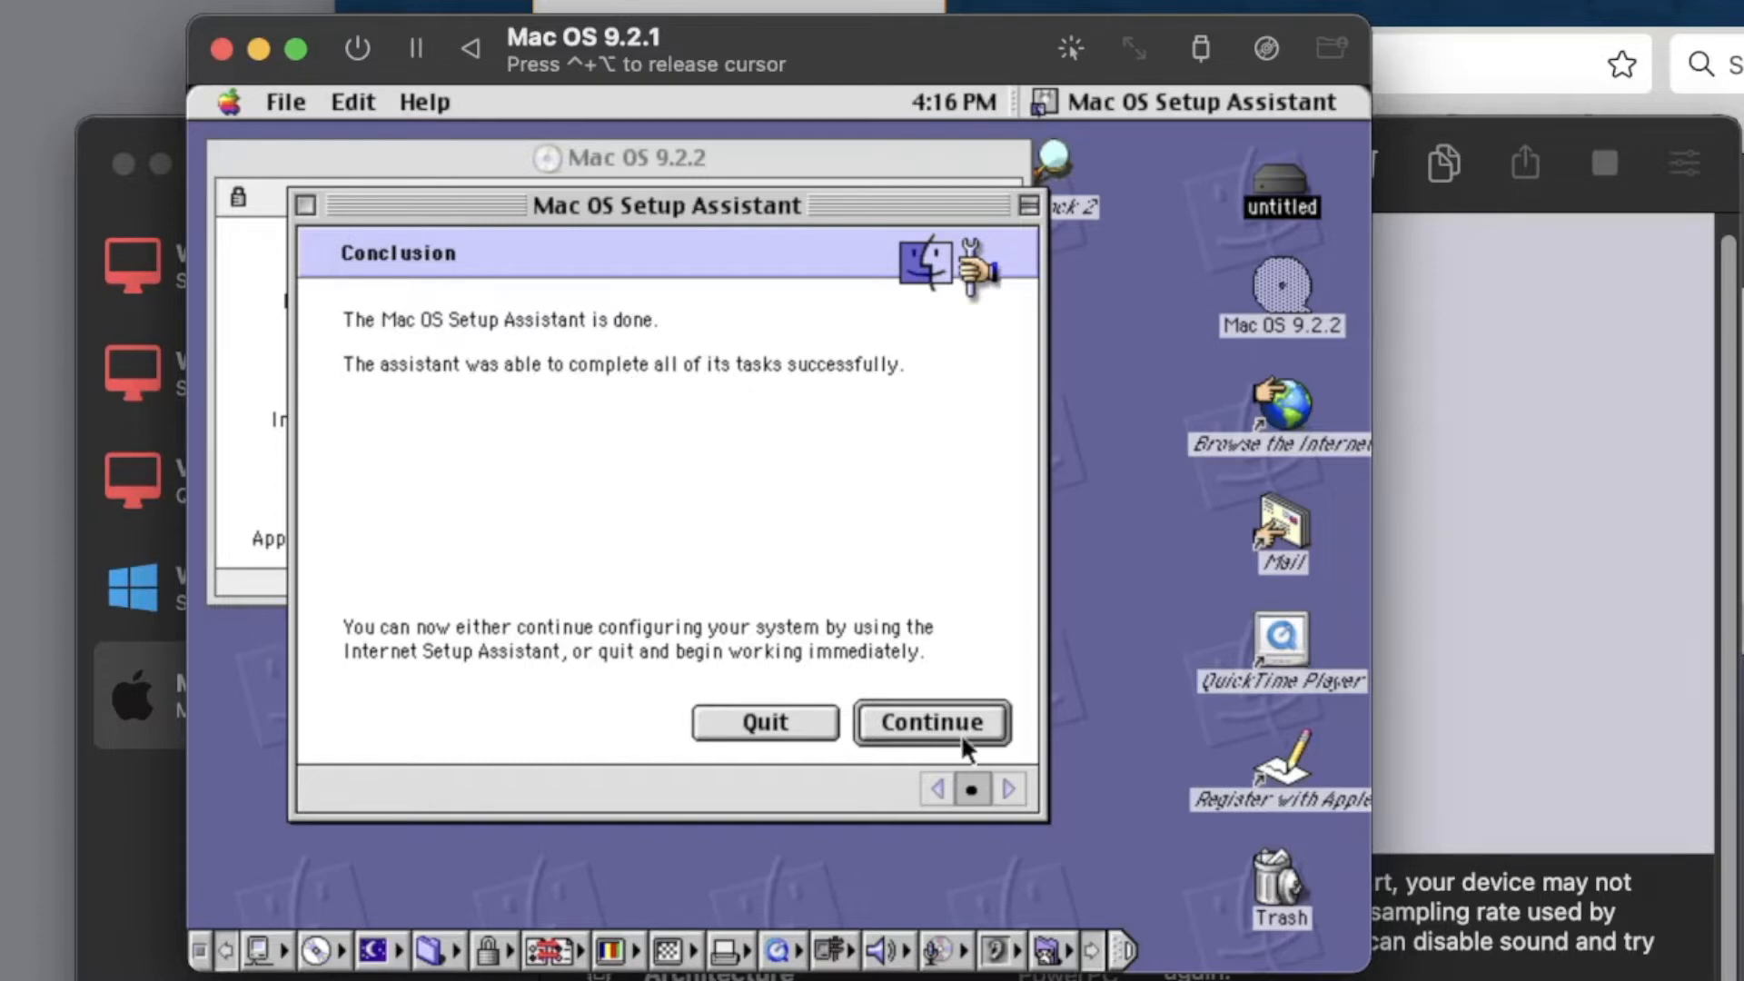
pyautogui.click(932, 723)
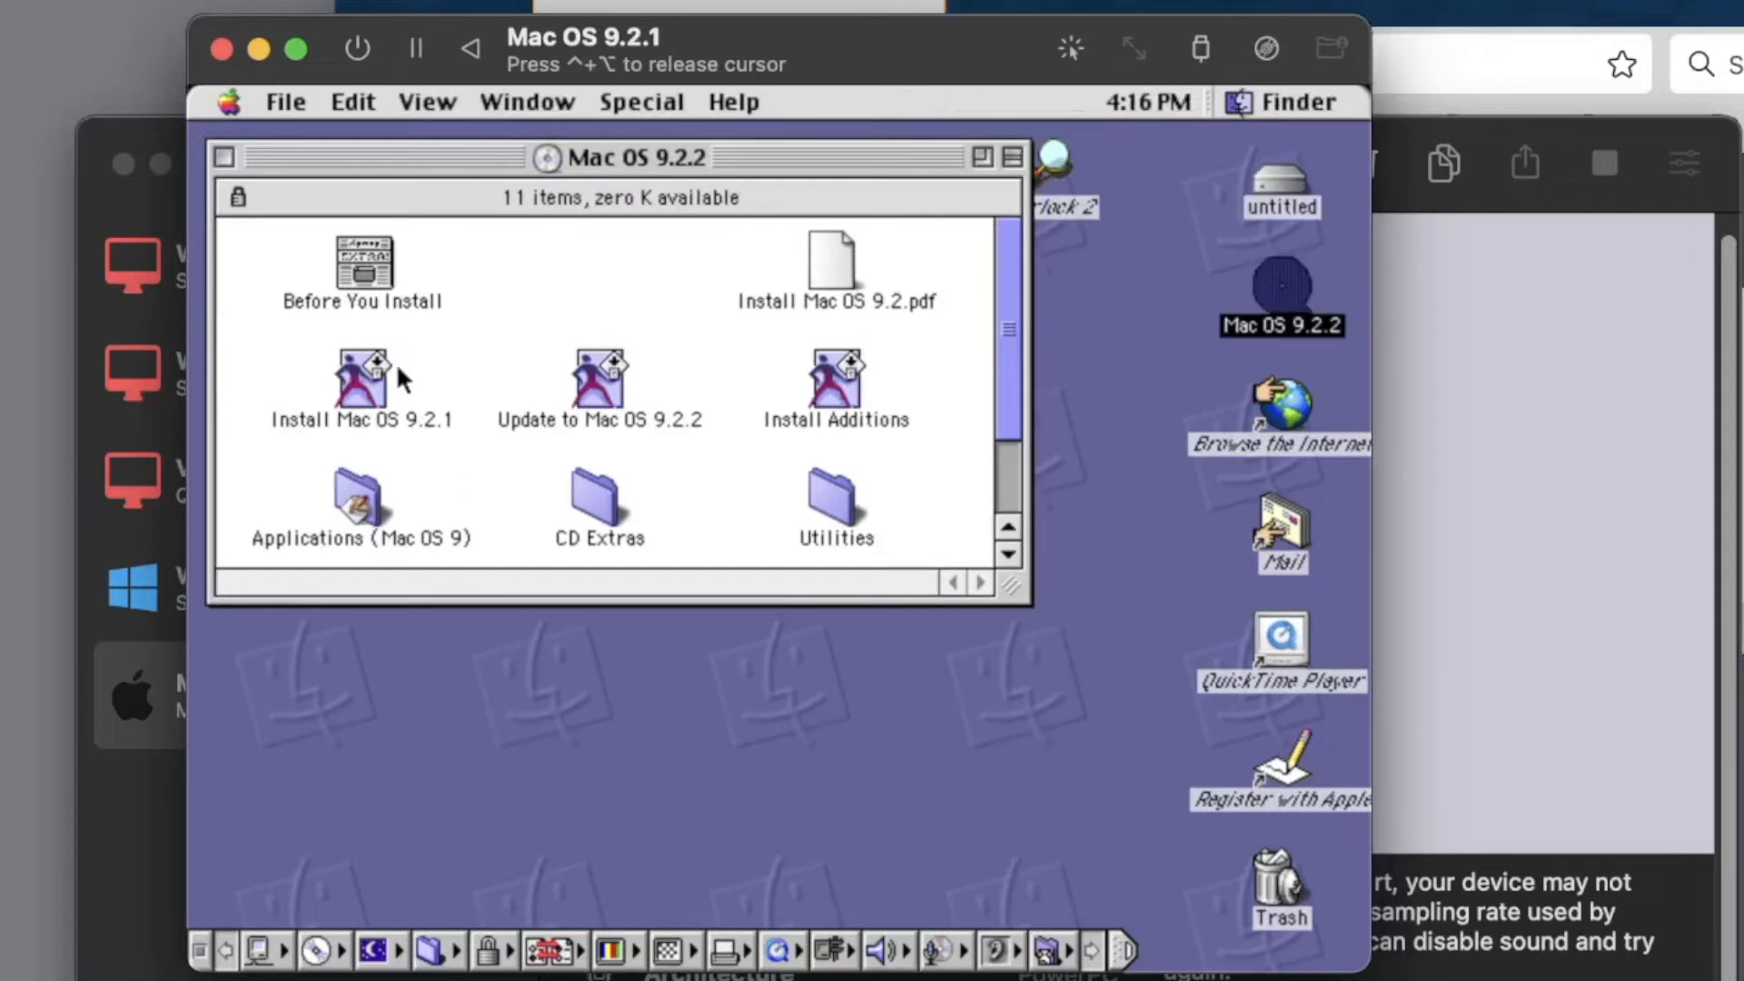
# Step: Launch the Mac OS 9.2.1 installer and choose to reinstall onto the untitled disk
pyautogui.doubleClick(360, 383)
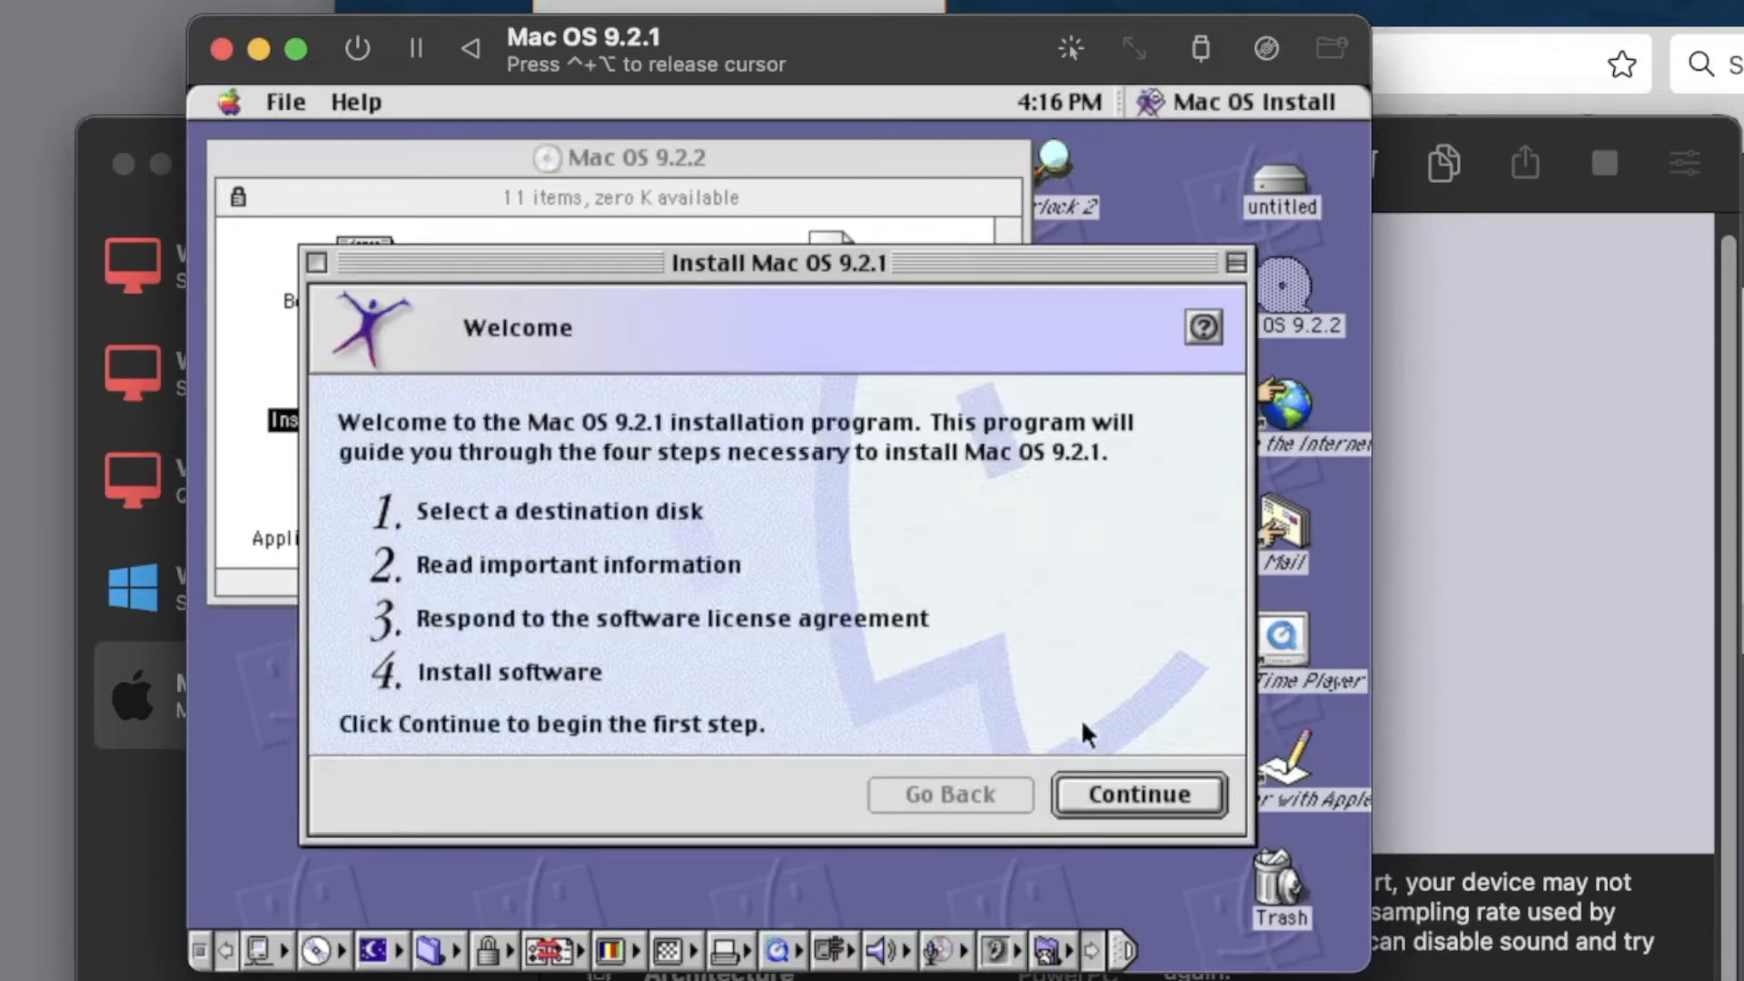
pyautogui.click(1136, 793)
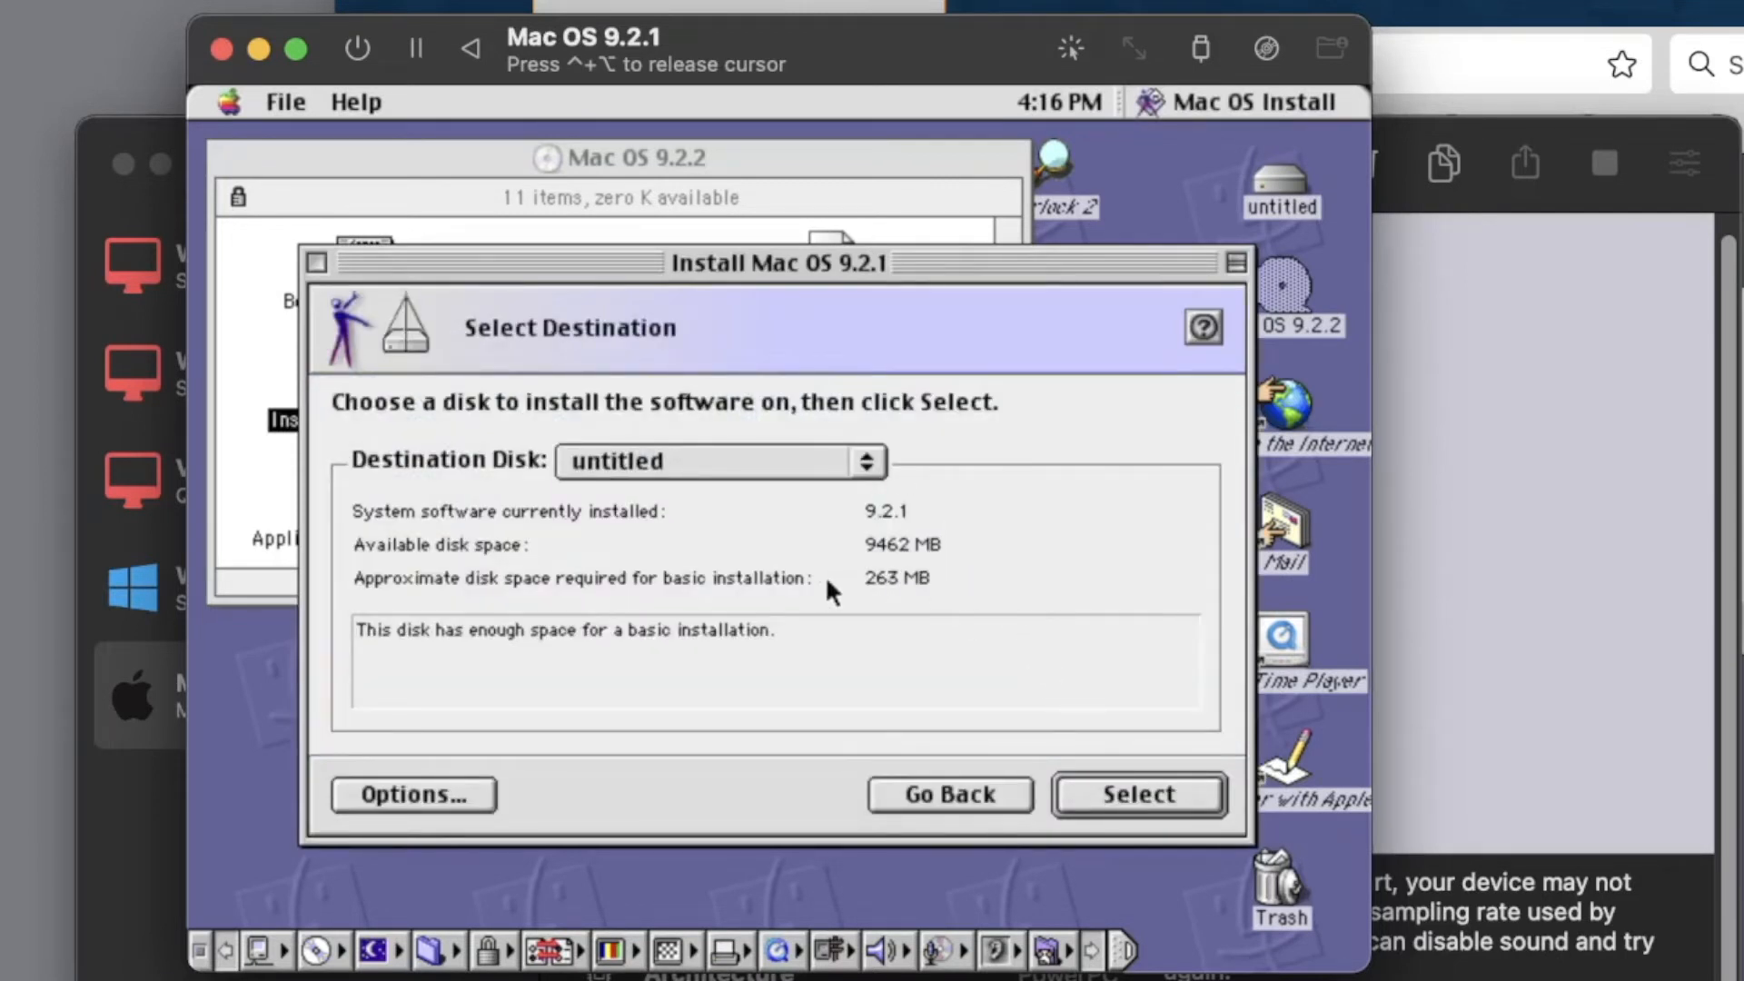
pyautogui.moveTo(843, 585)
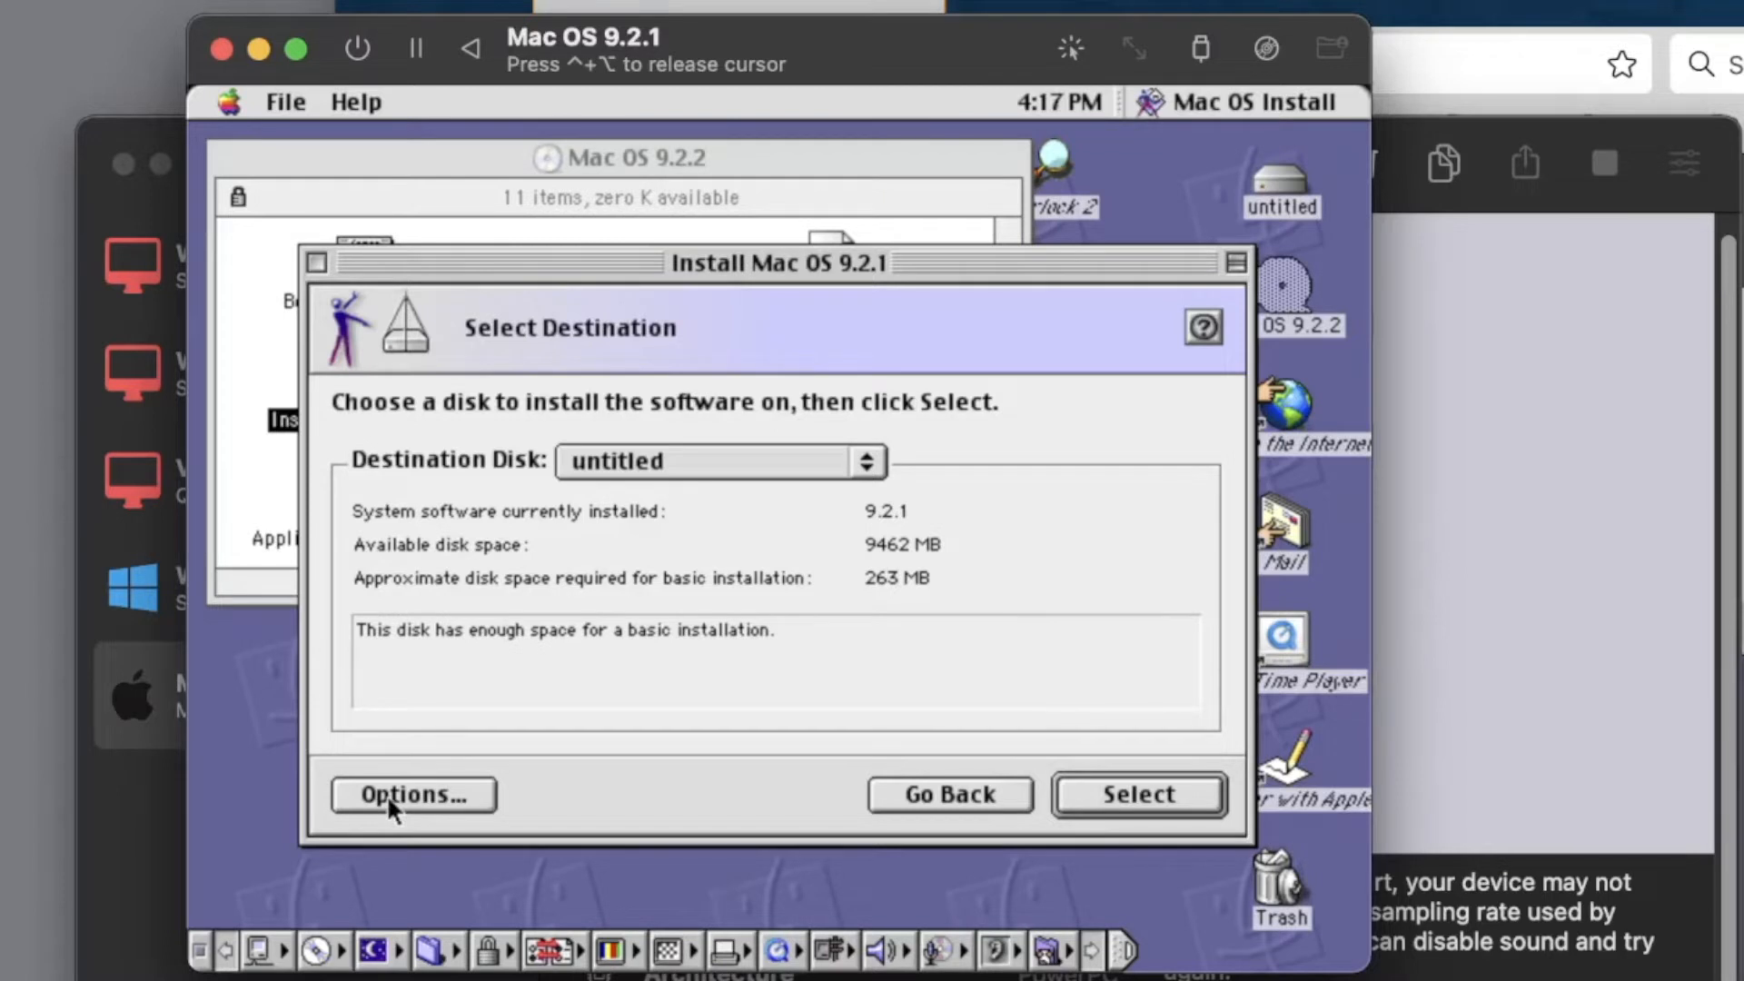
pyautogui.click(413, 794)
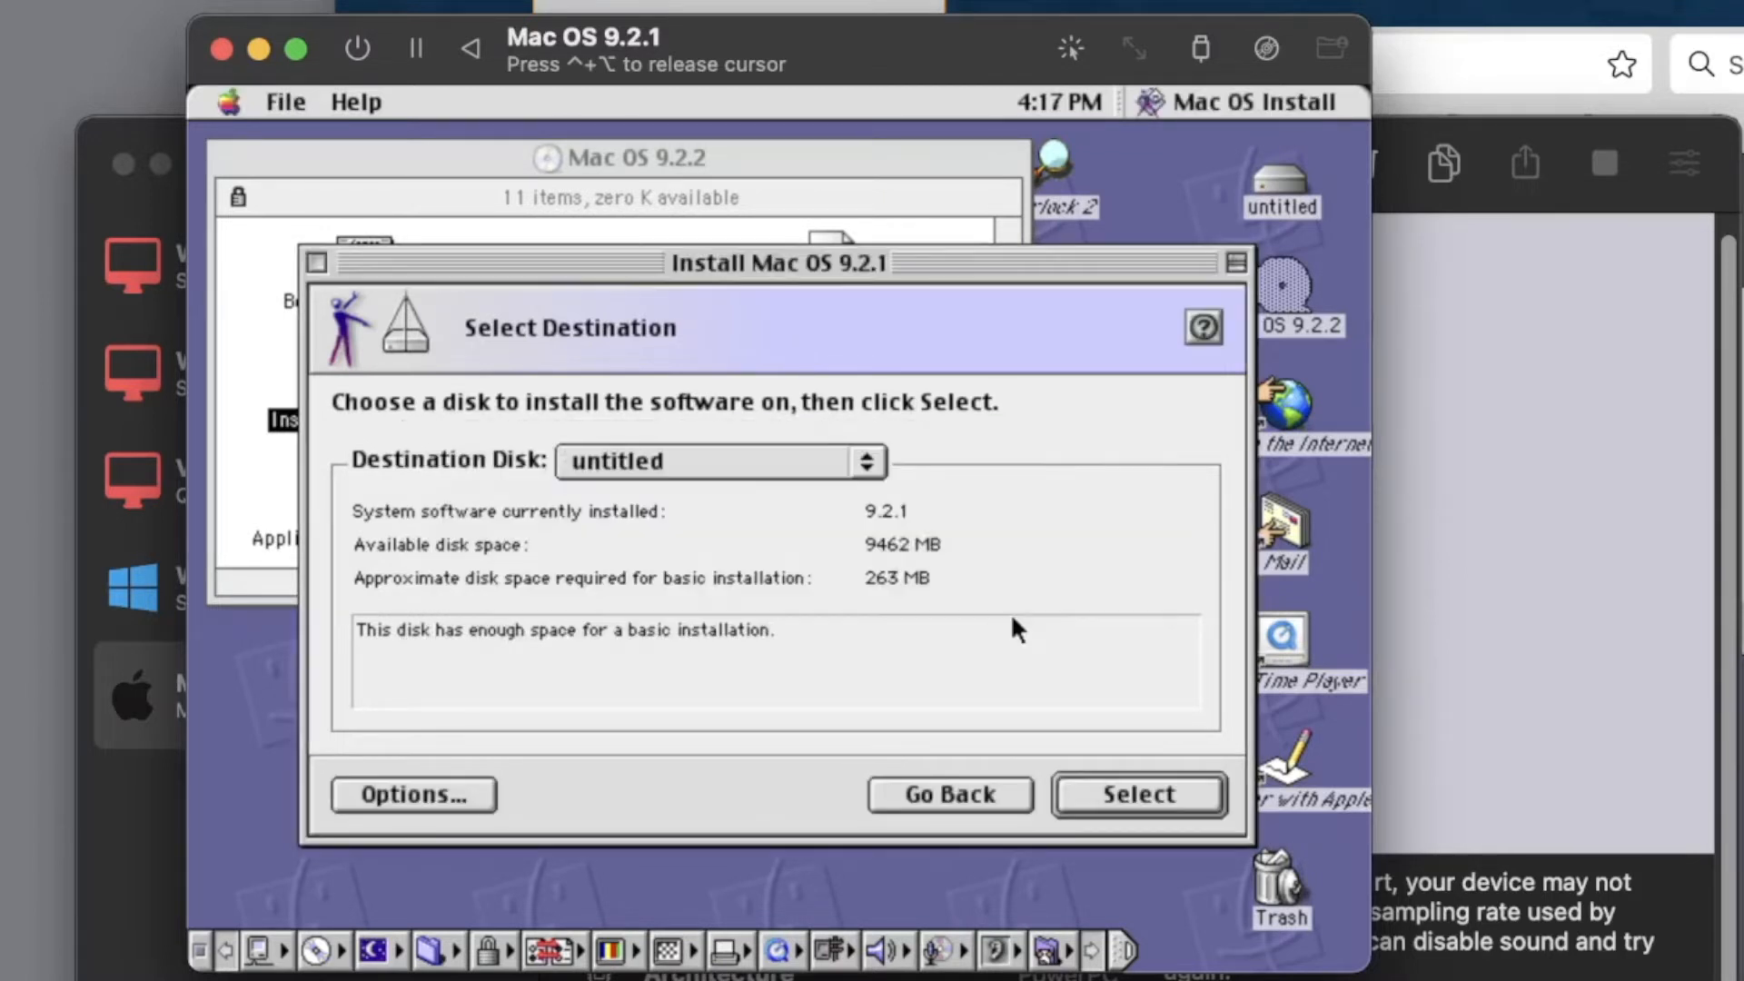
pyautogui.click(1136, 794)
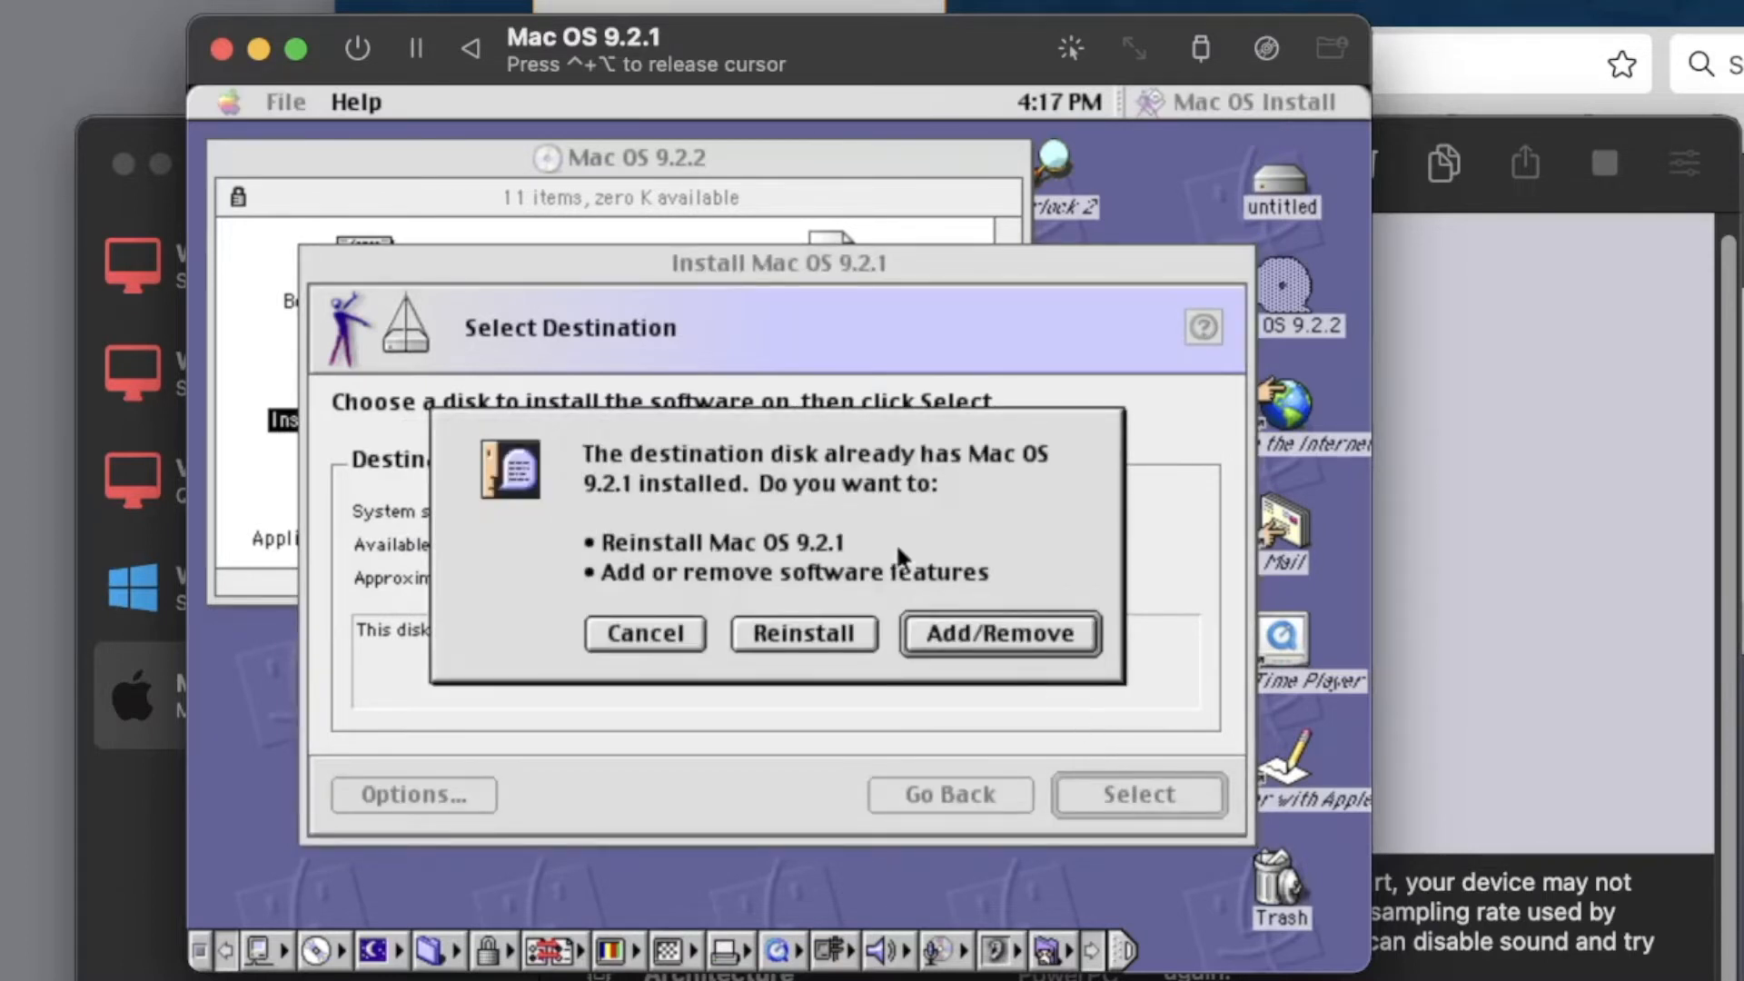
pyautogui.moveTo(884, 539)
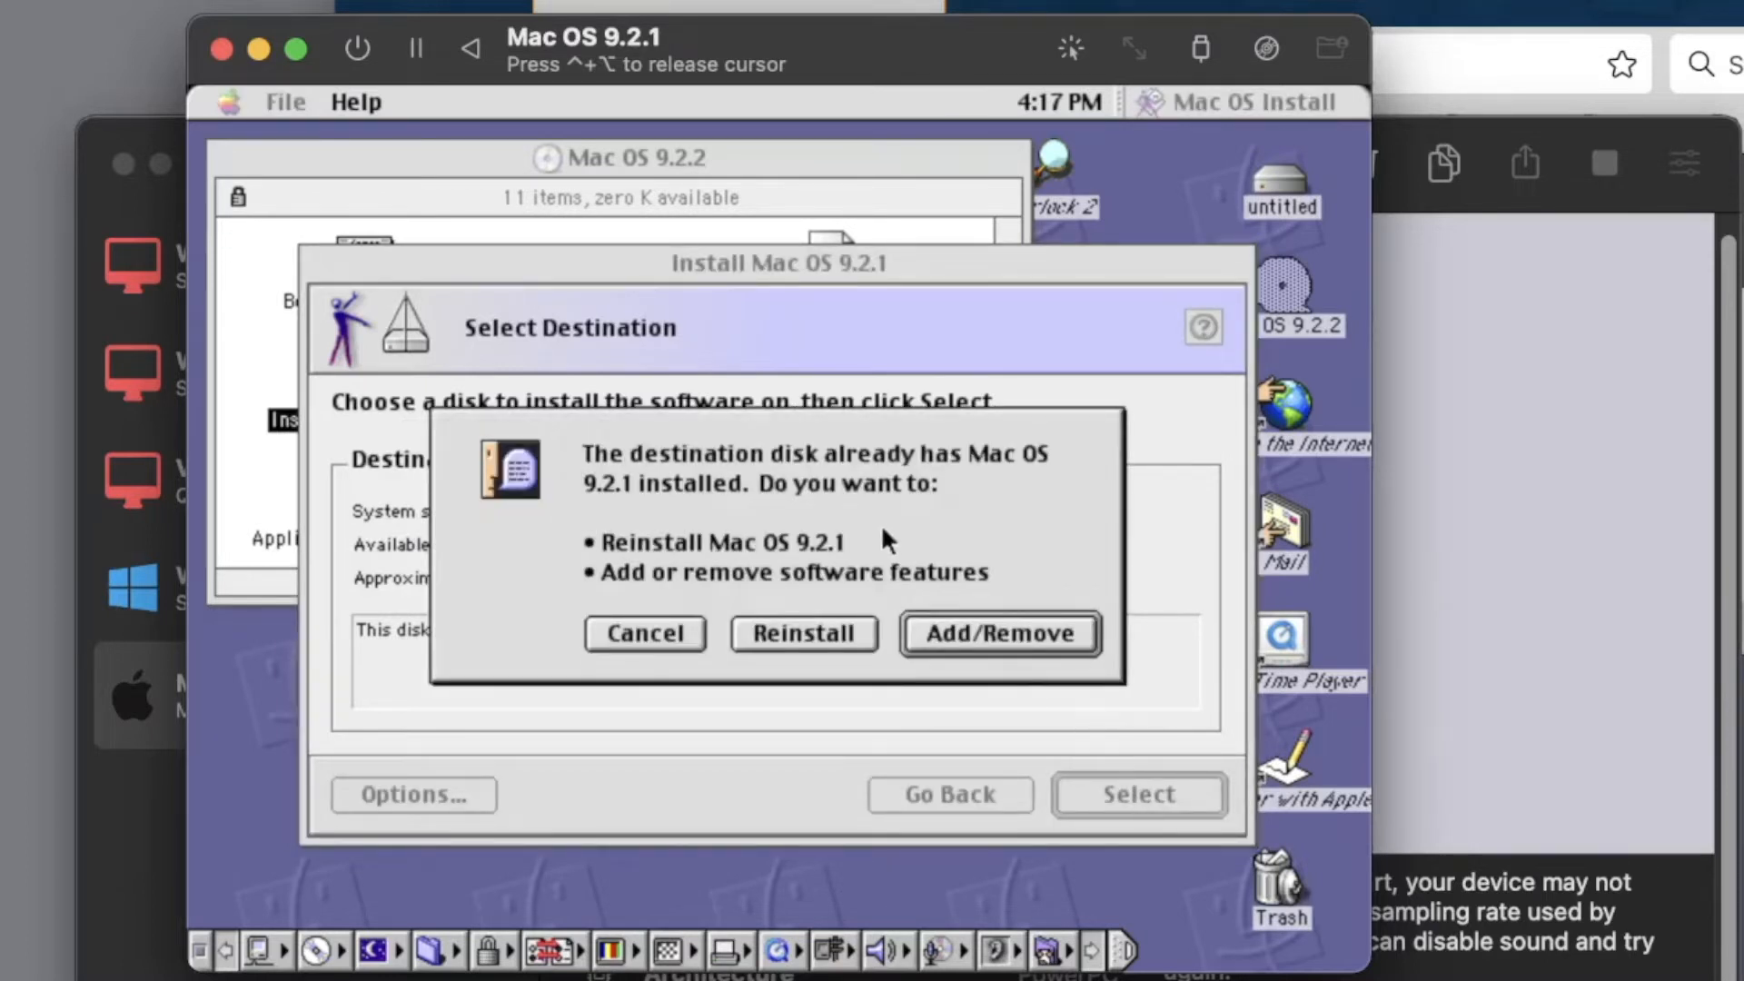
pyautogui.click(997, 634)
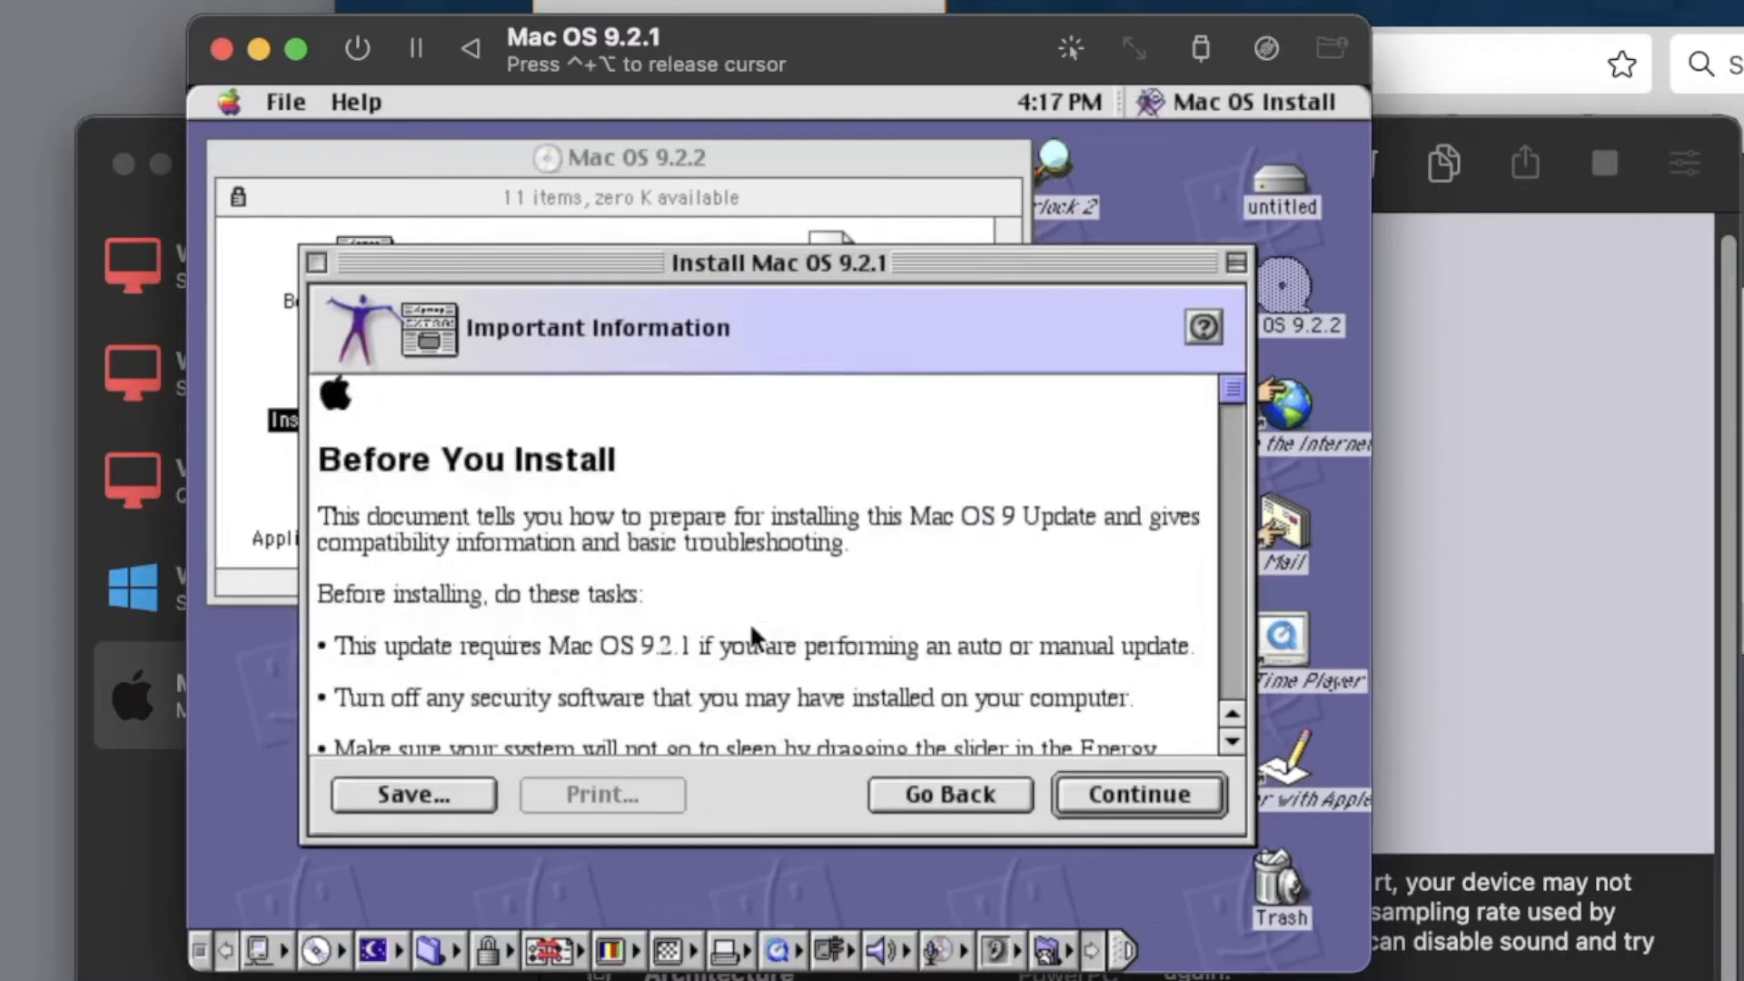
# Step: Install the selected Mac OS 9.2.1 components, then restart the virtual Mac
pyautogui.click(1136, 794)
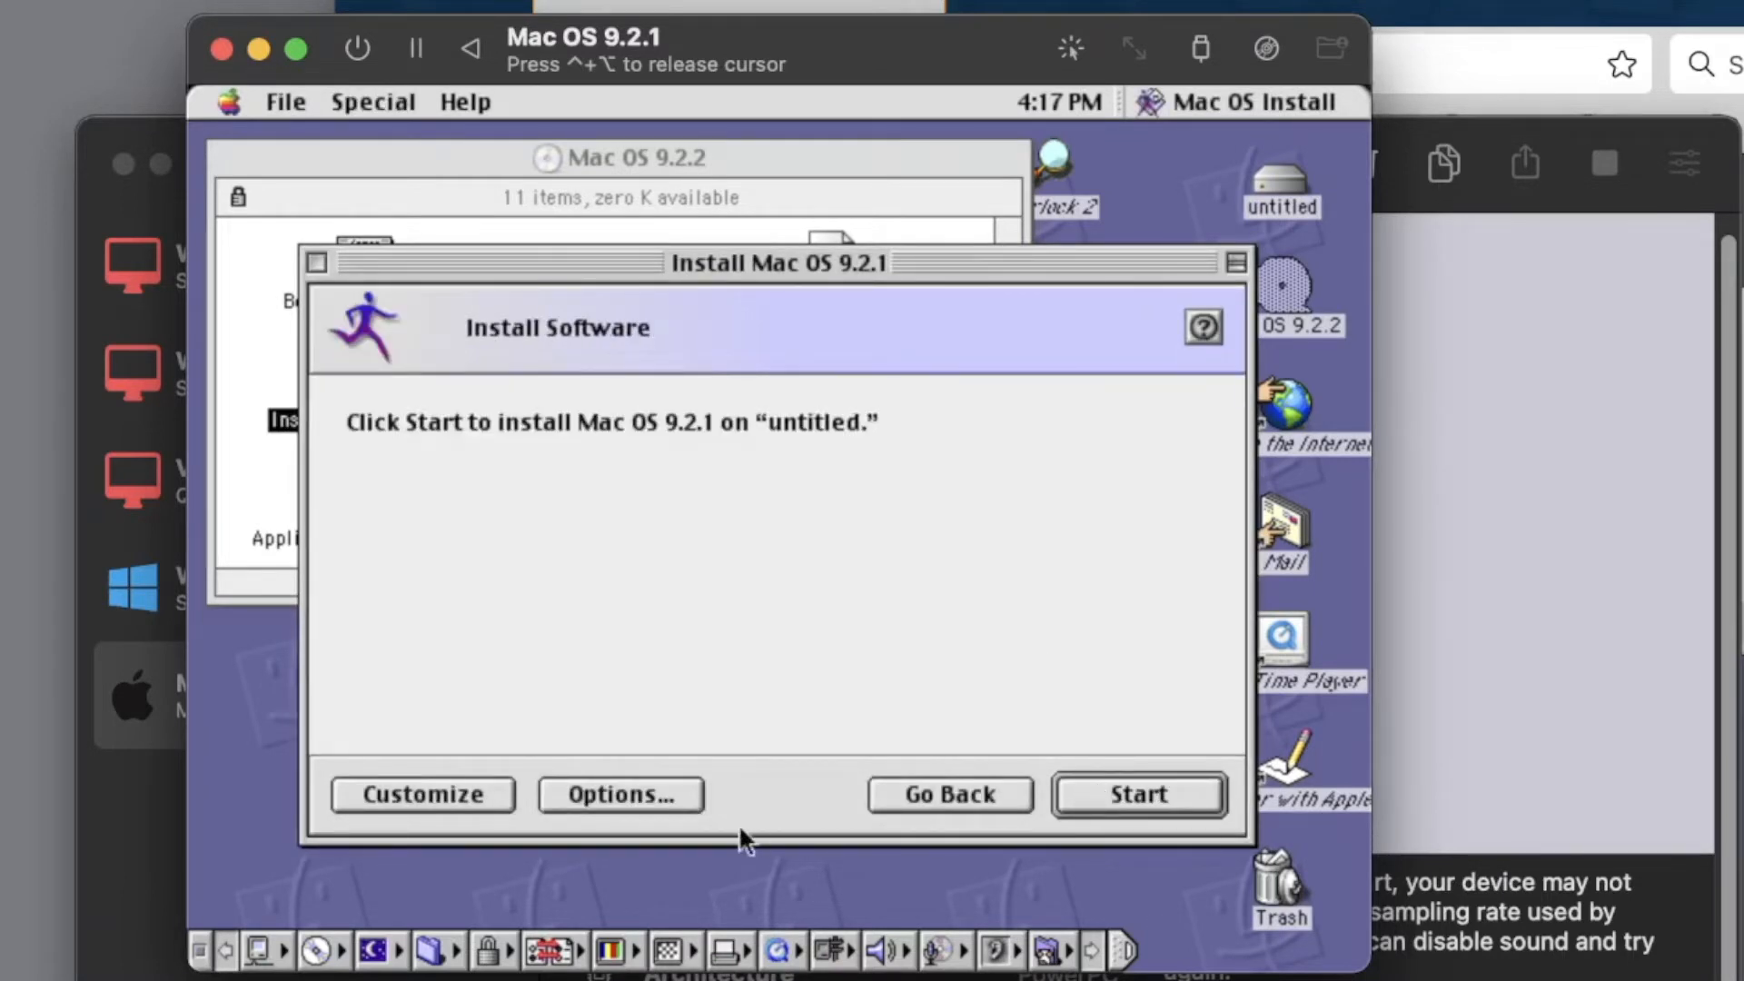
pyautogui.click(421, 793)
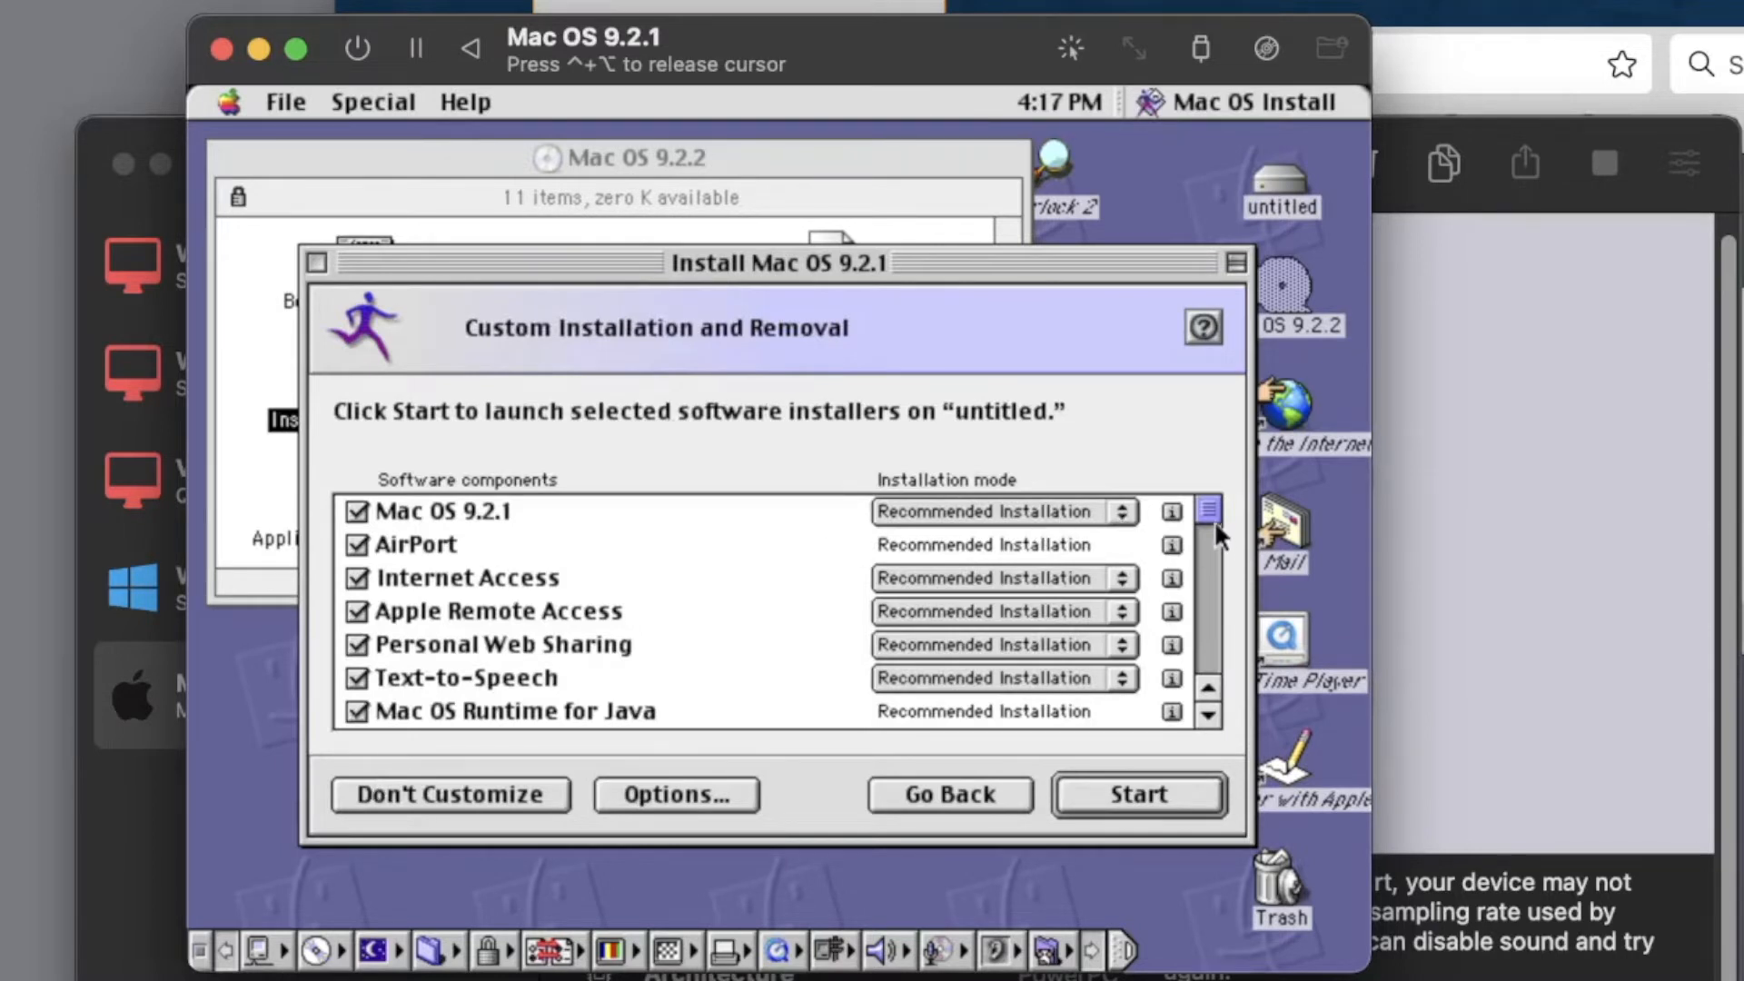
pyautogui.click(1207, 716)
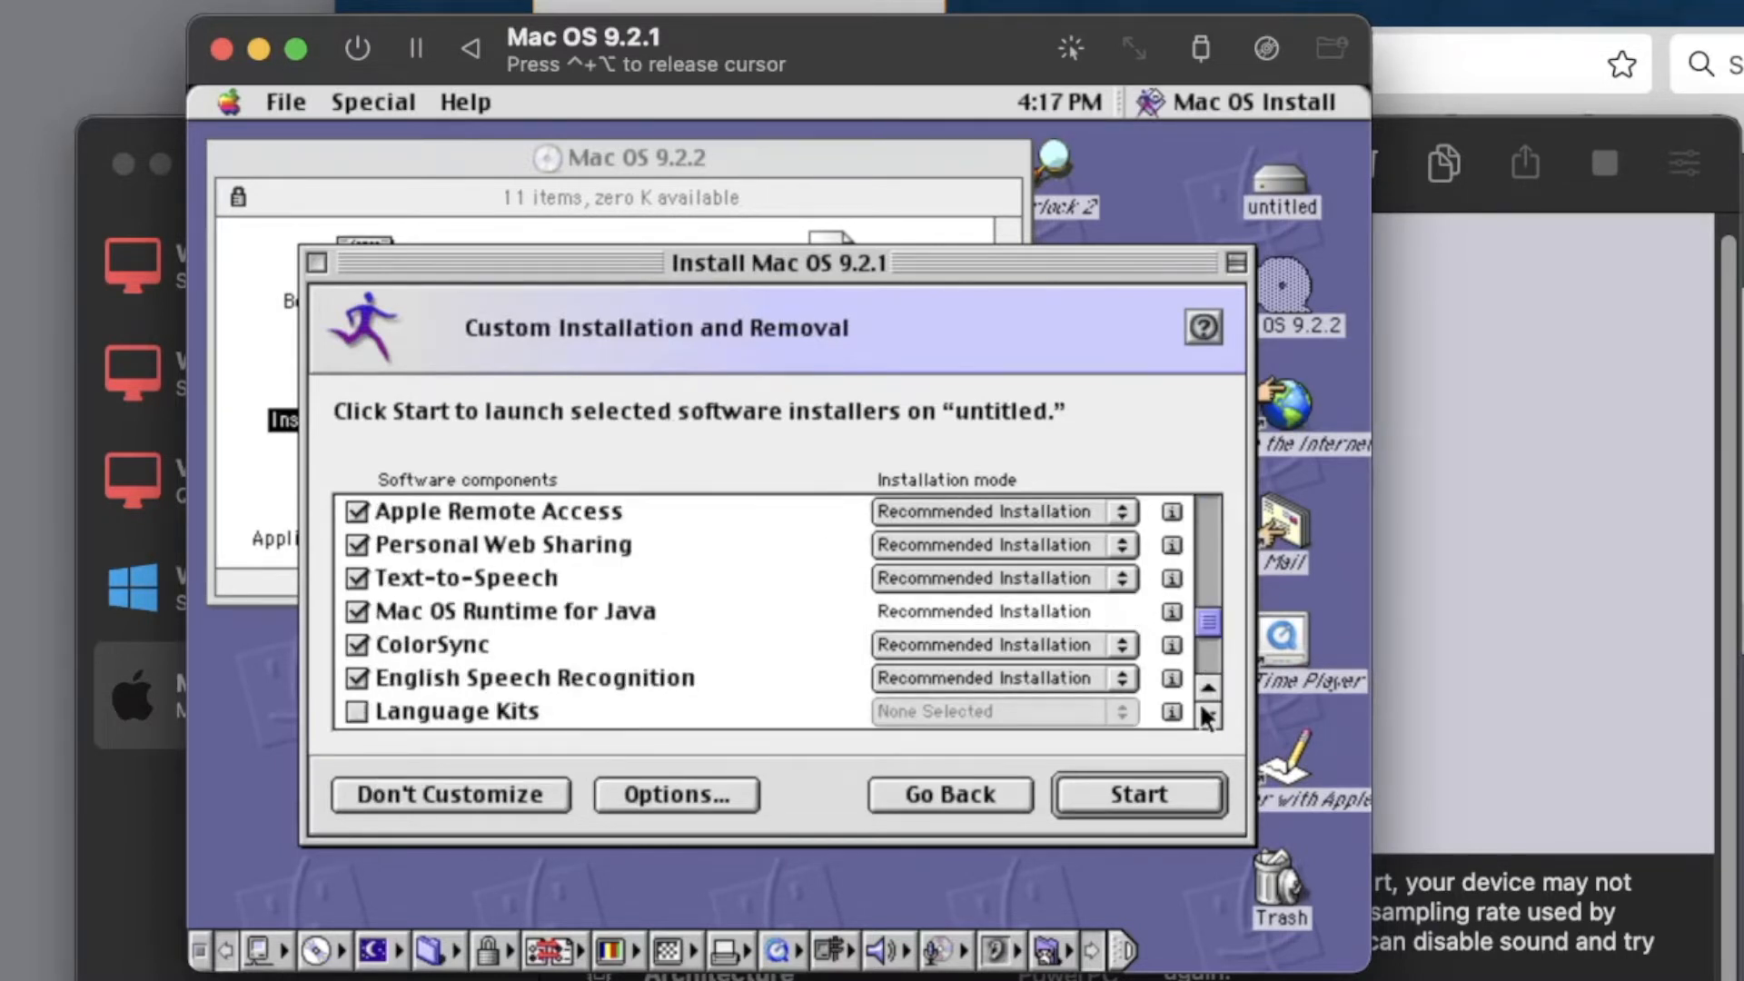
pyautogui.click(1137, 794)
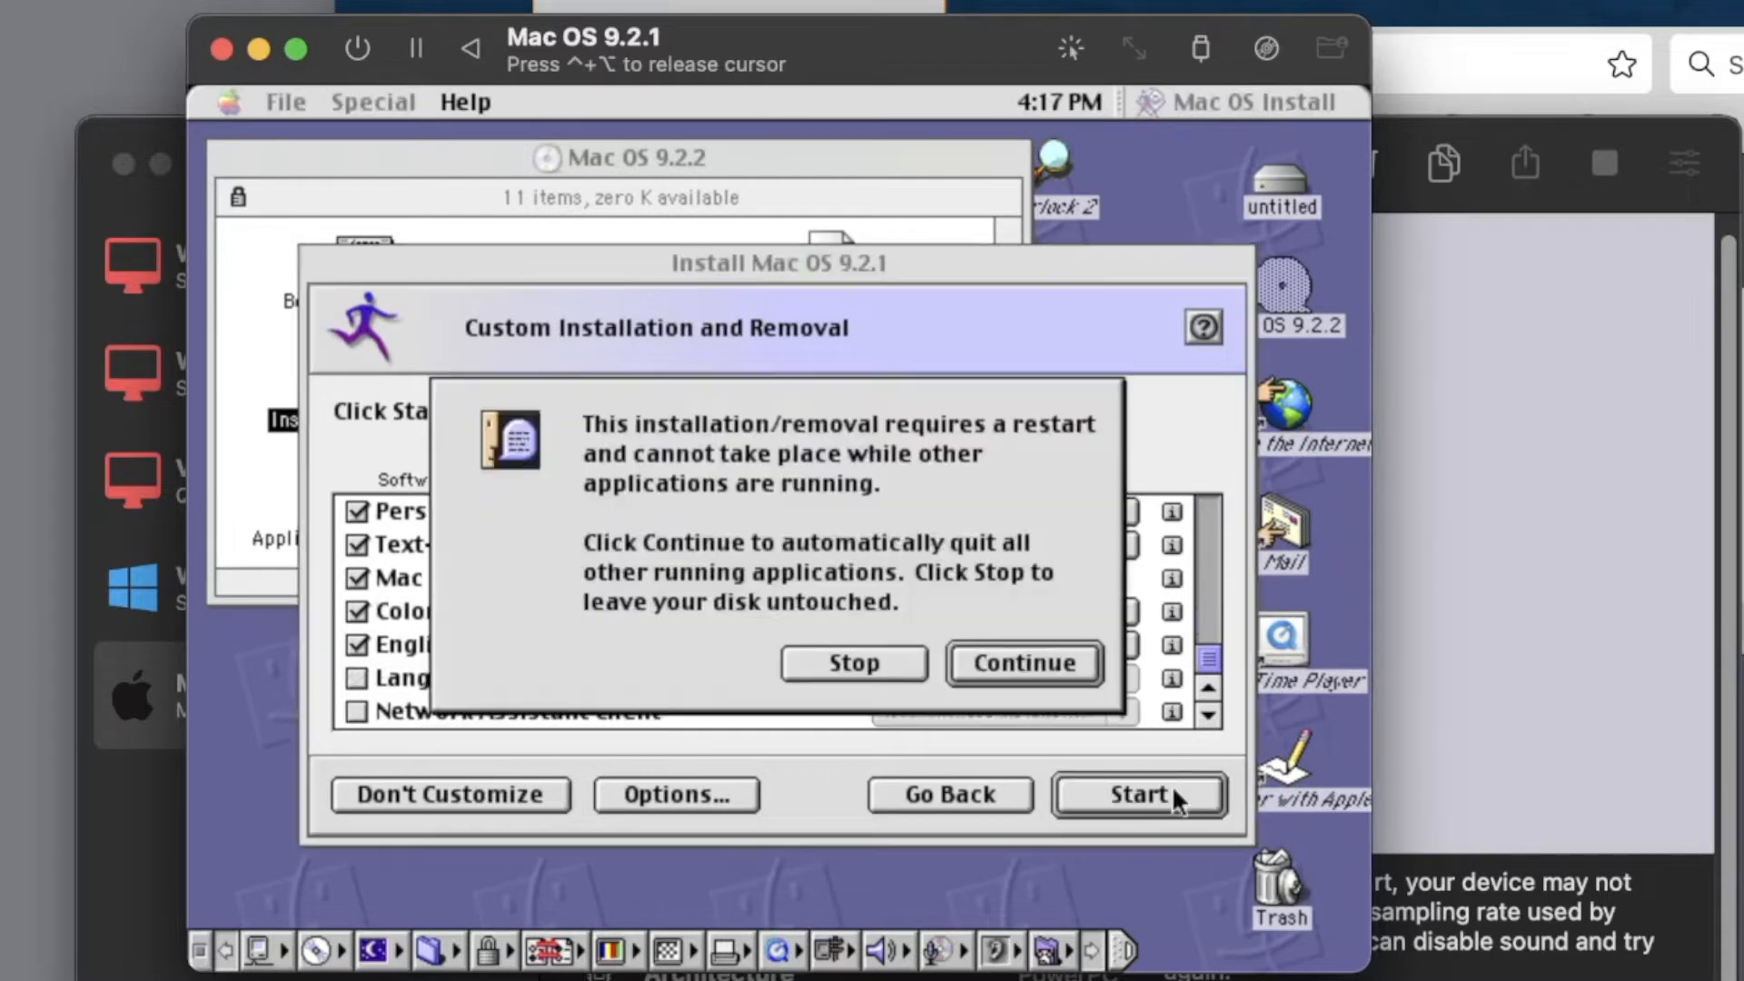
pyautogui.moveTo(991, 656)
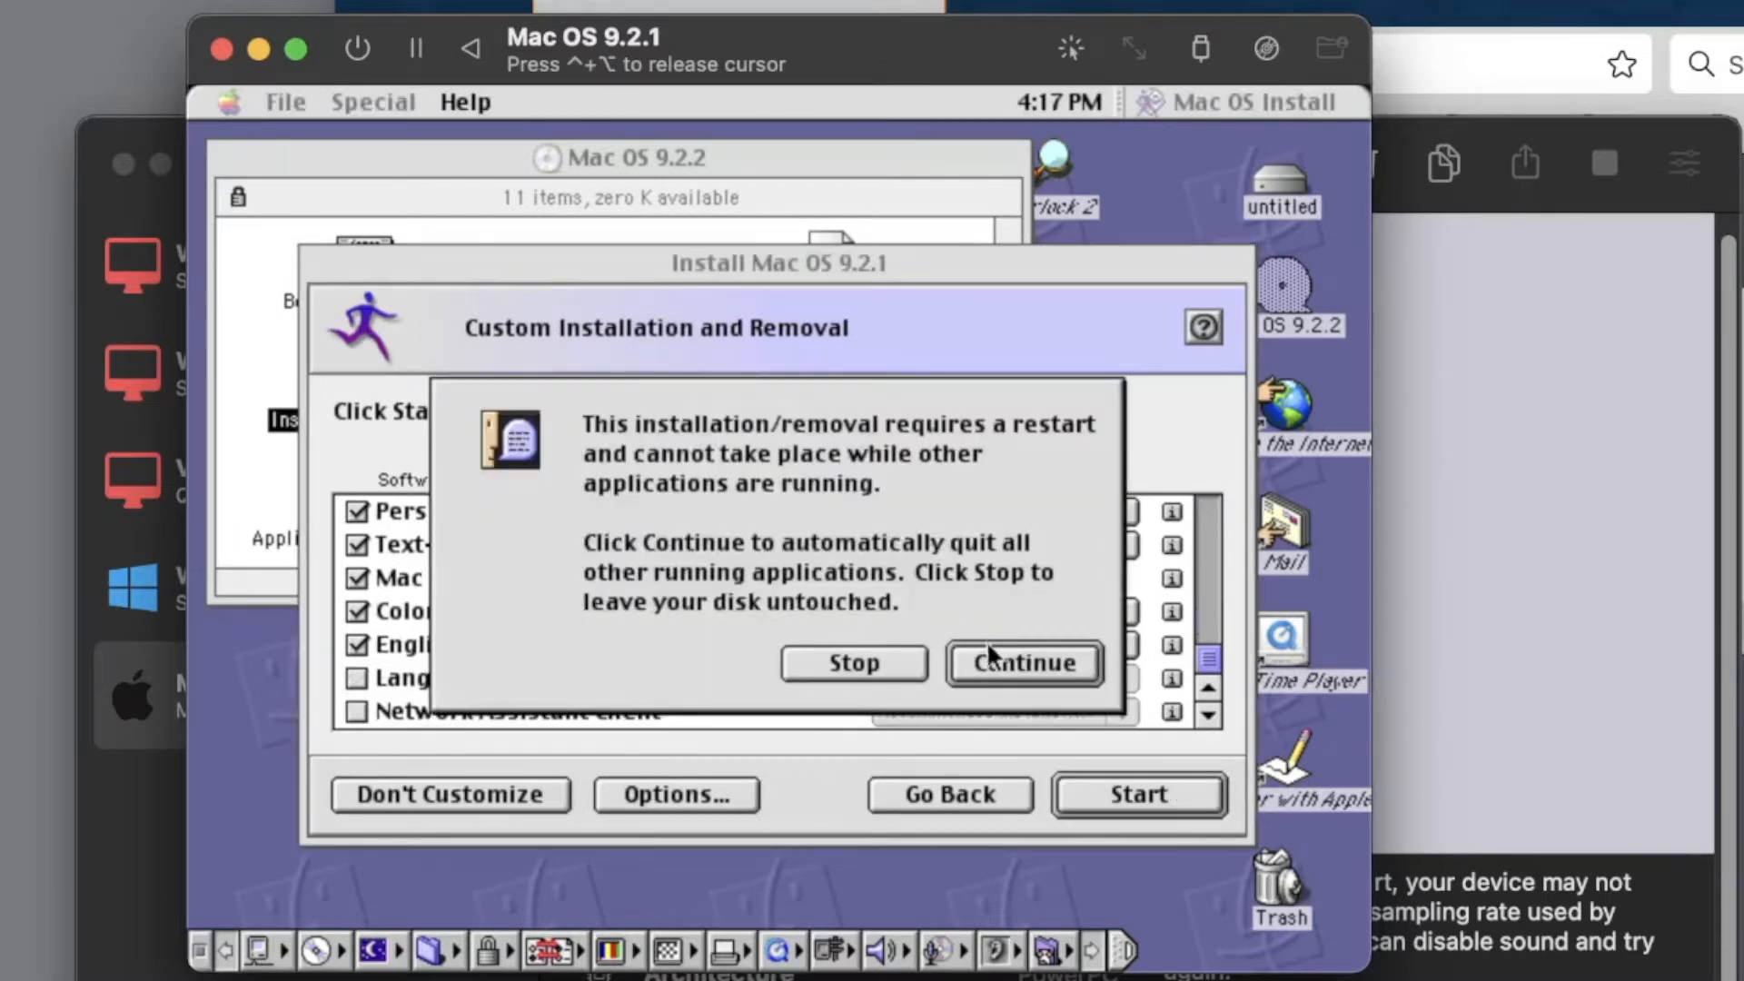
pyautogui.click(1022, 663)
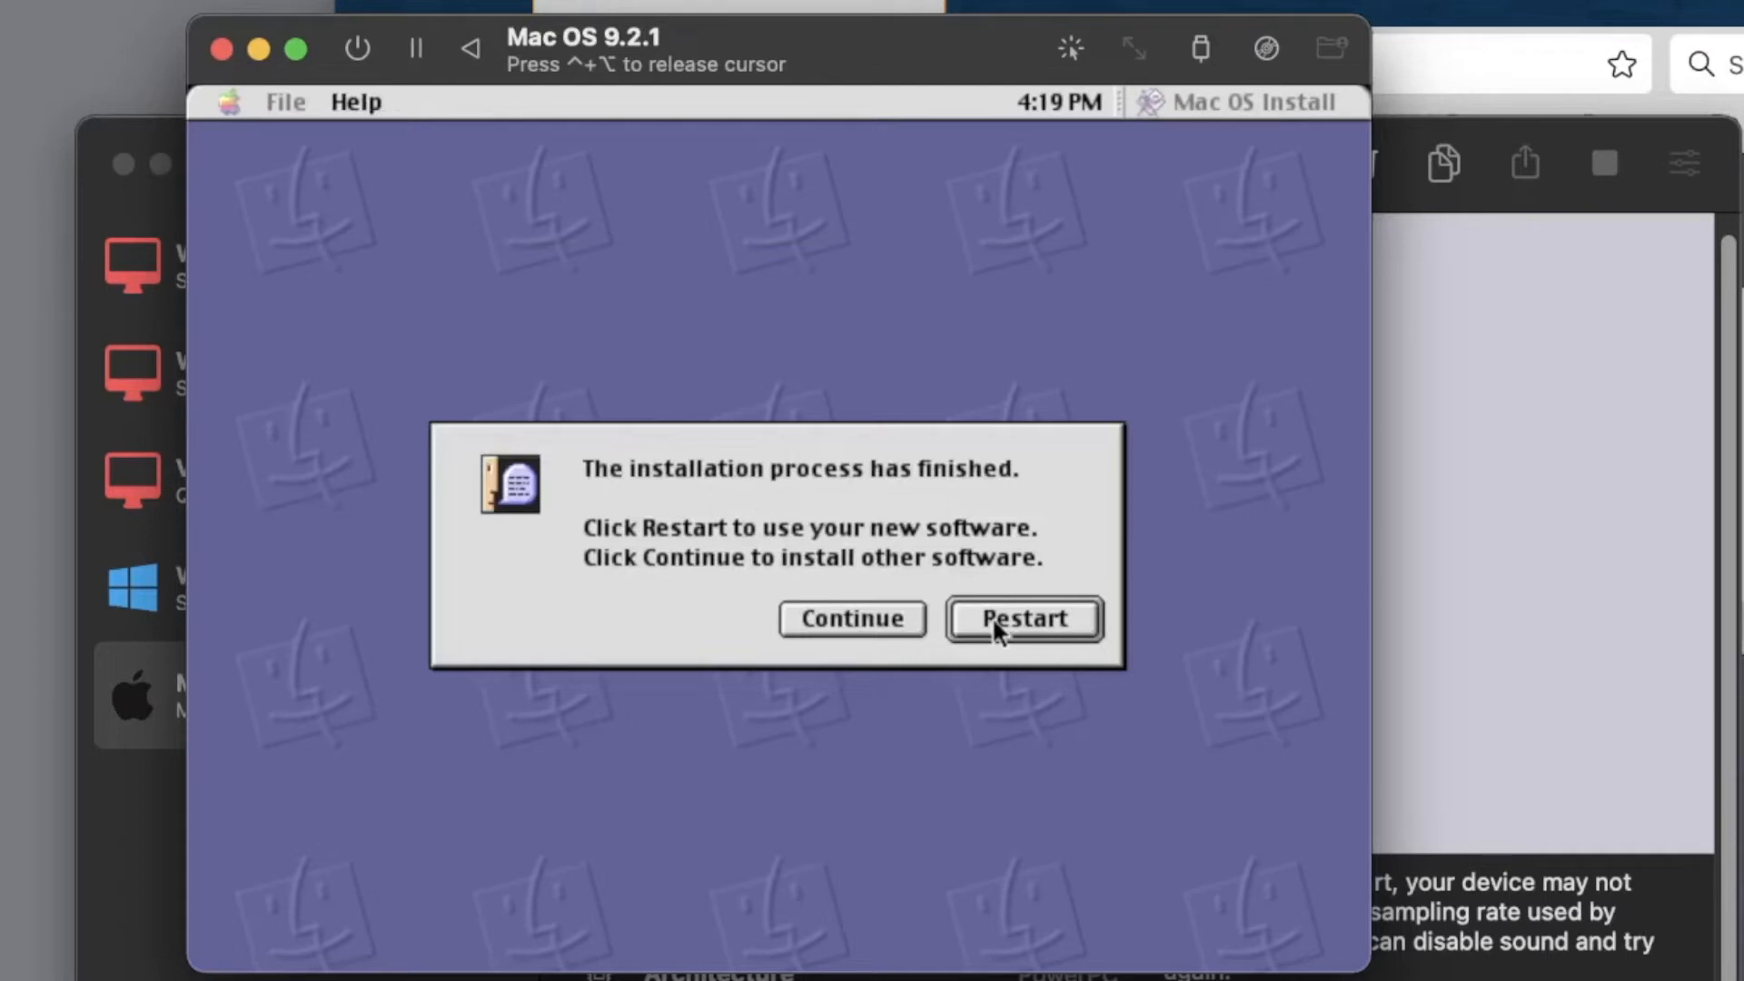
pyautogui.click(1022, 619)
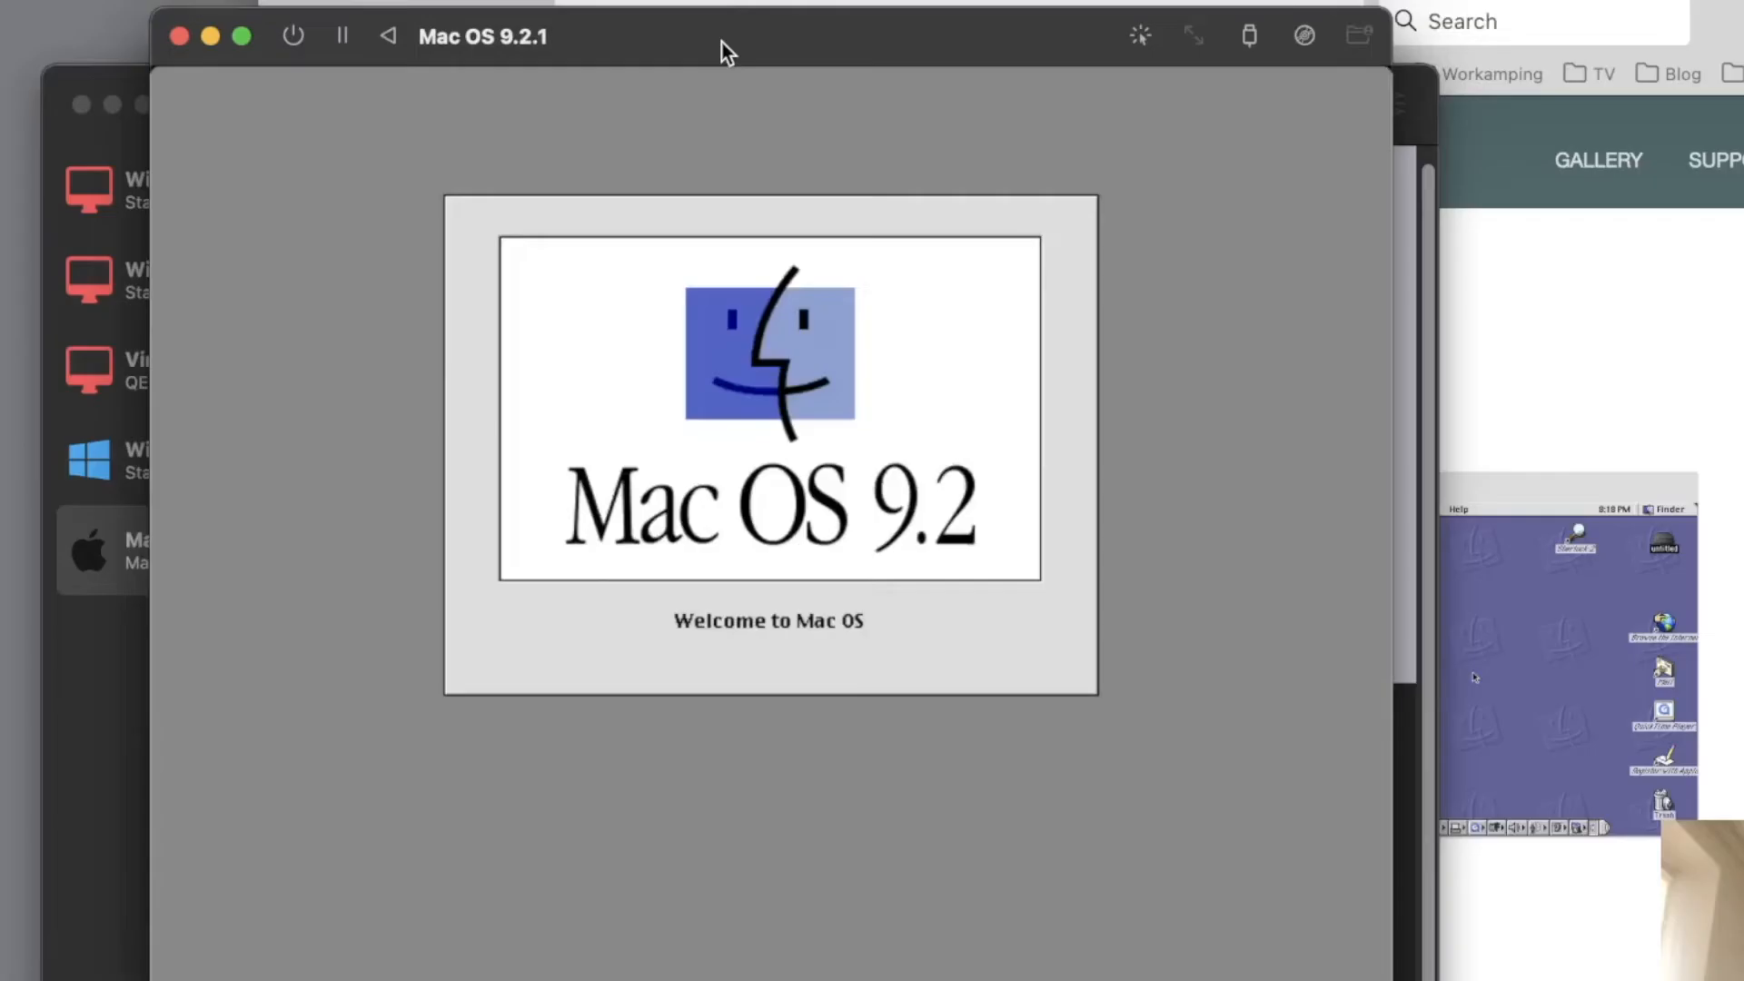
pyautogui.moveTo(178, 98)
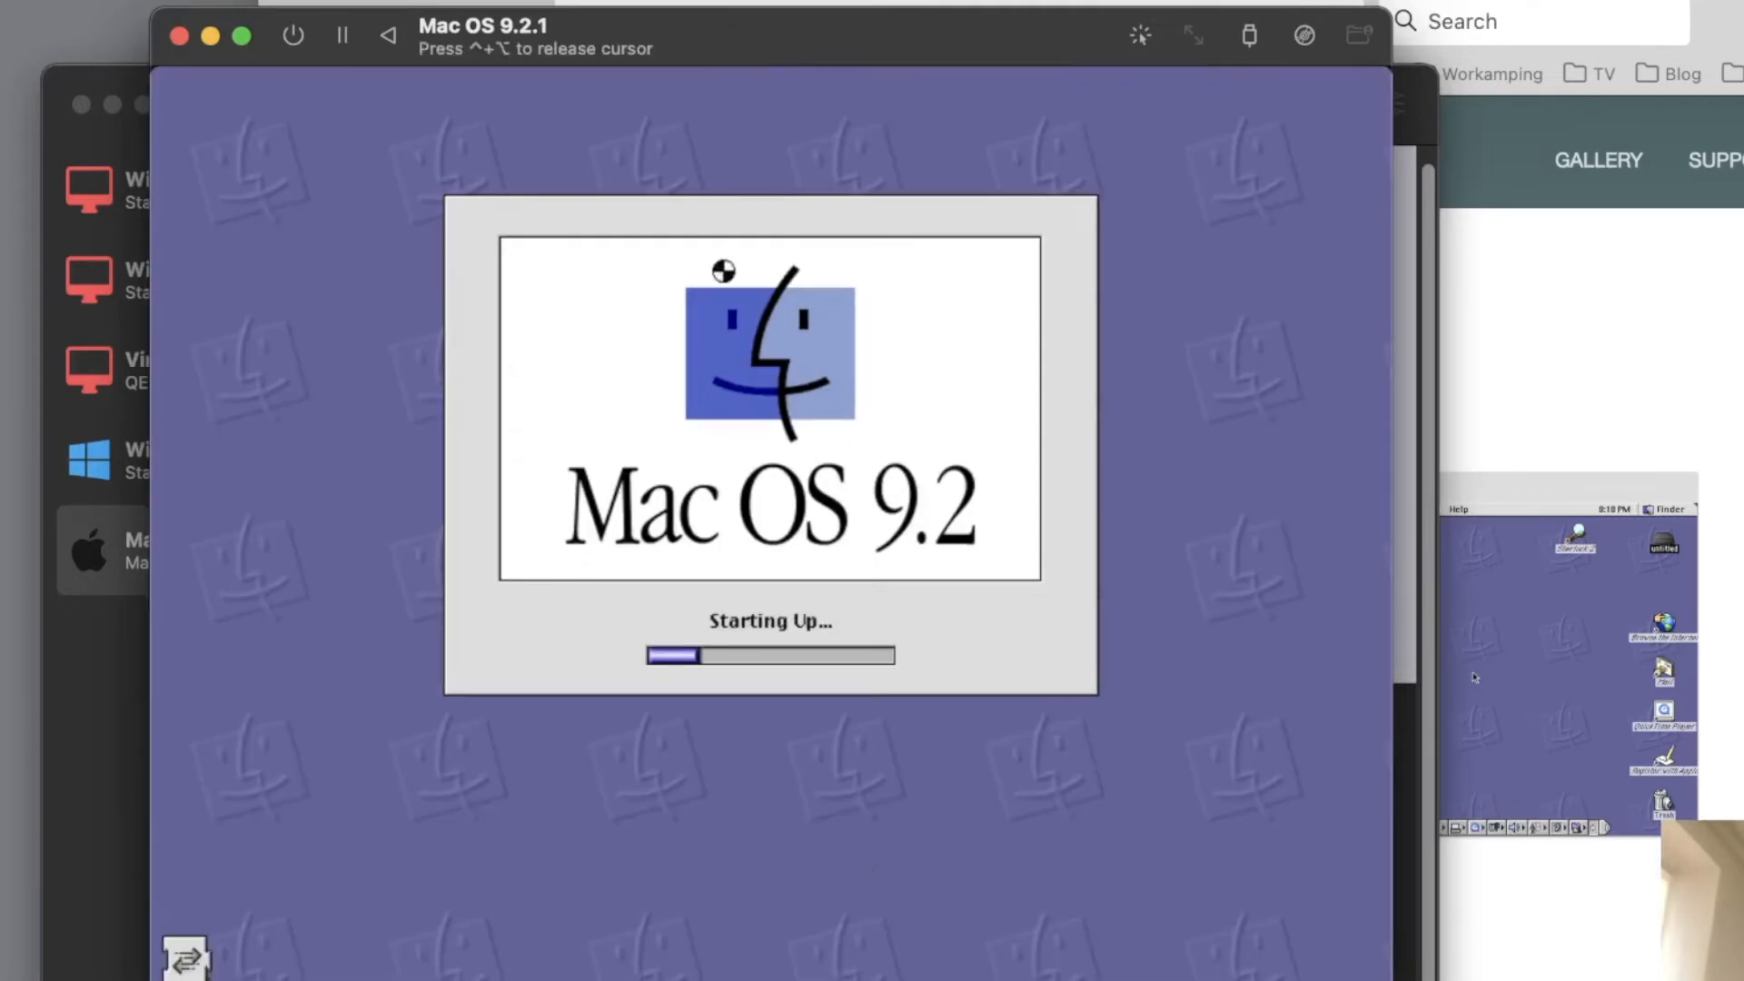
pyautogui.moveTo(234, 247)
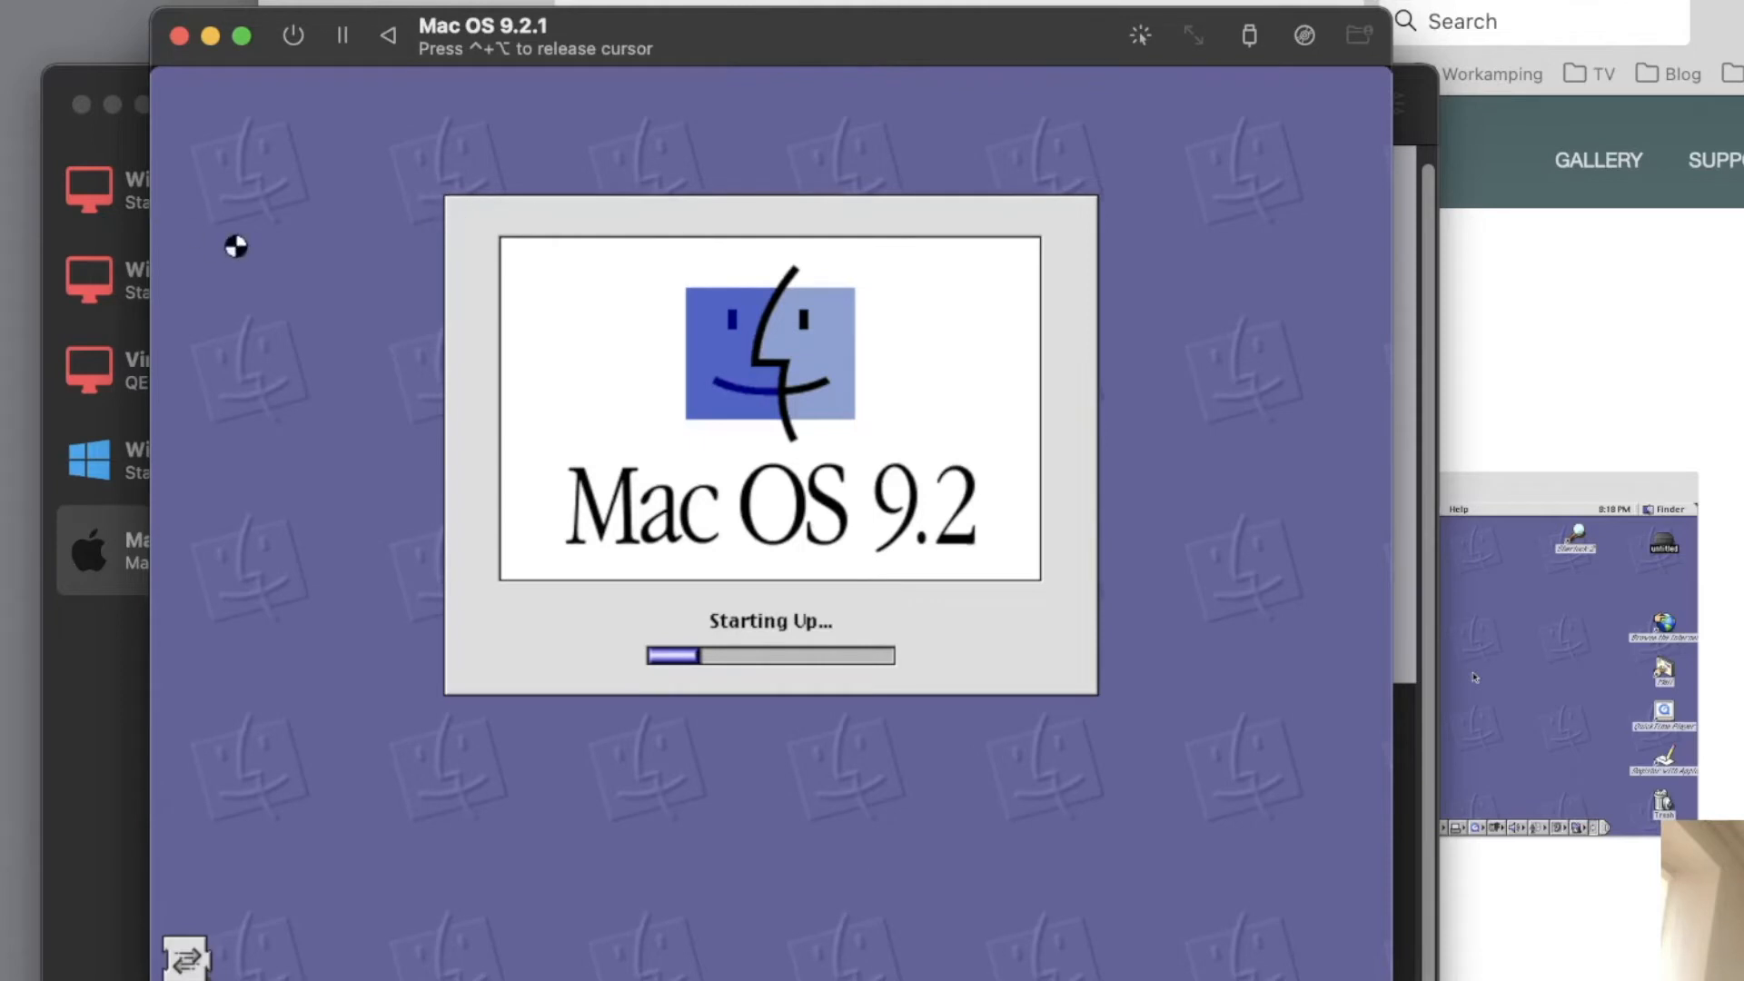
pyautogui.moveTo(278, 271)
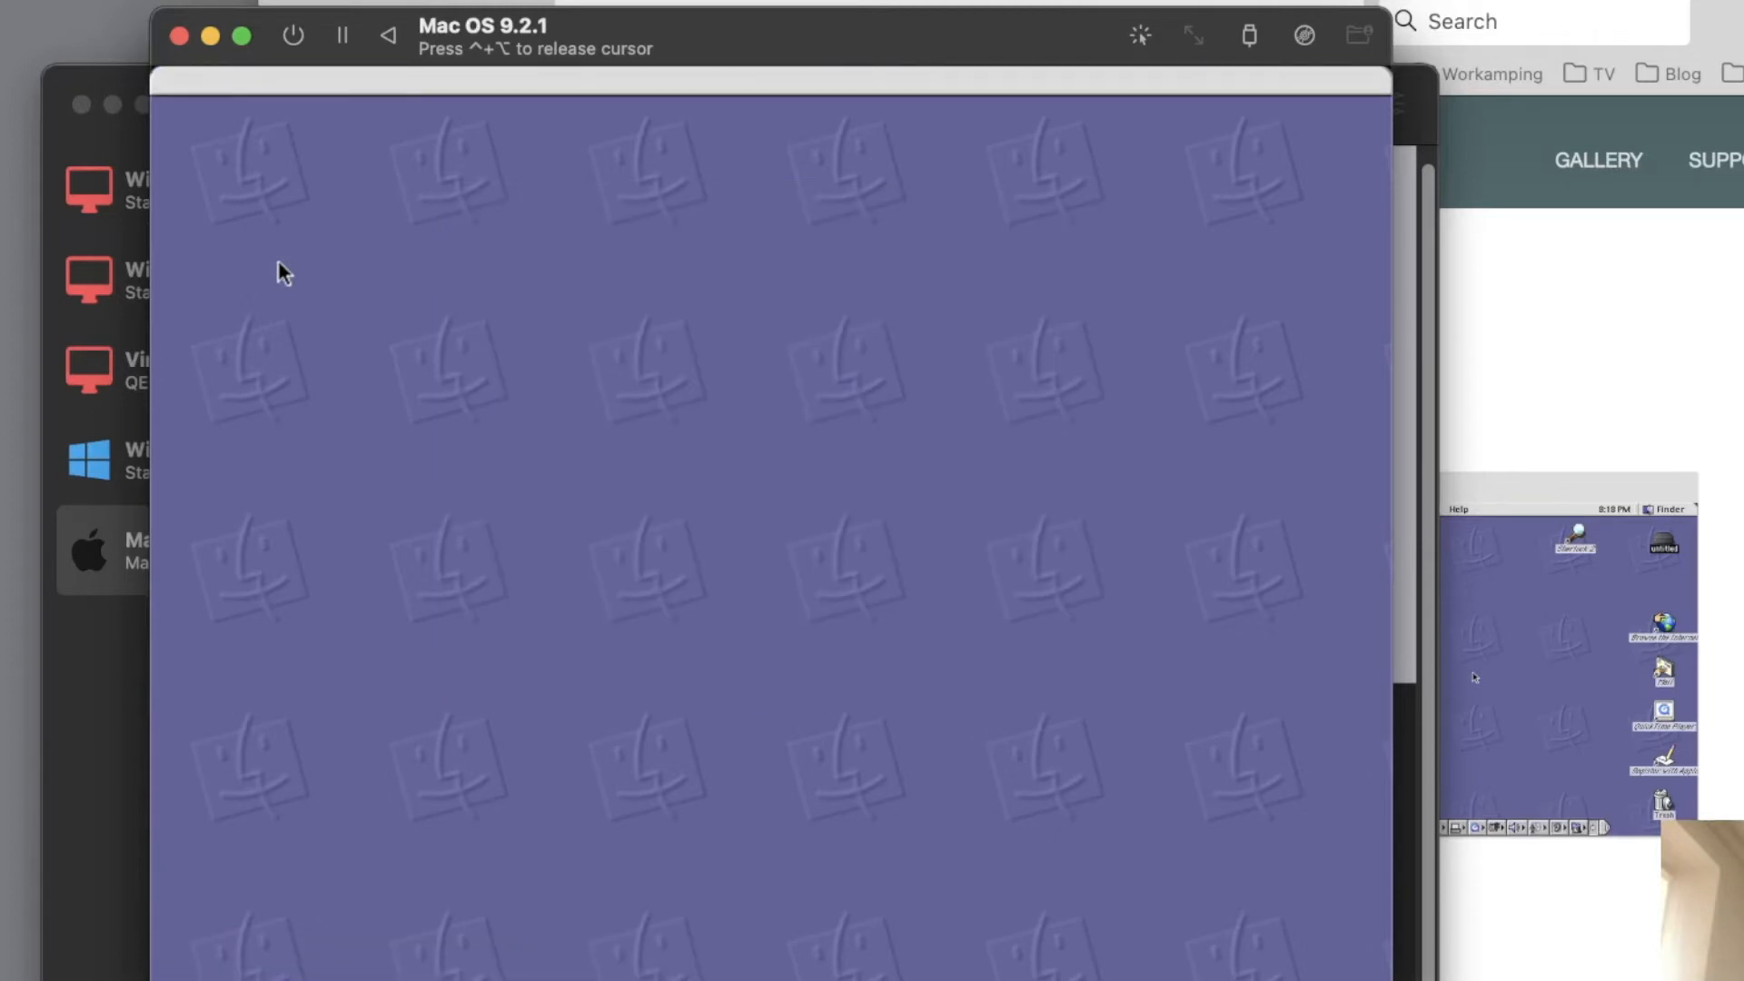
pyautogui.moveTo(301, 283)
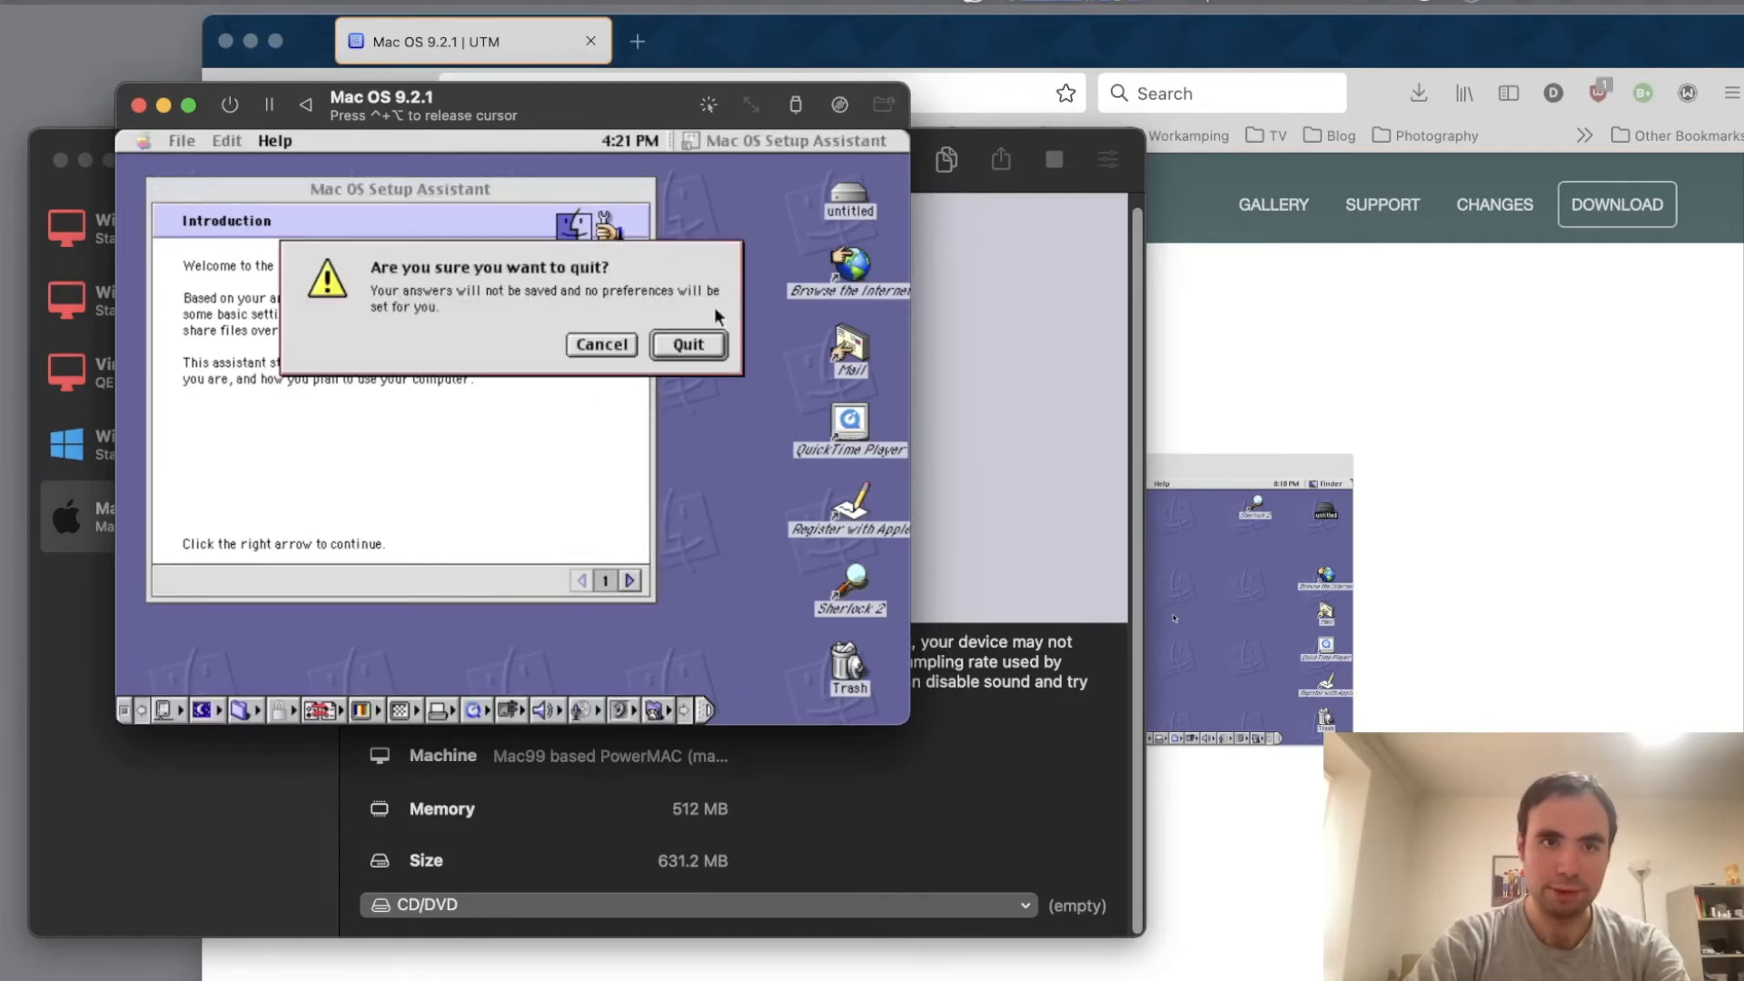
# Step: Quit the setup assistant, browse Applications (Mac OS 9), and launch Graphing Calculator
pyautogui.click(688, 346)
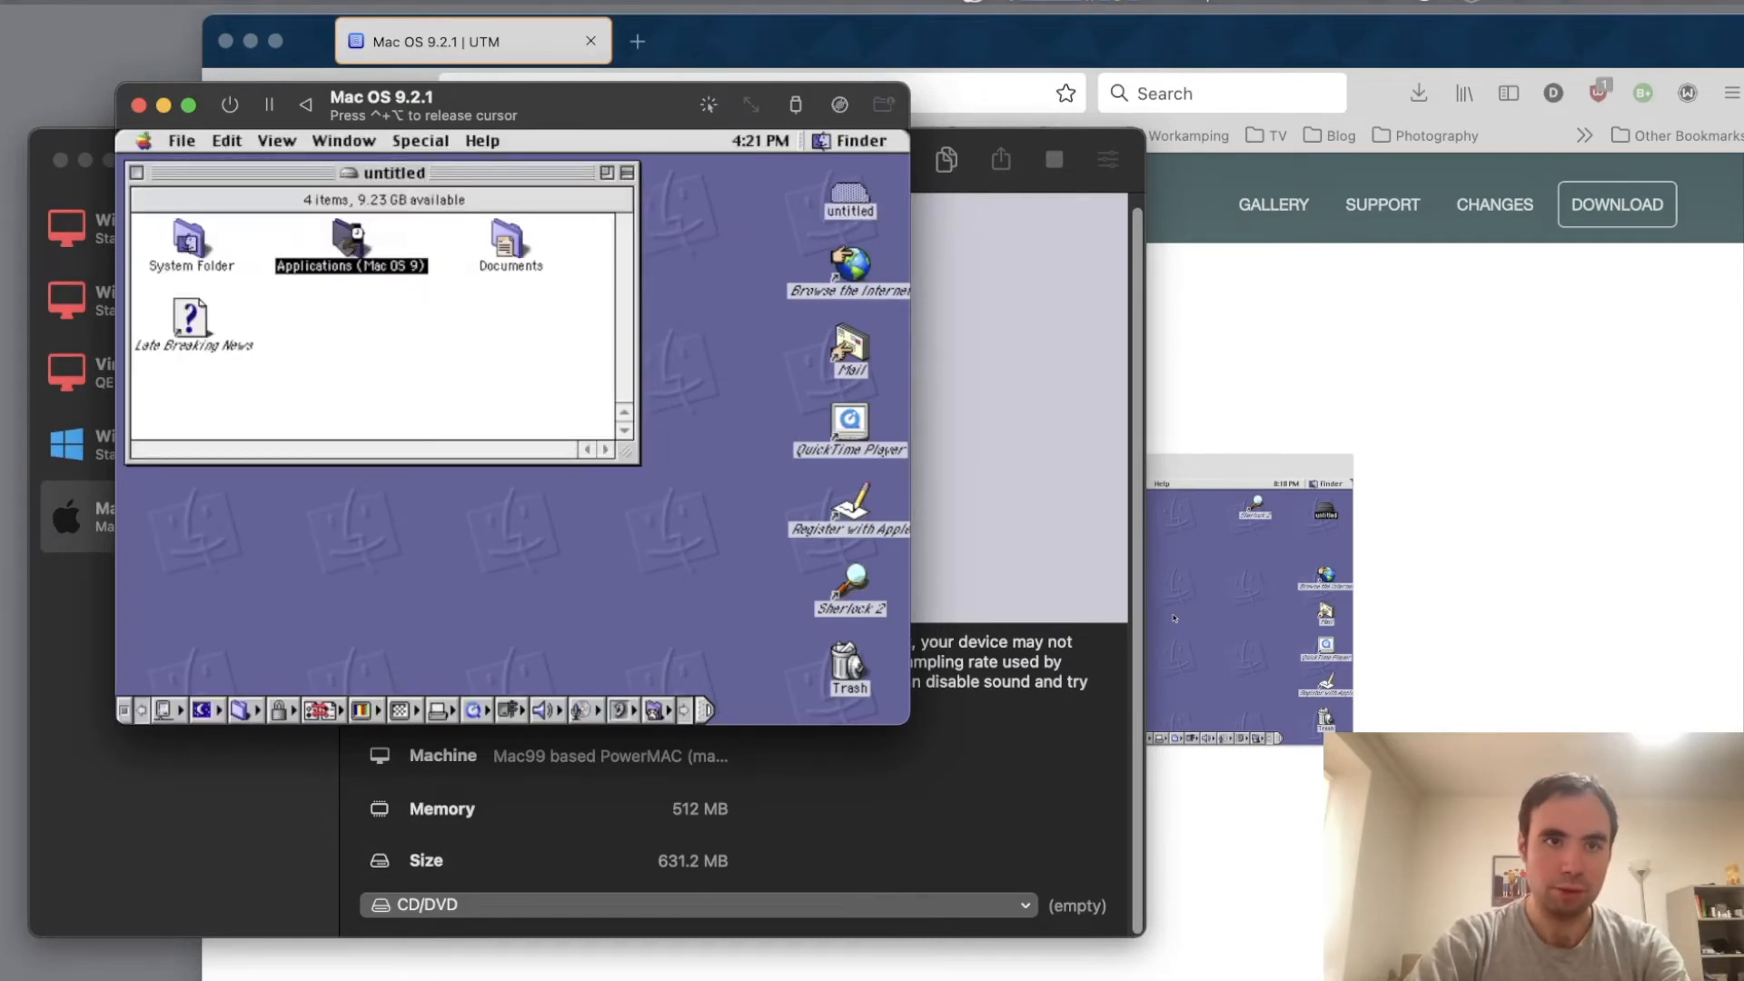
pyautogui.doubleClick(348, 243)
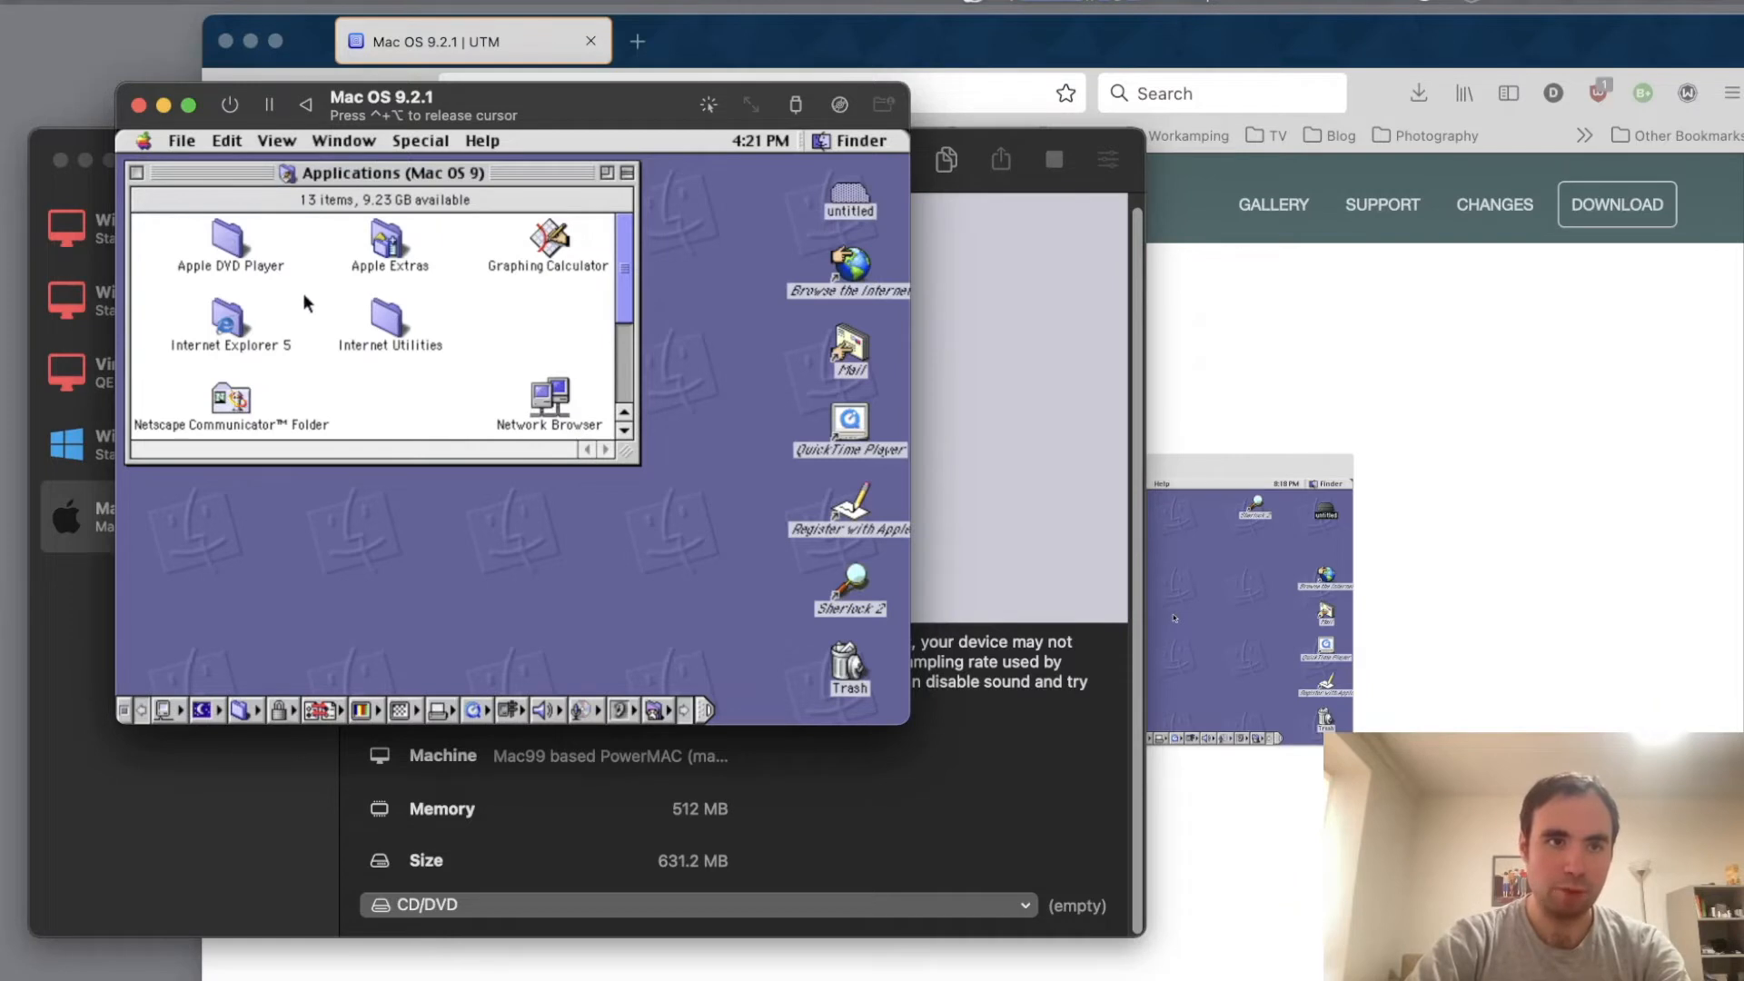
pyautogui.doubleClick(228, 323)
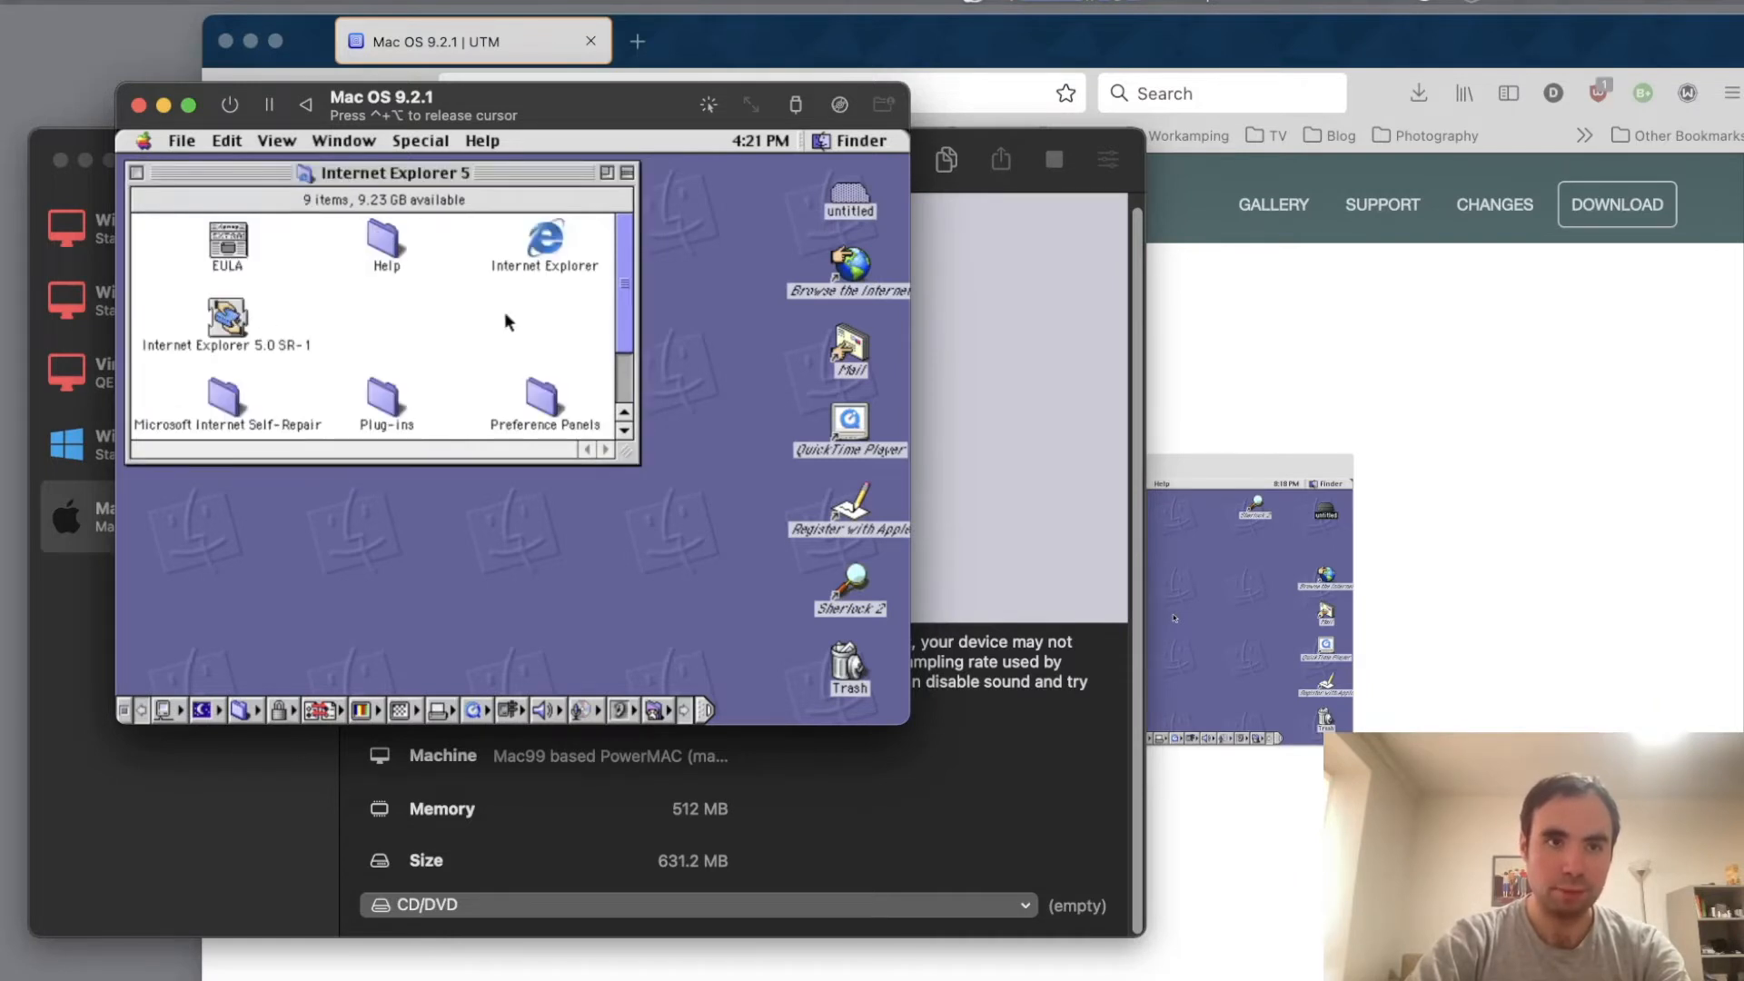
pyautogui.doubleClick(545, 239)
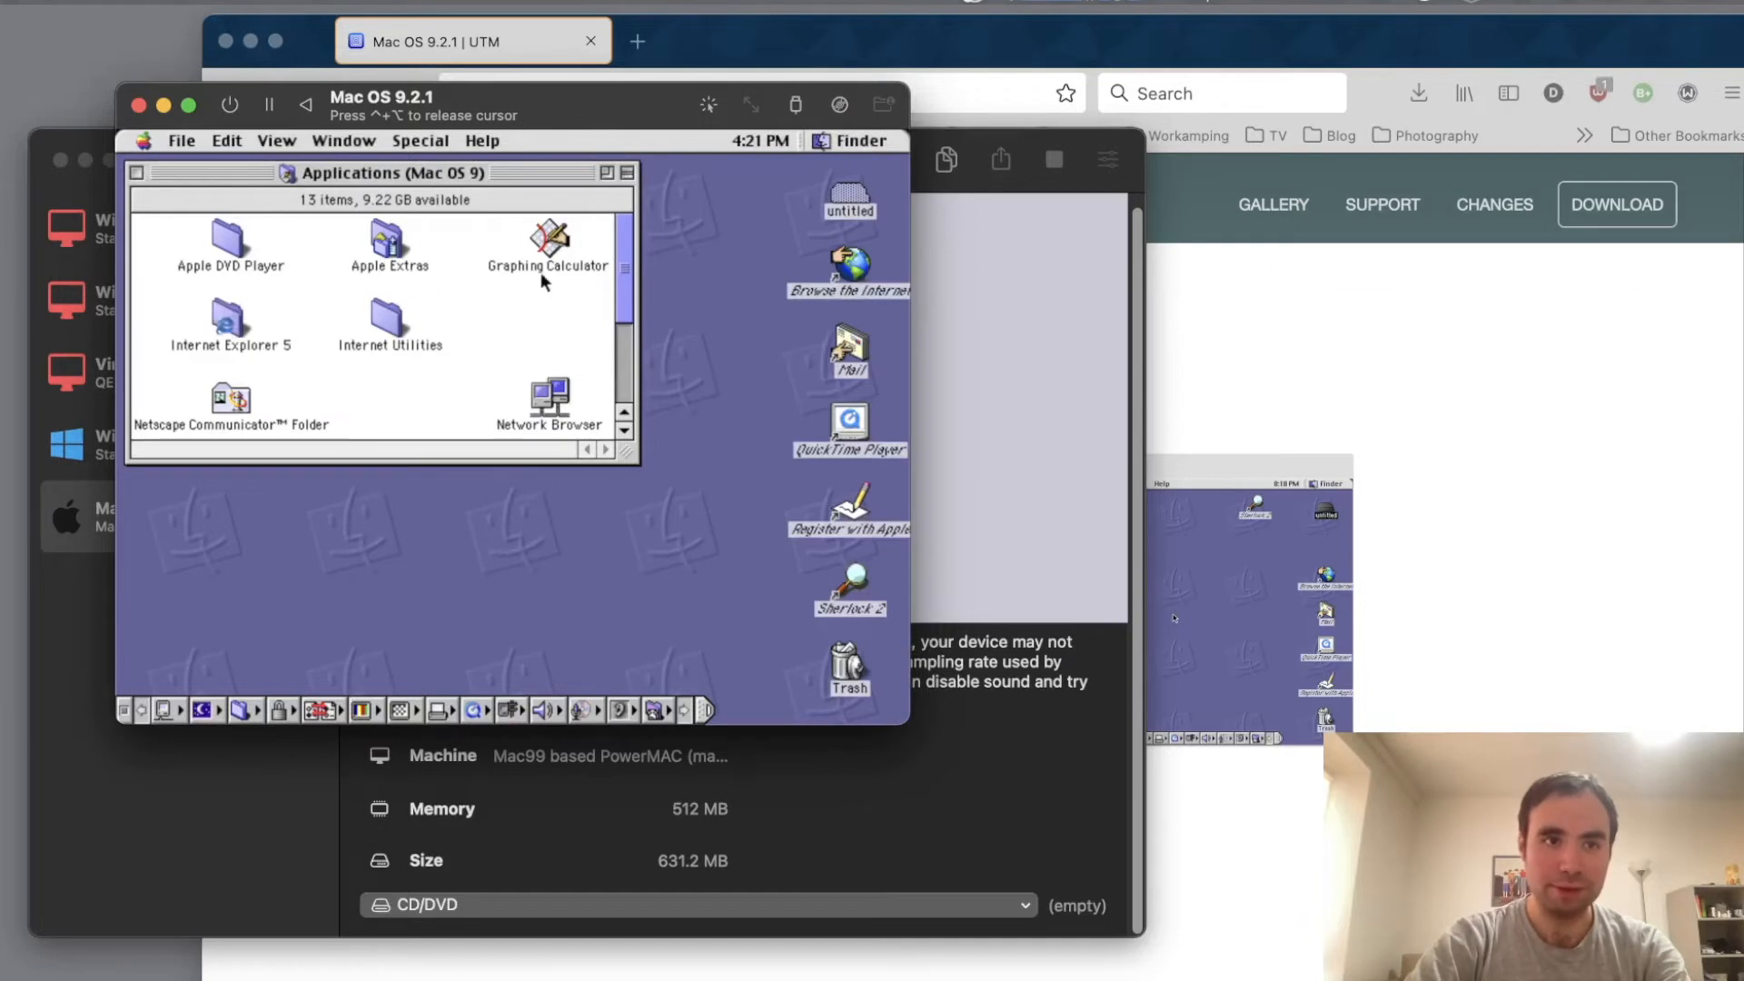
pyautogui.moveTo(575, 256)
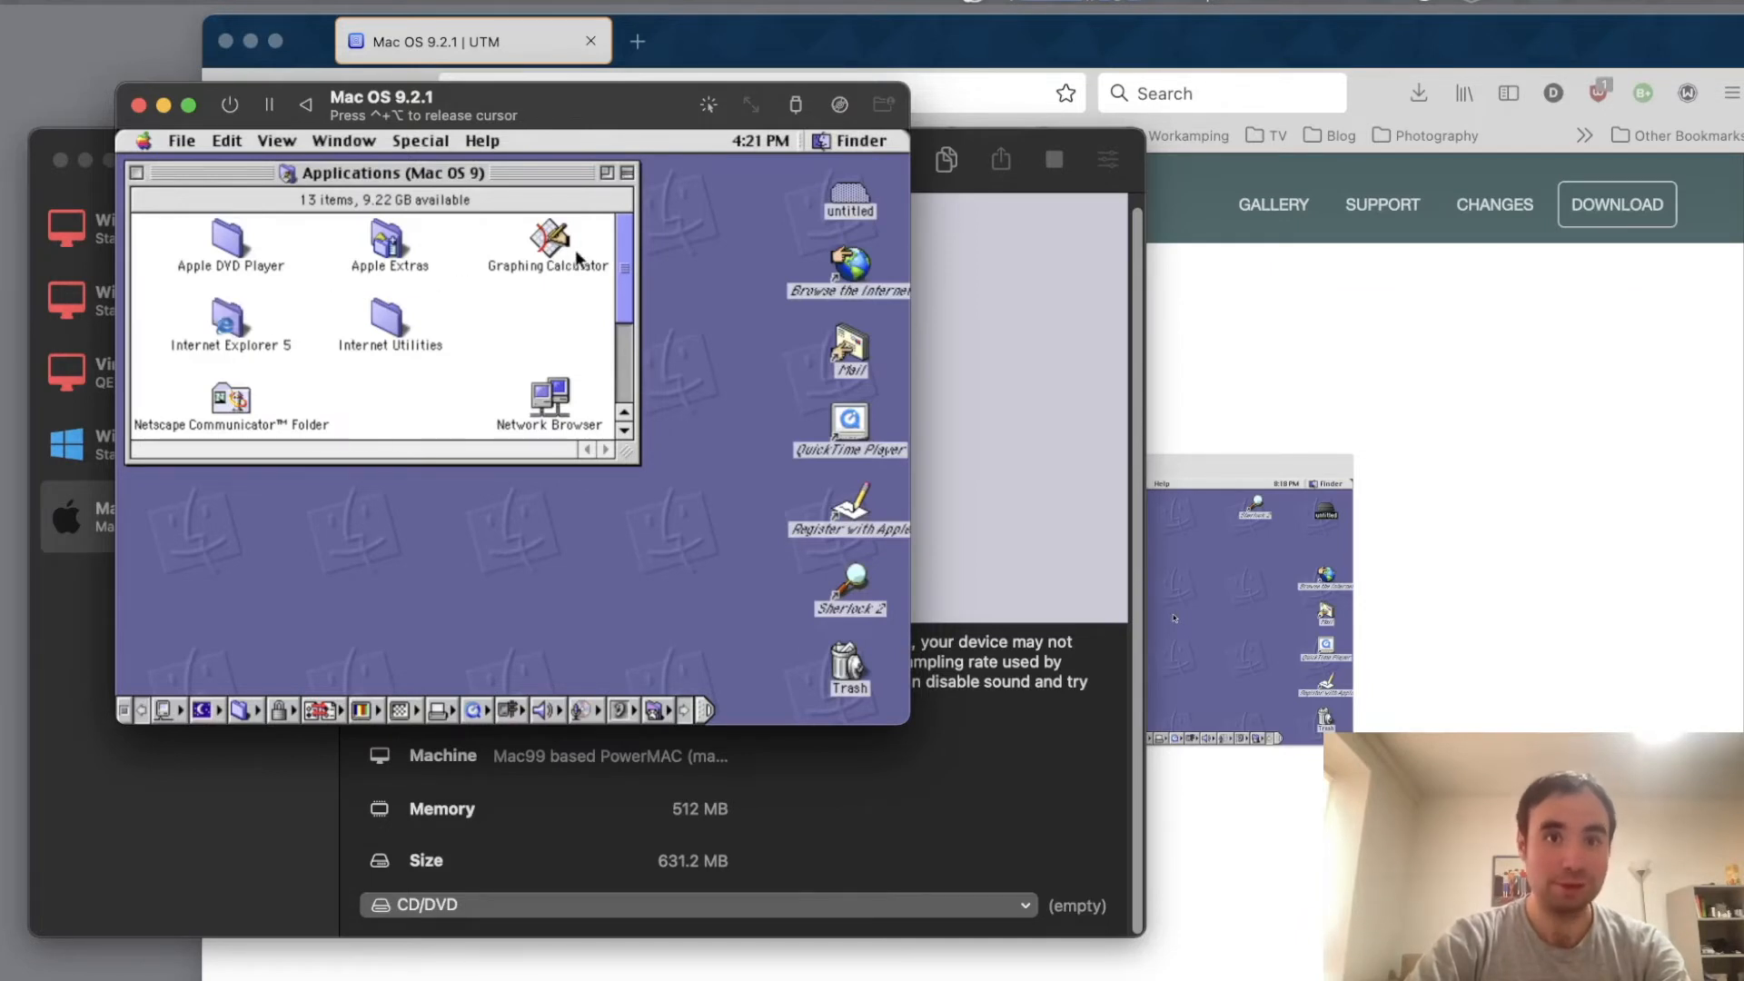
pyautogui.click(549, 242)
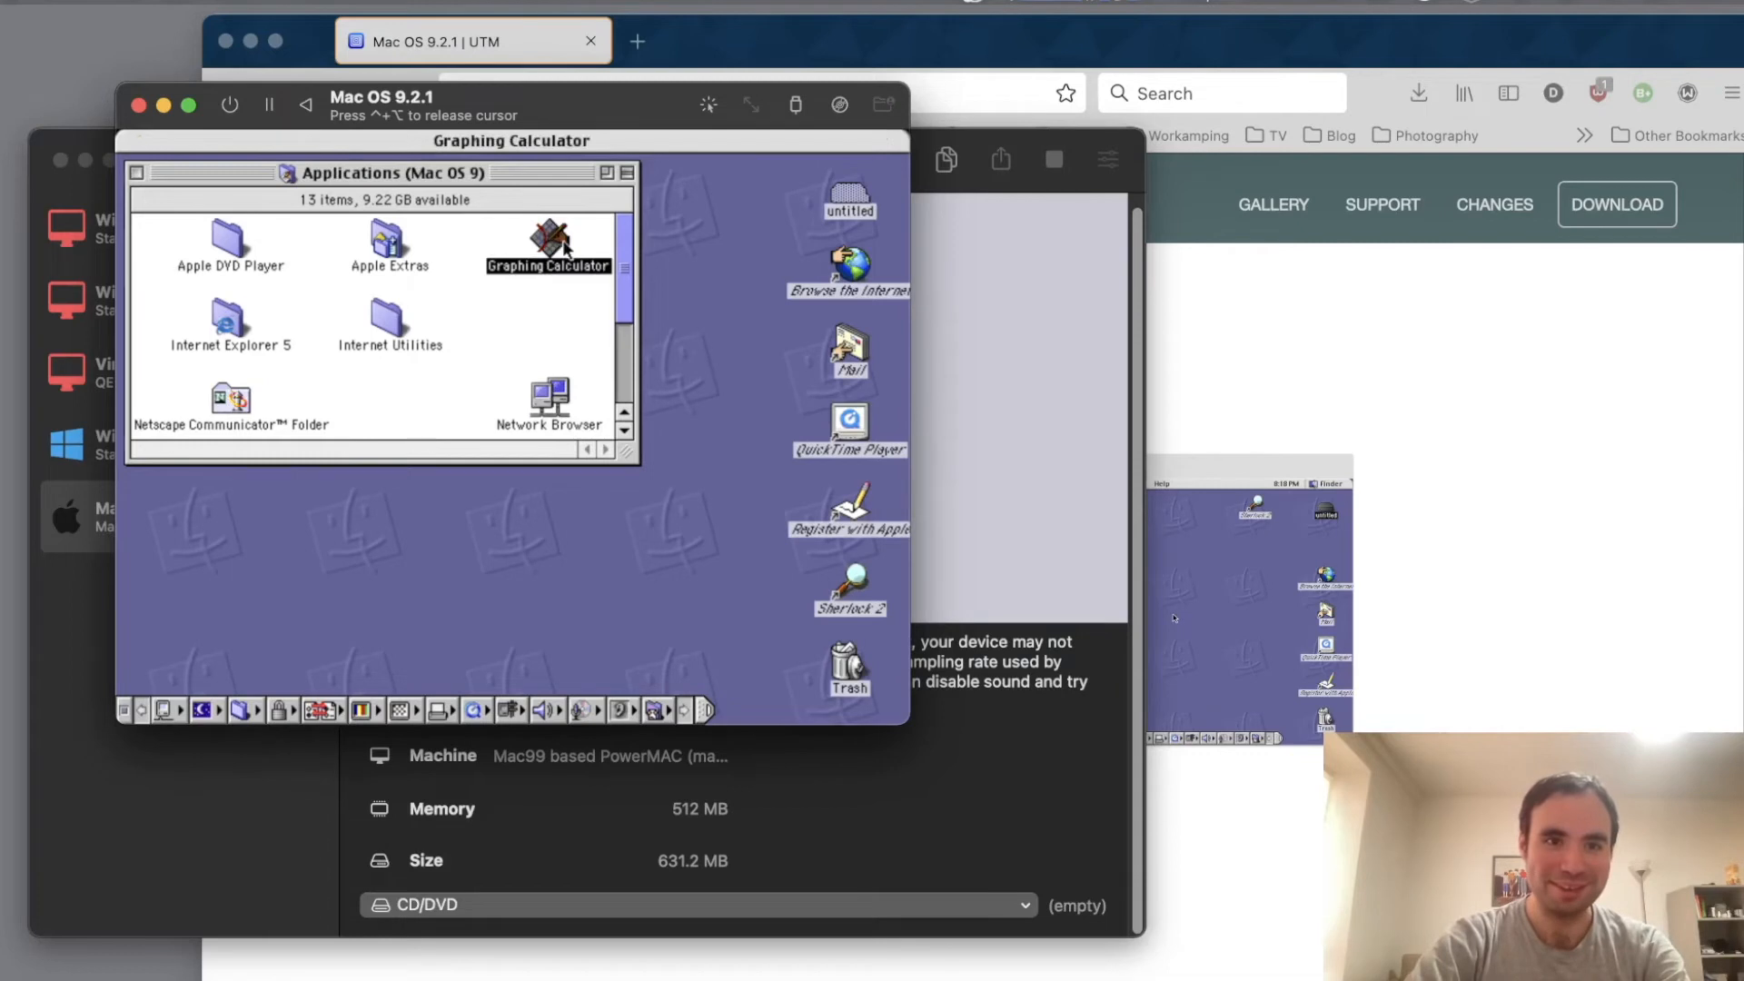
pyautogui.doubleClick(547, 244)
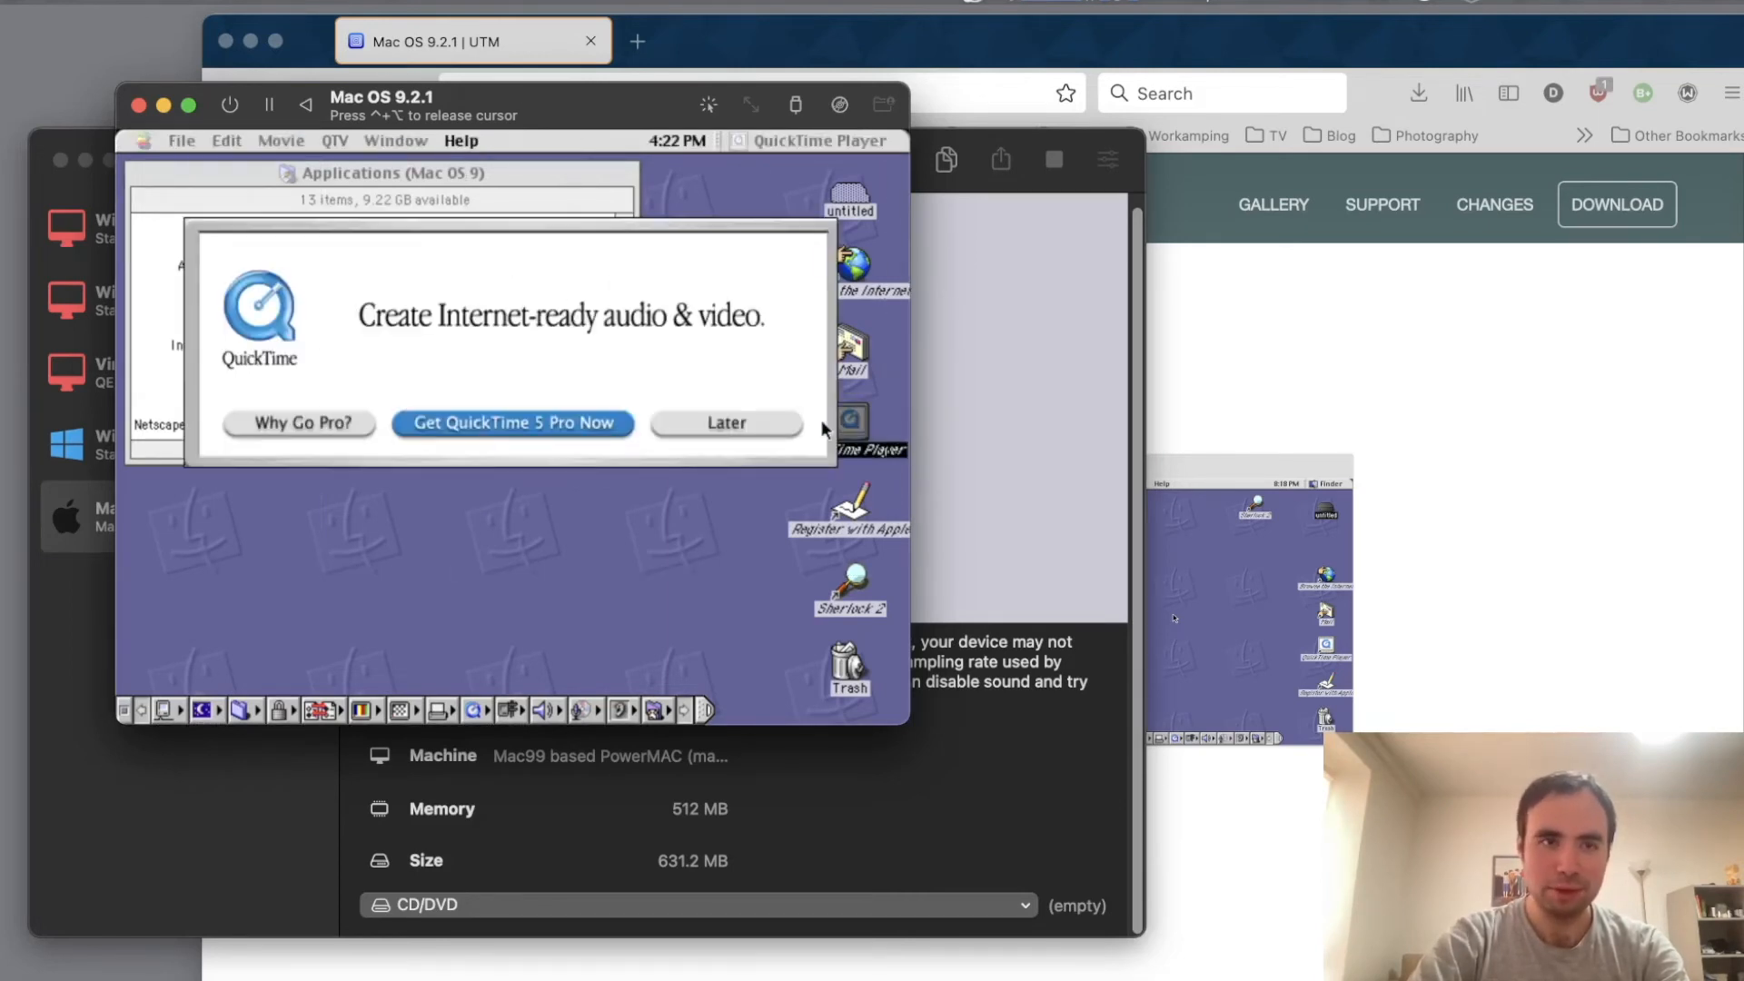
# Step: Postpone the QuickTime Pro upgrade, dismiss the connection-speed alert, and close QuickTime Settings
pyautogui.click(725, 423)
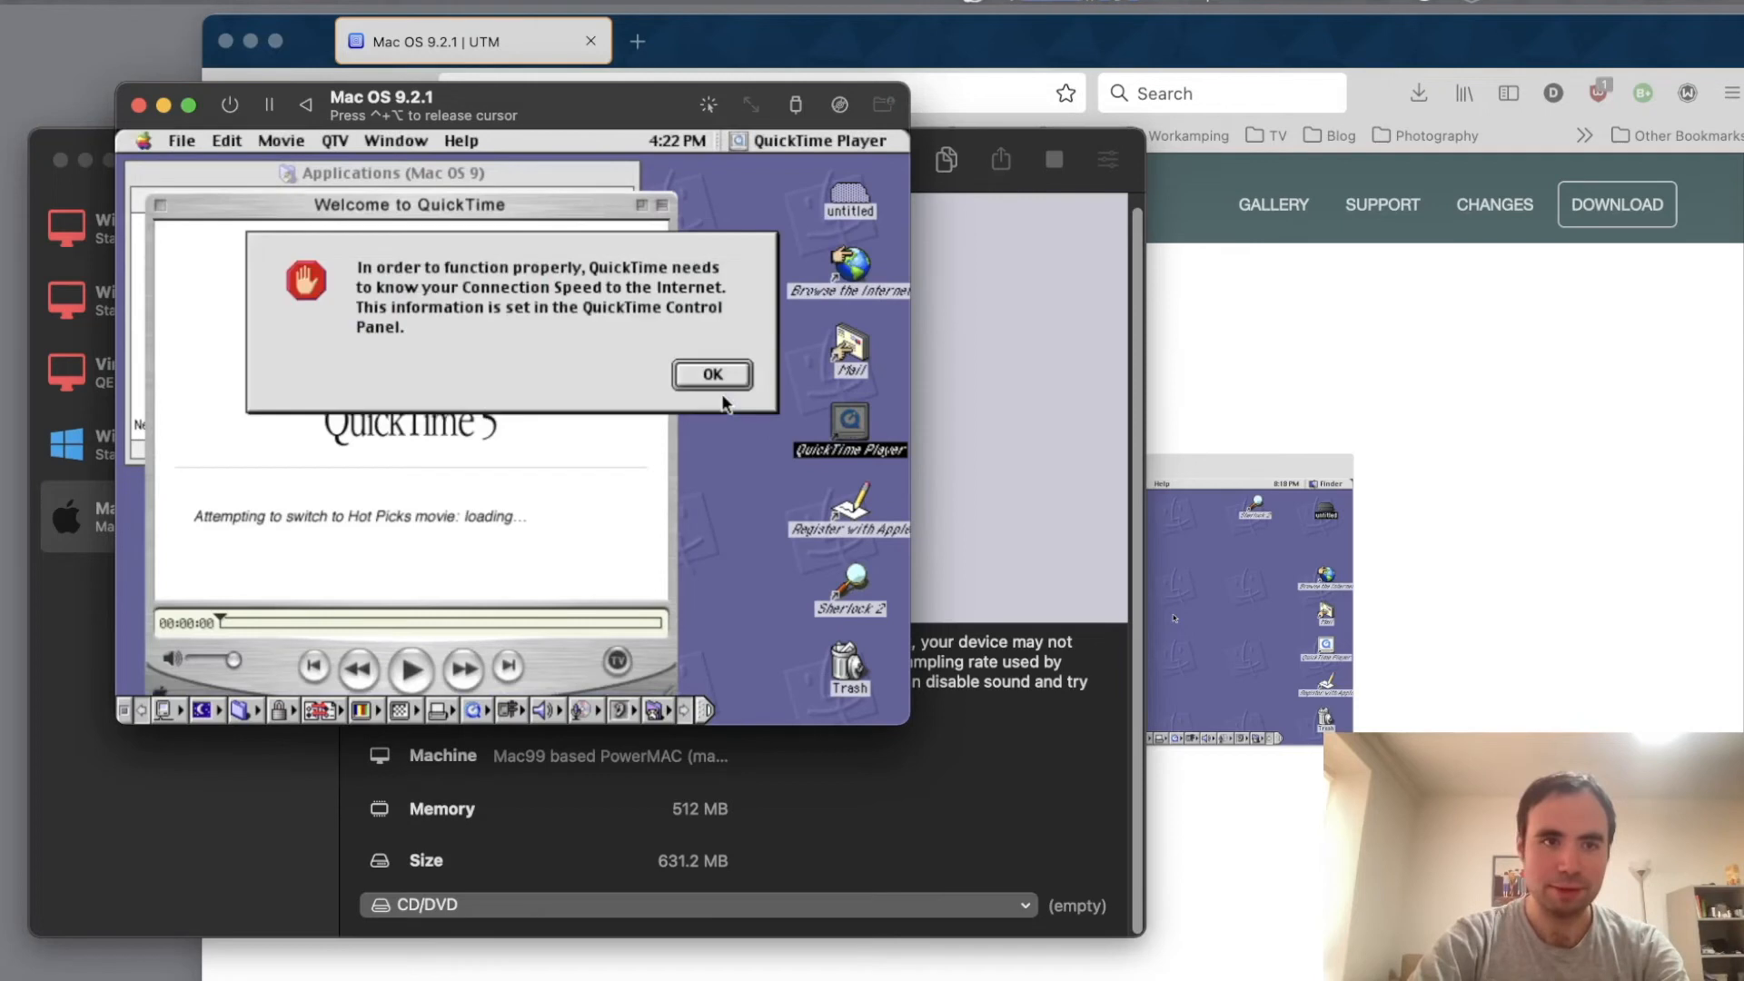
pyautogui.moveTo(634, 408)
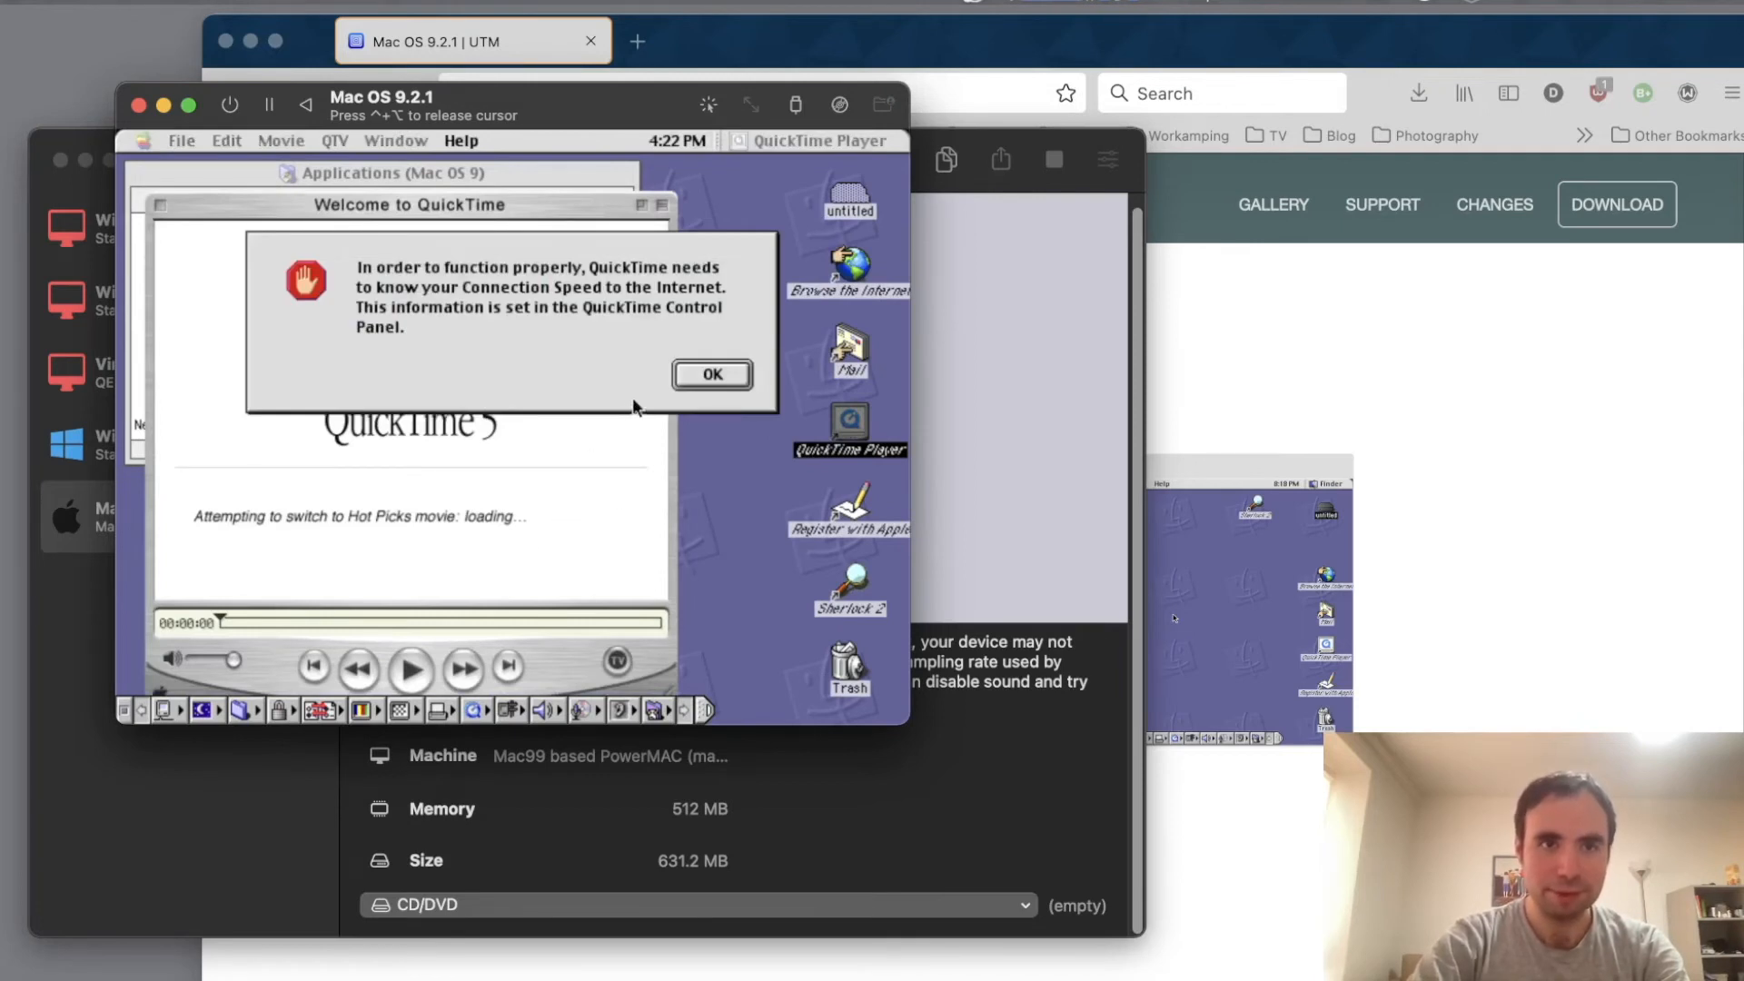
pyautogui.click(710, 372)
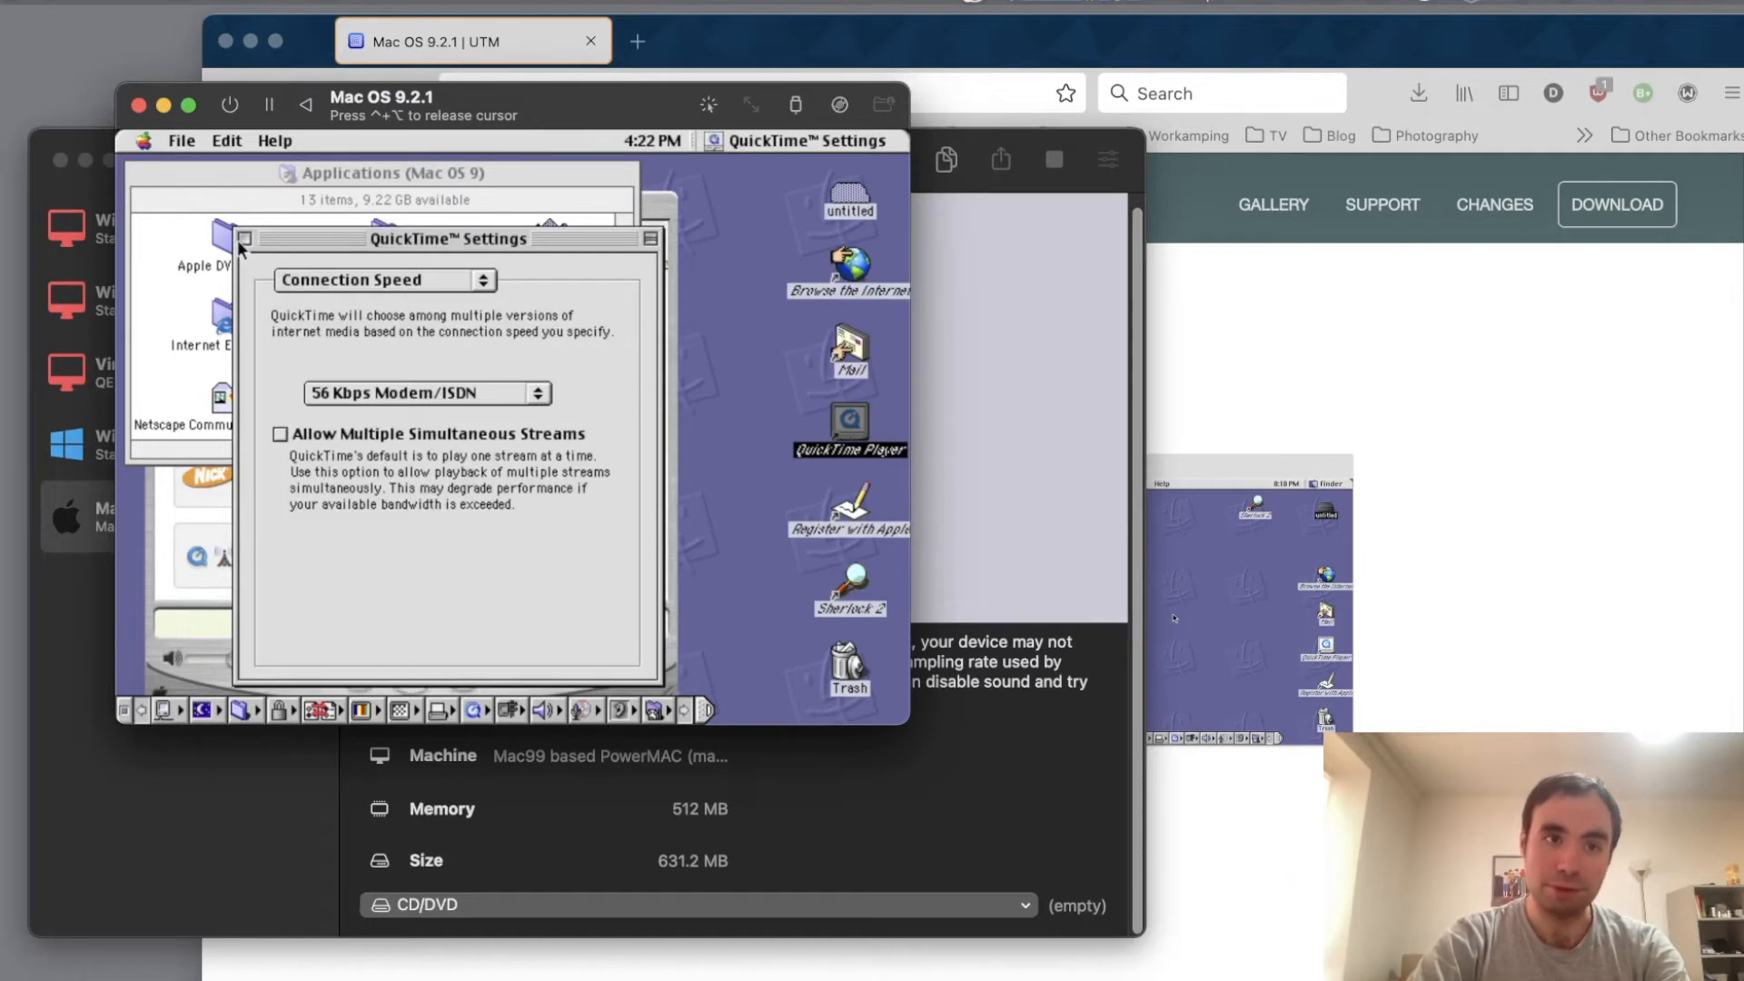
pyautogui.click(143, 139)
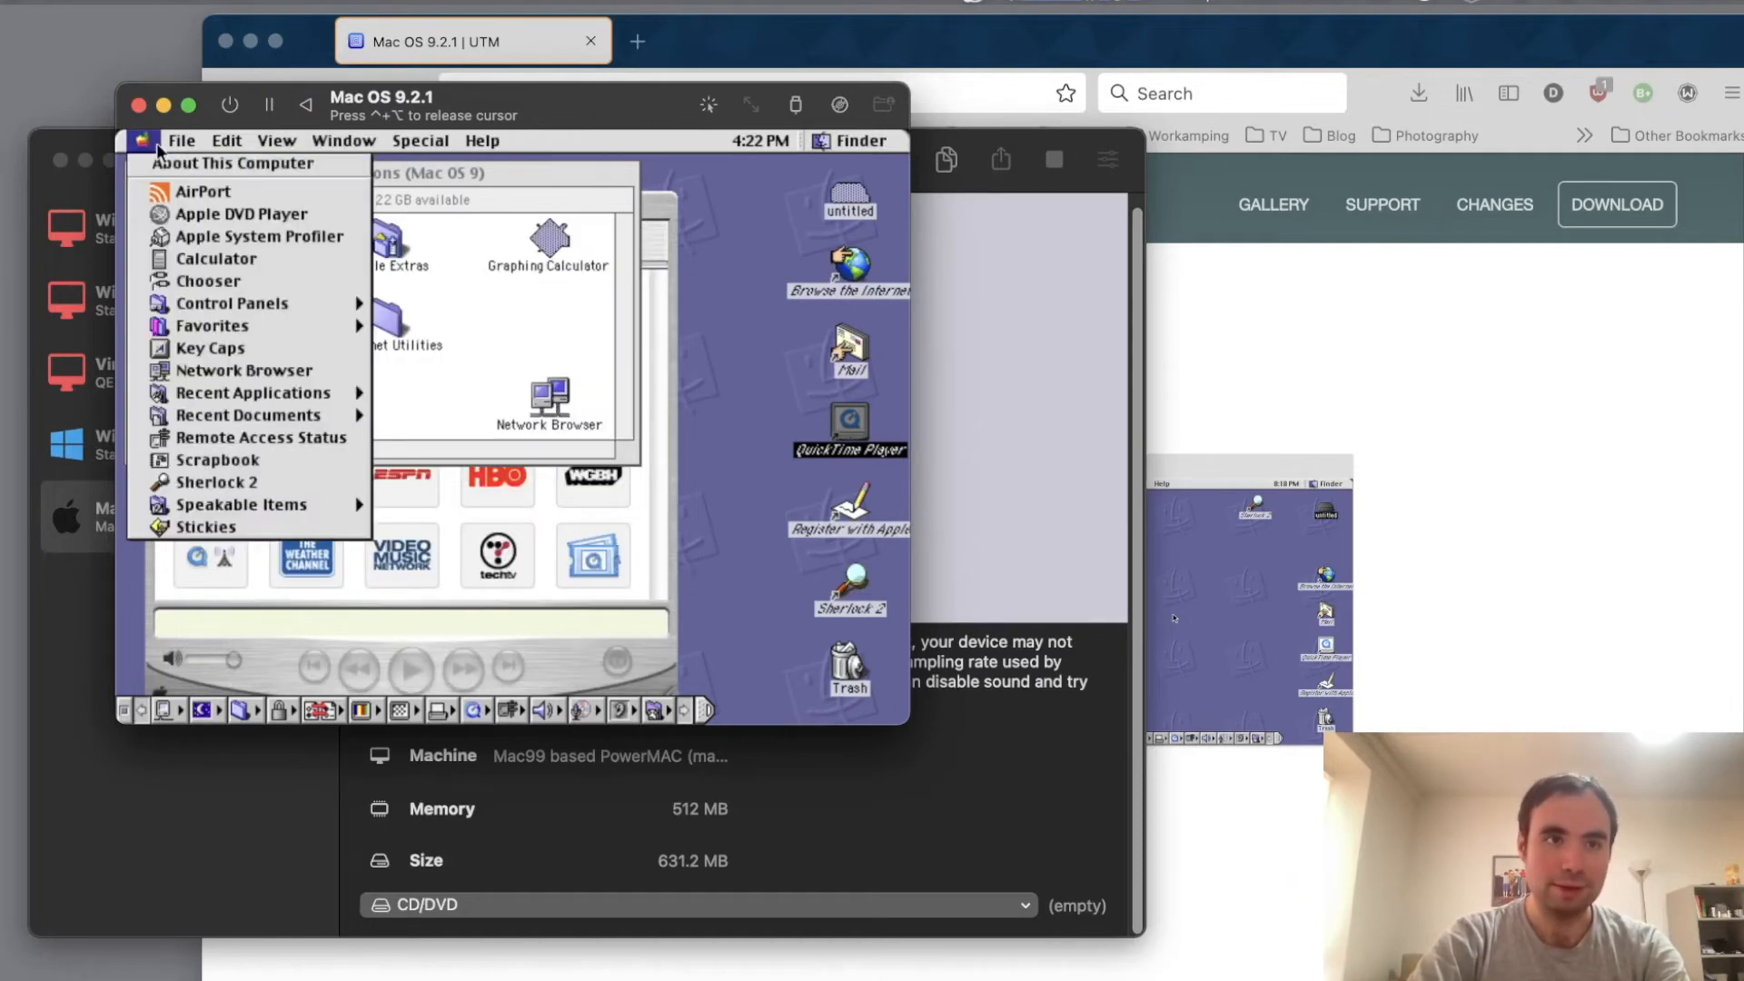
pyautogui.moveTo(249, 437)
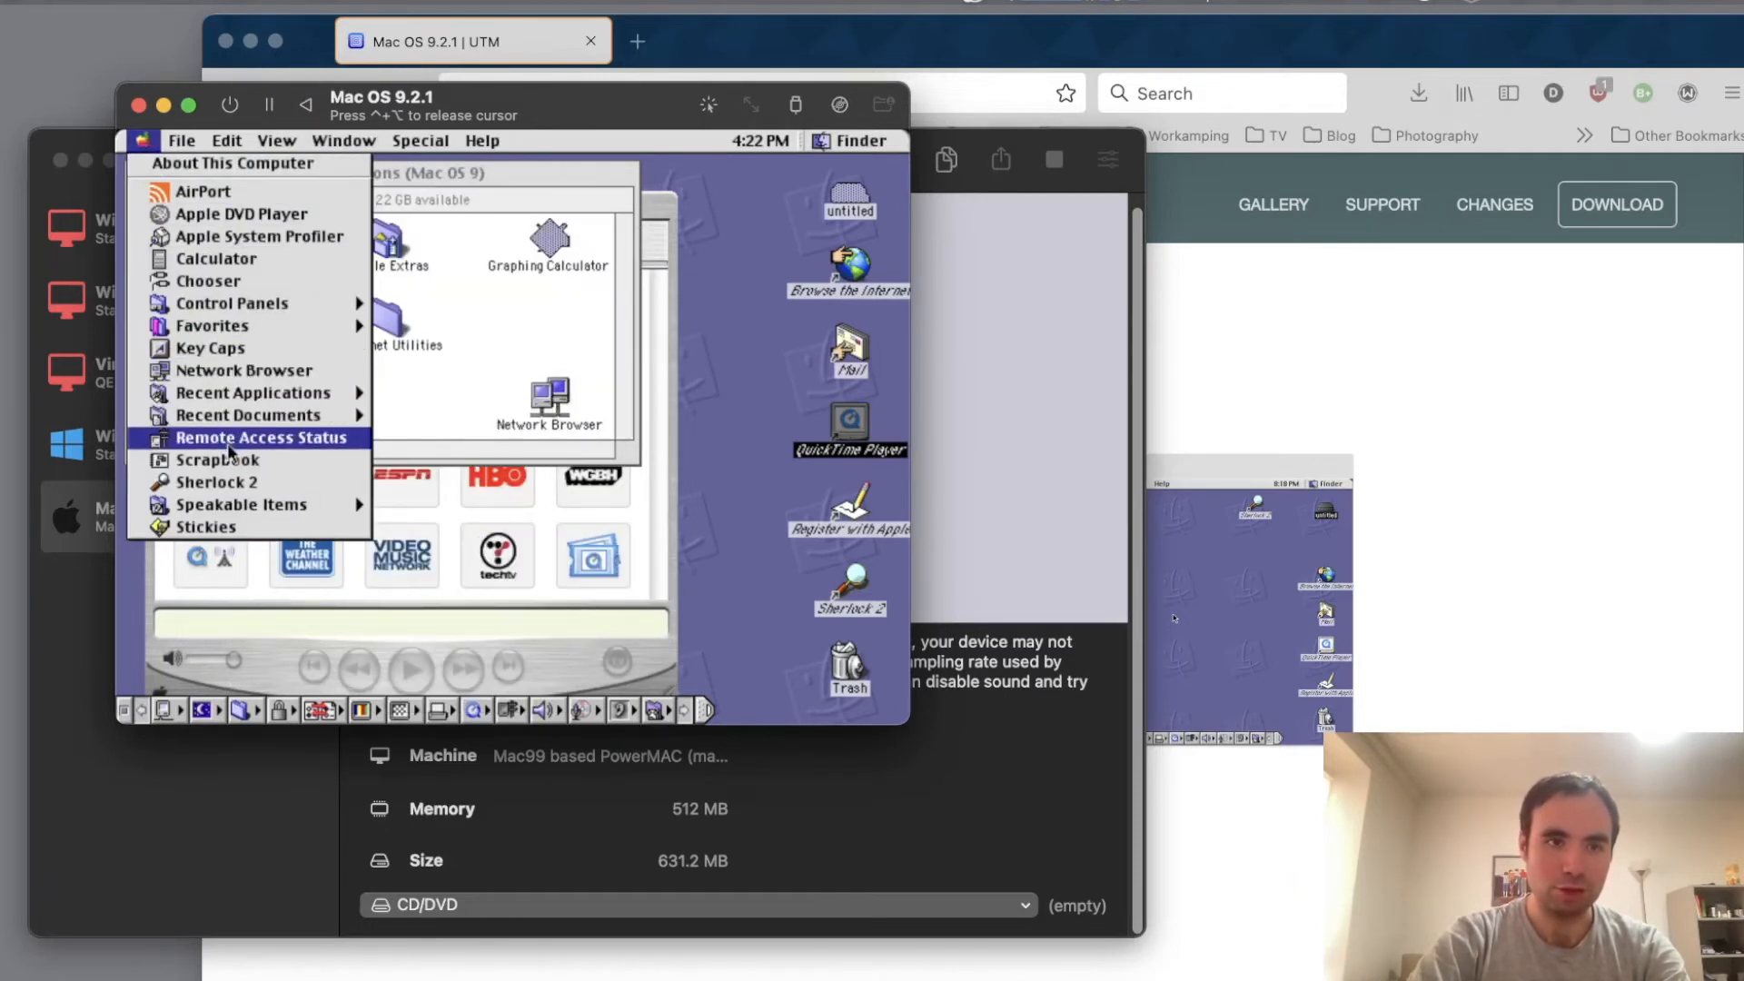
pyautogui.click(210, 481)
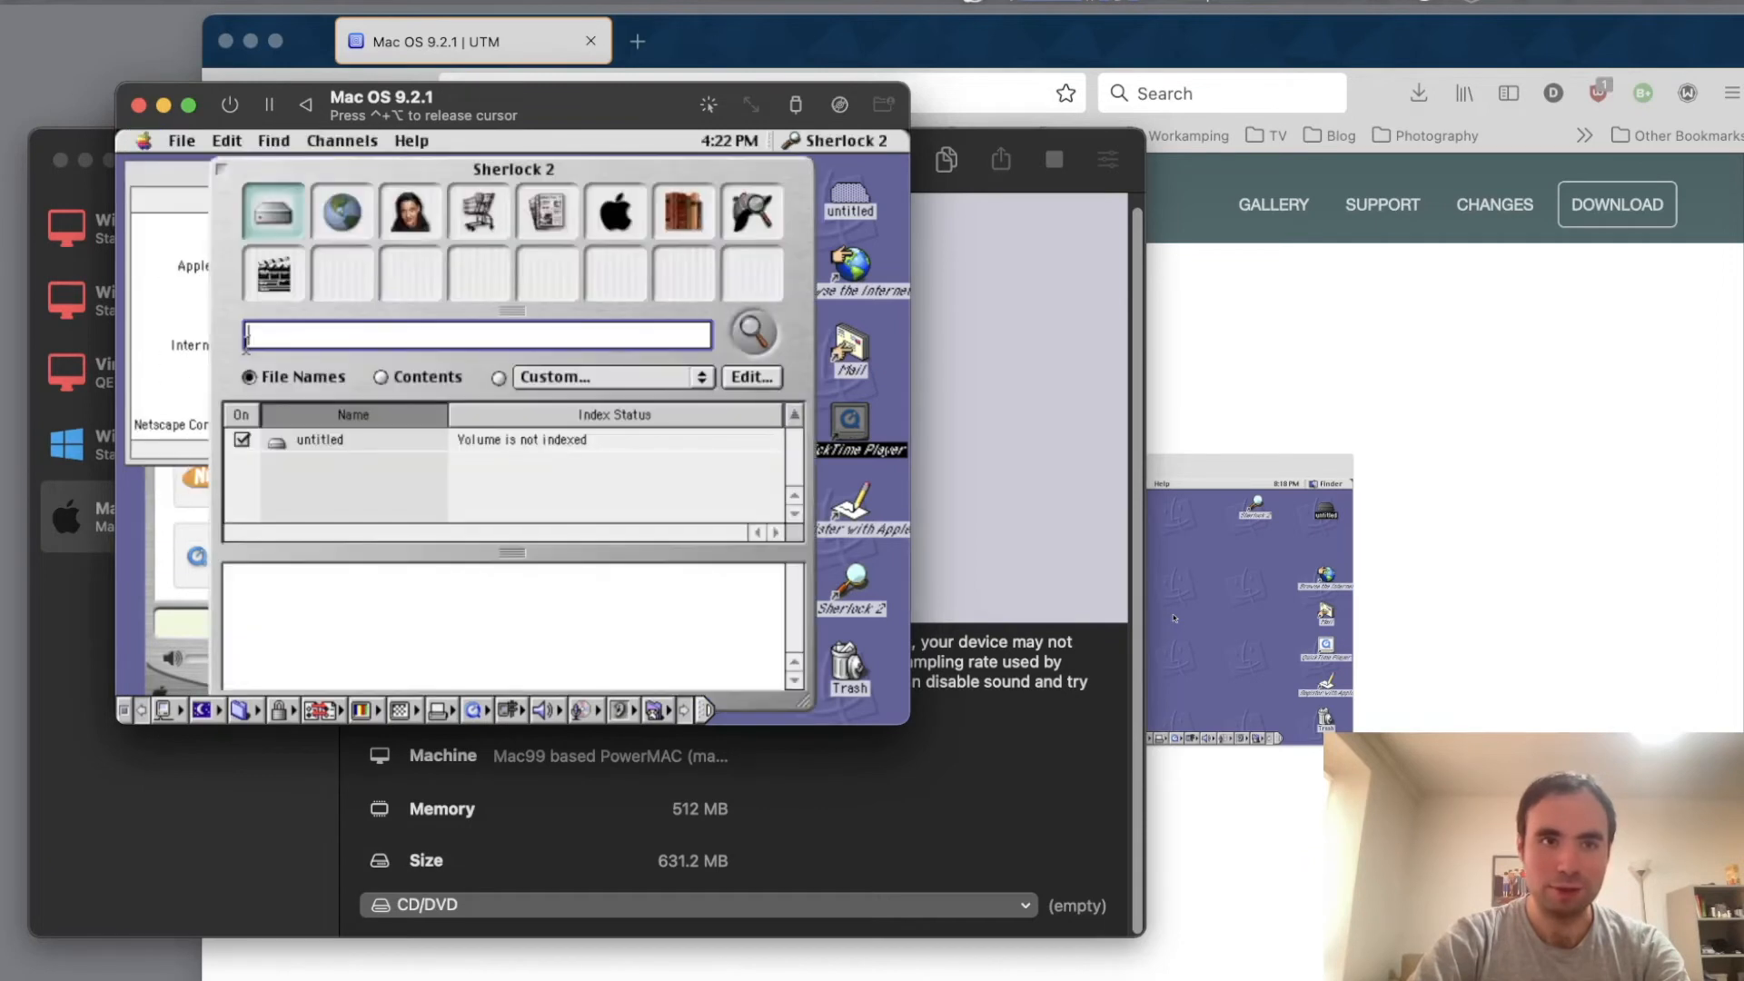
pyautogui.moveTo(272, 274)
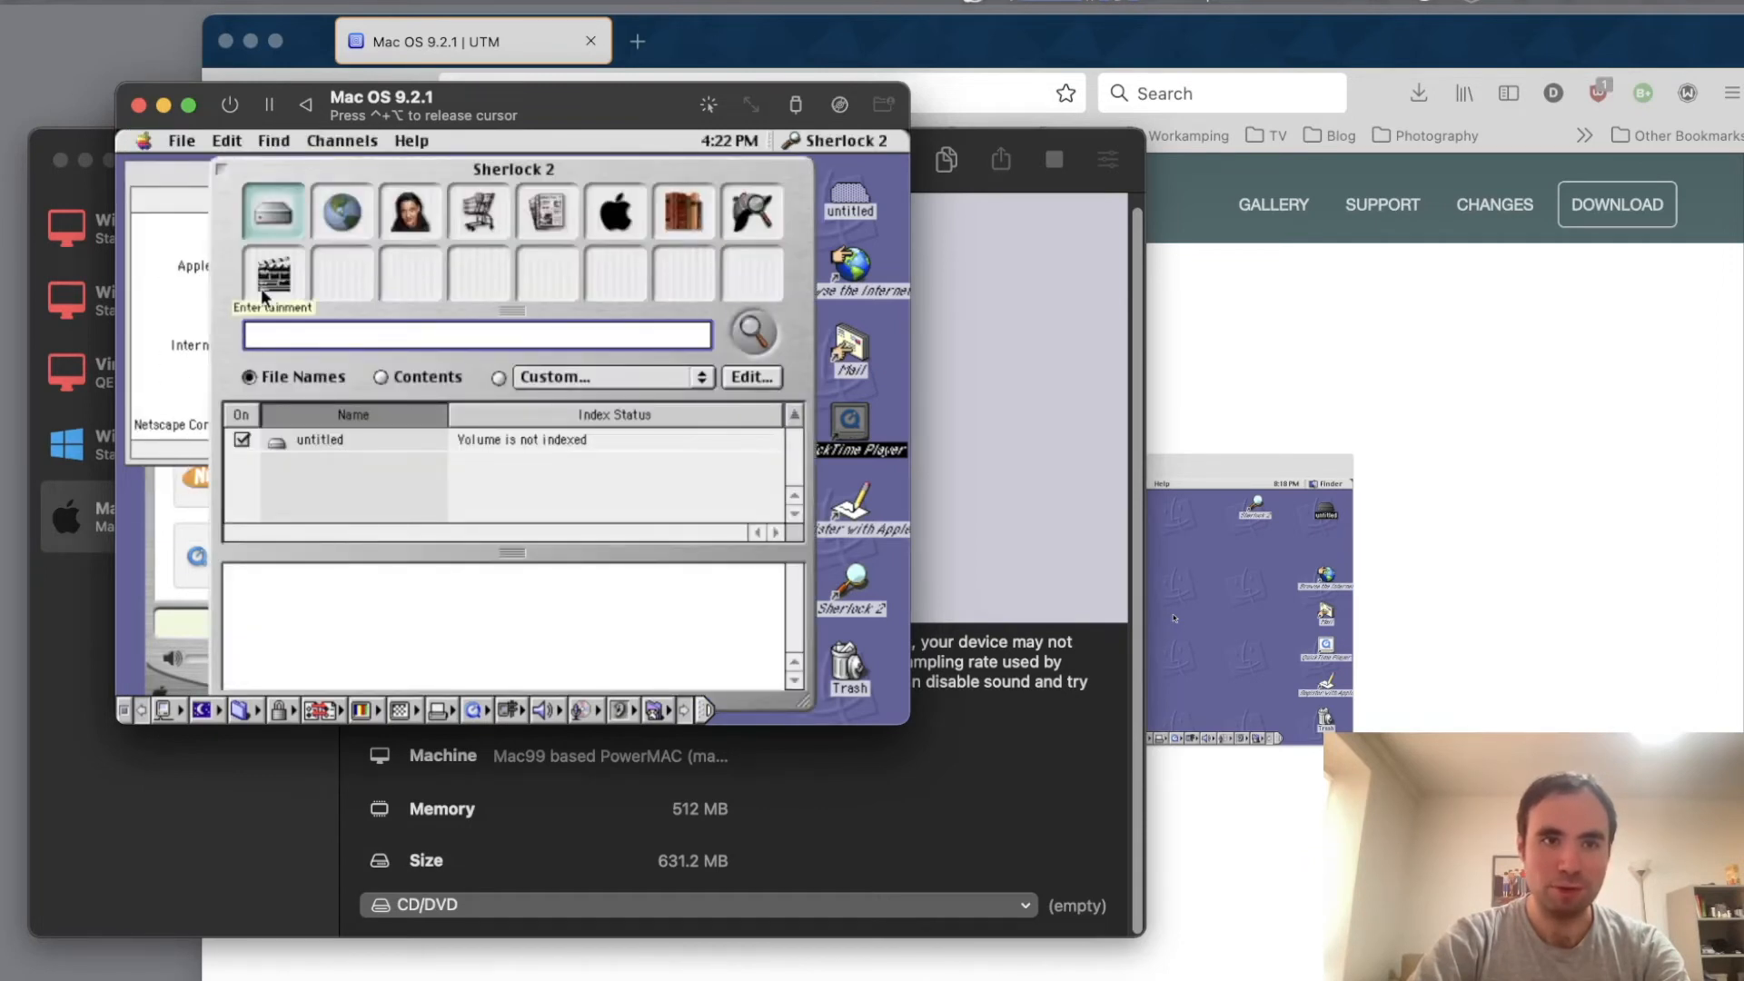
pyautogui.moveTo(328, 228)
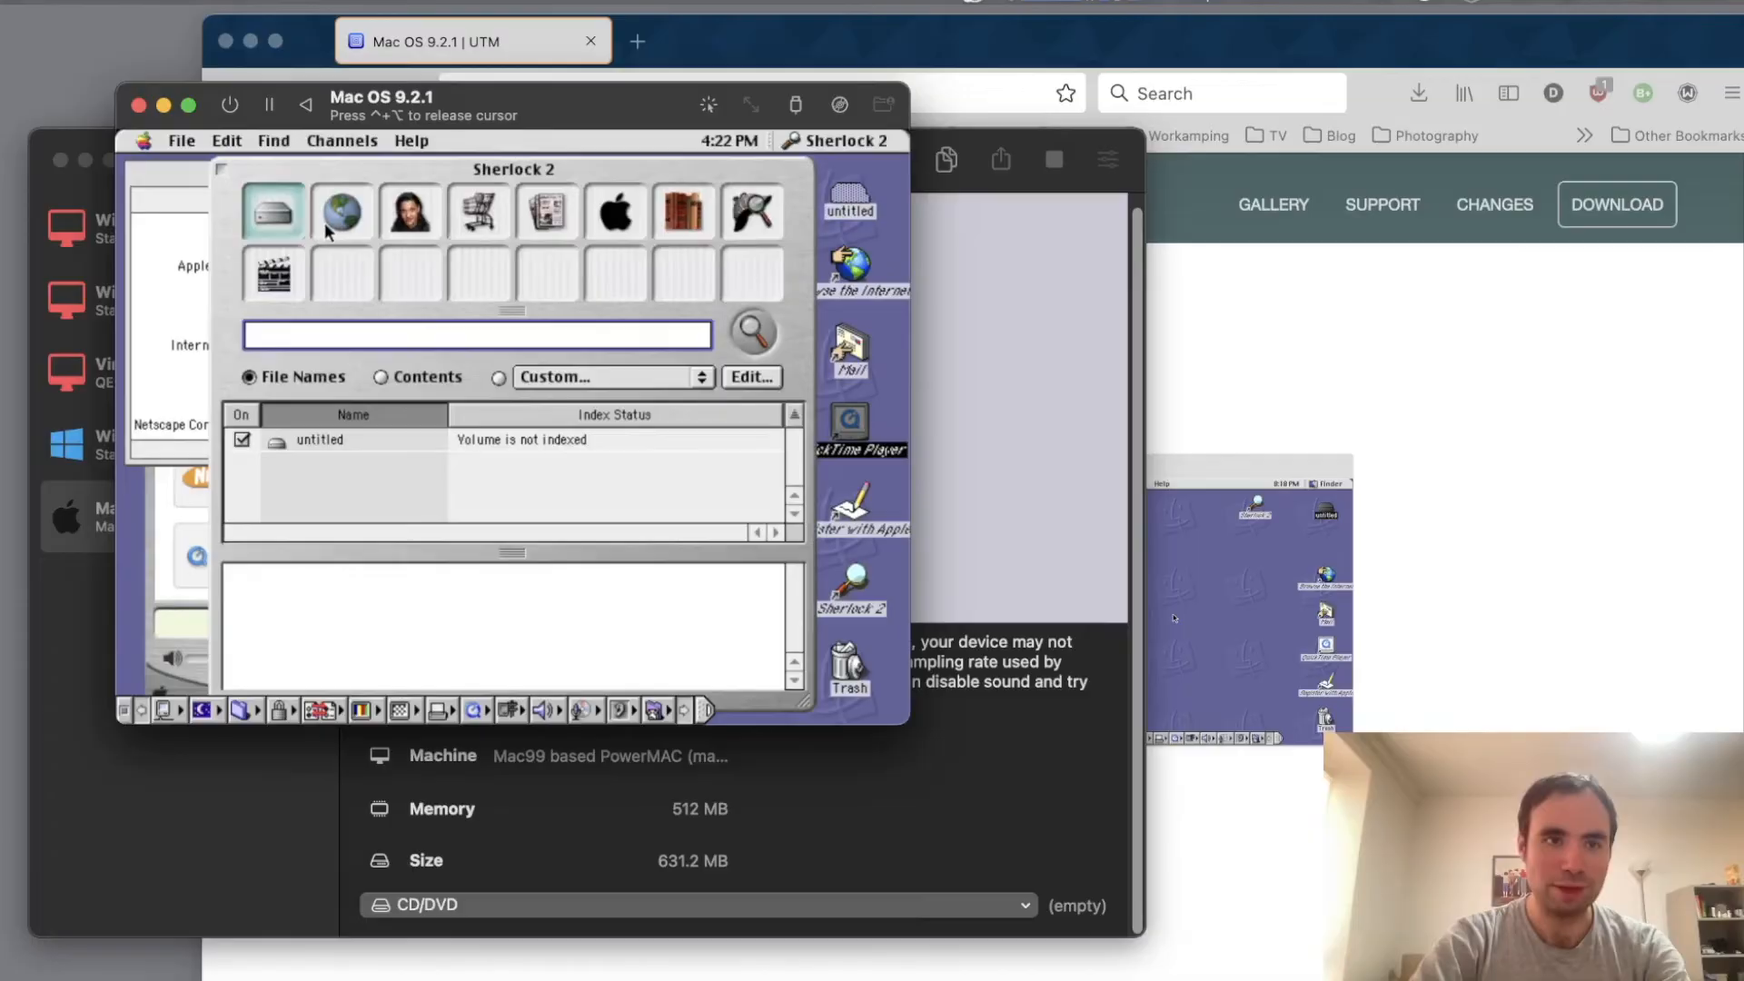
pyautogui.click(343, 212)
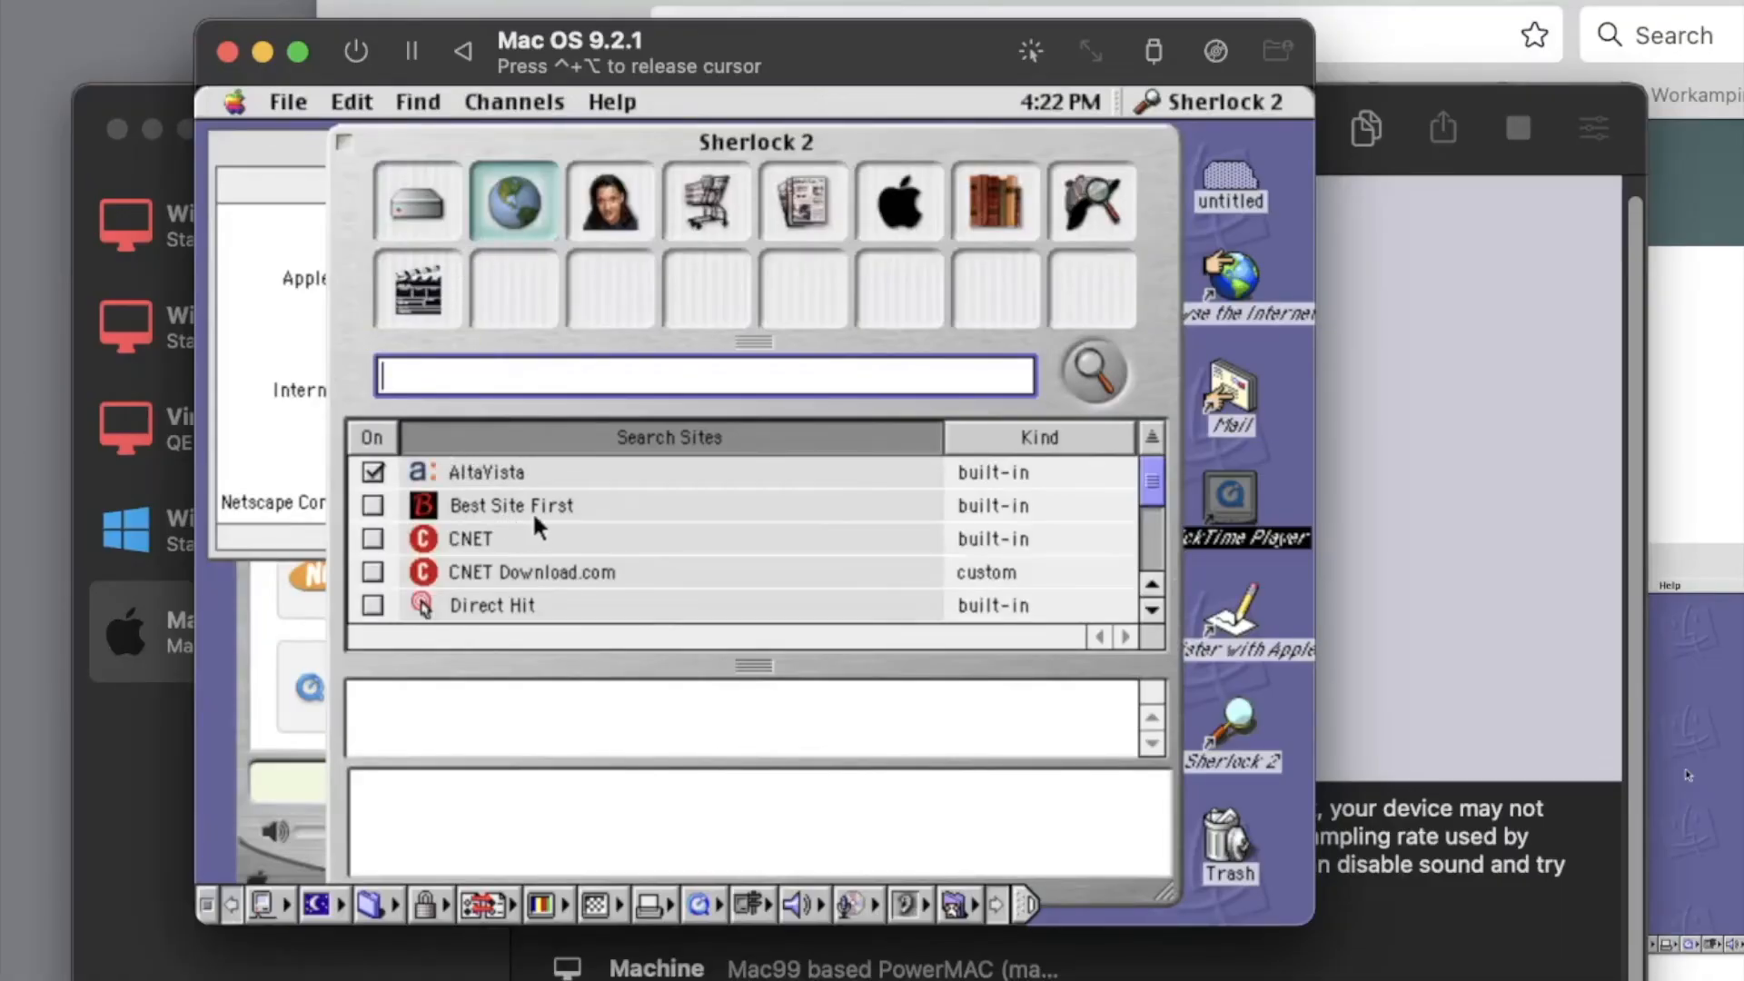
pyautogui.moveTo(990, 462)
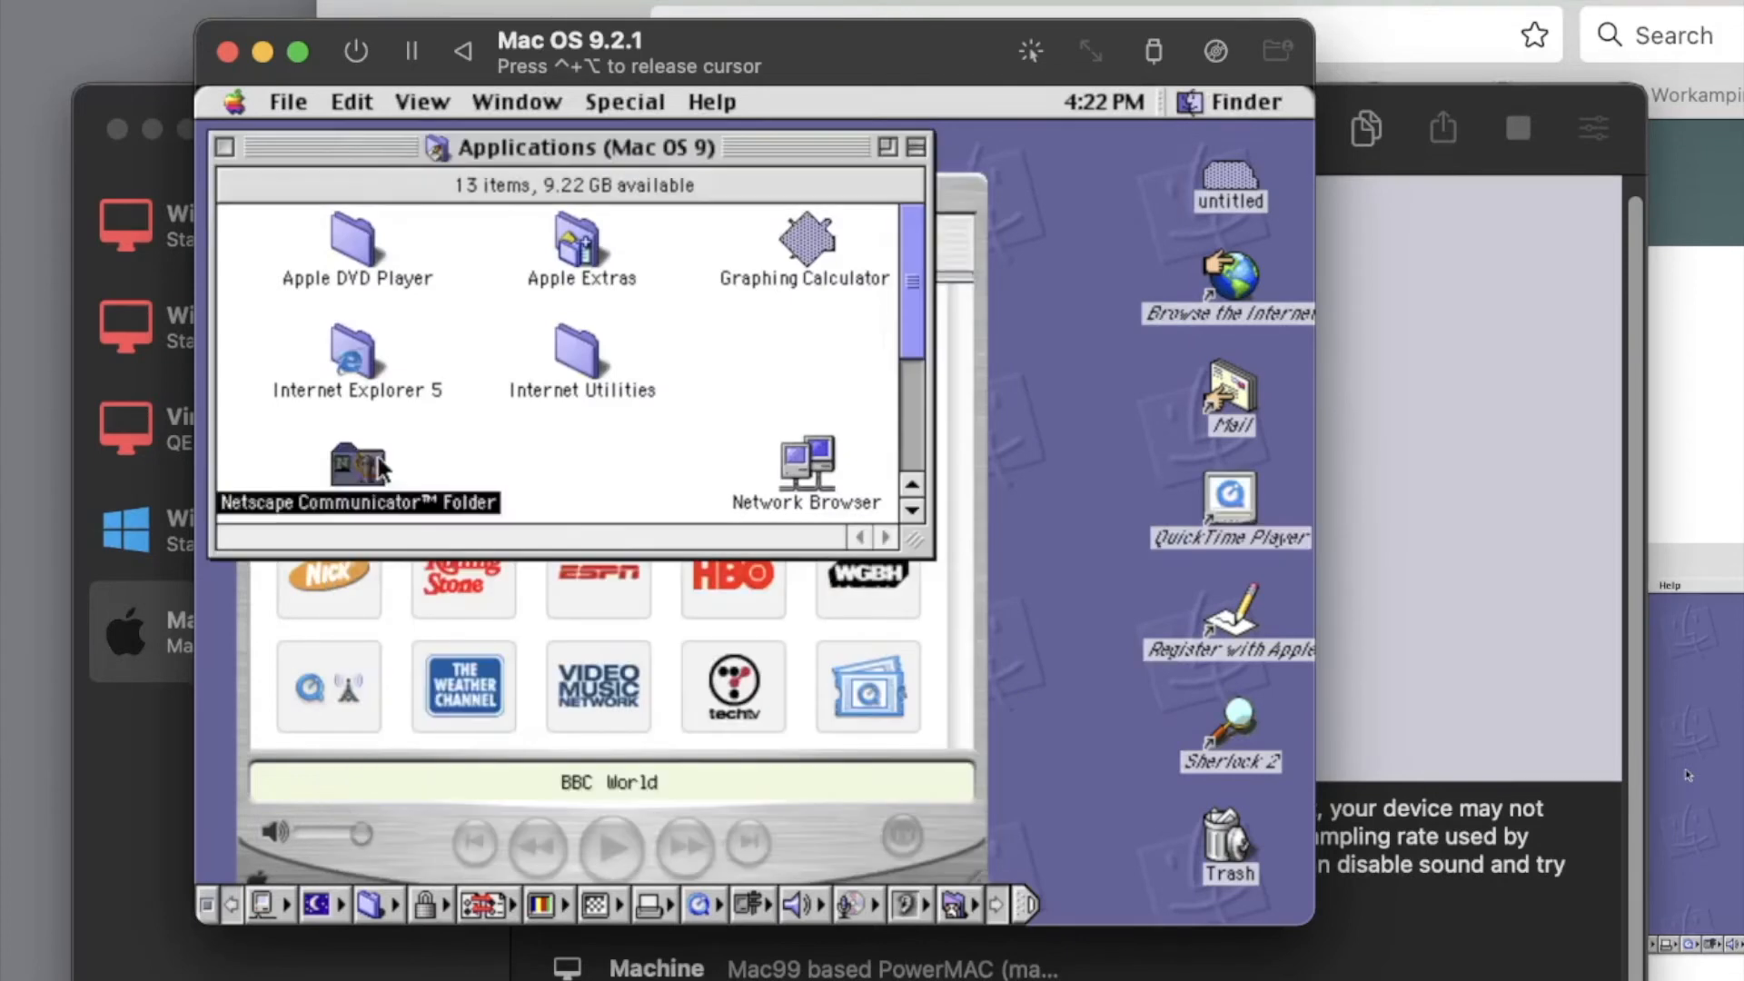
# Step: Launch Netscape Communicator and accept the default profile name and folder location
pyautogui.doubleClick(357, 465)
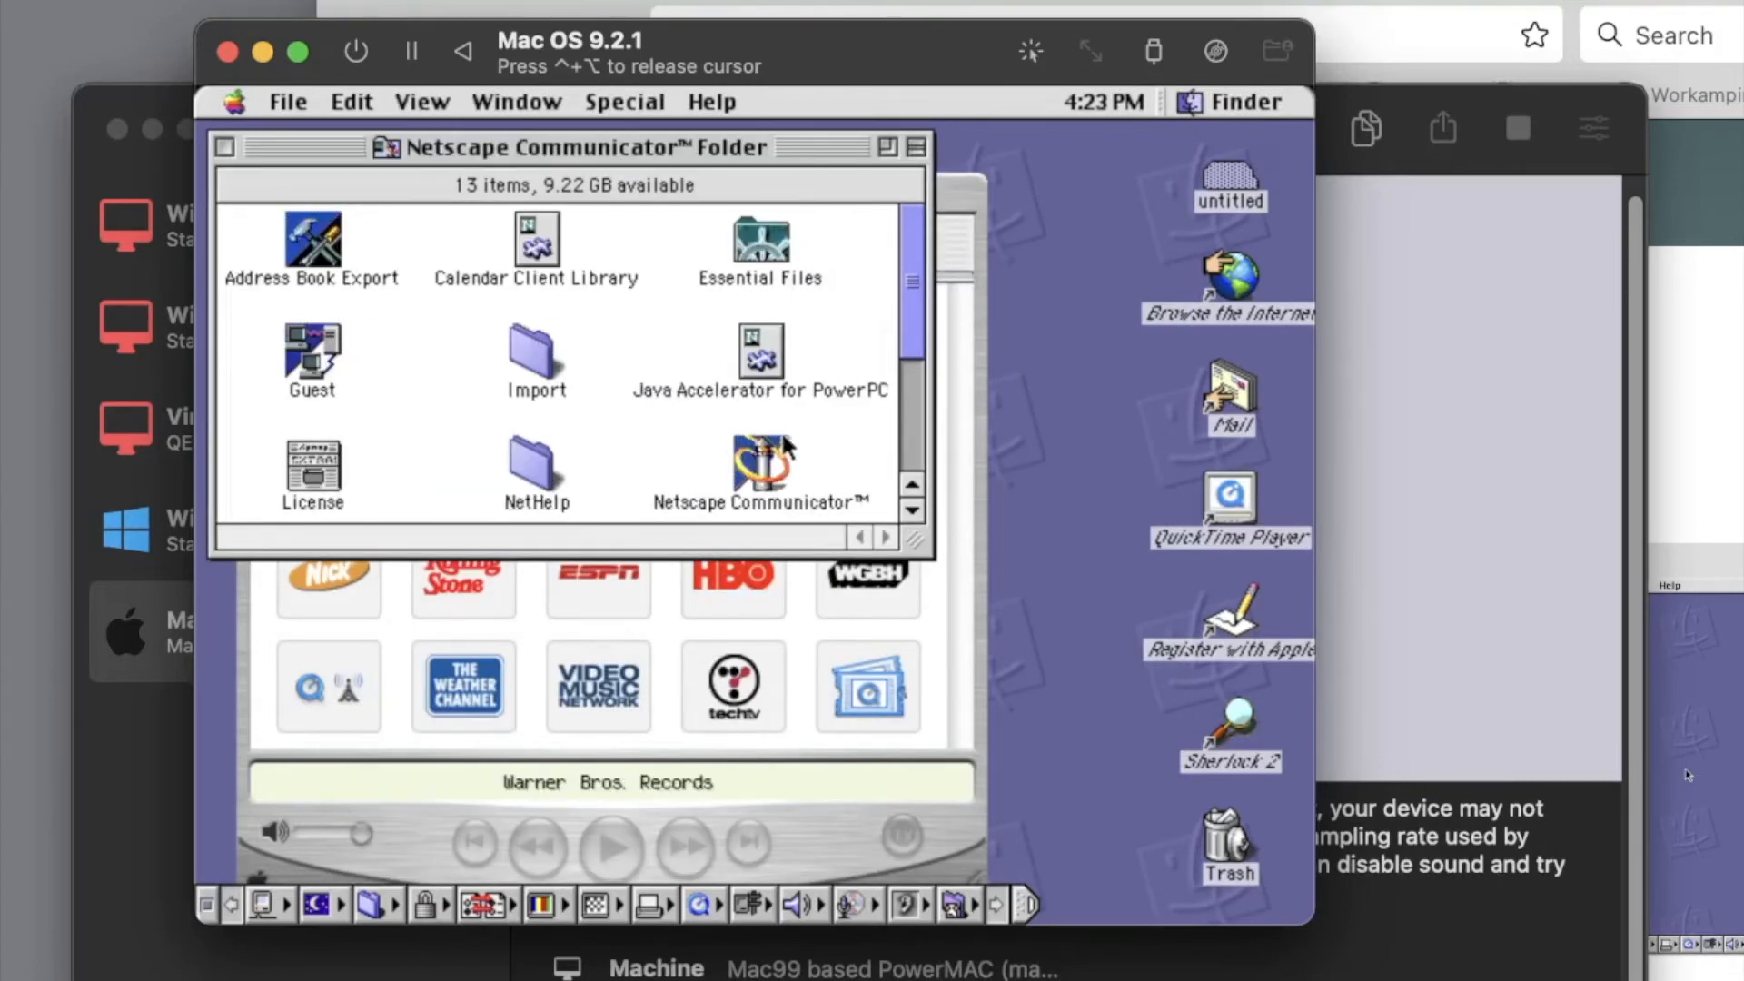
pyautogui.click(761, 467)
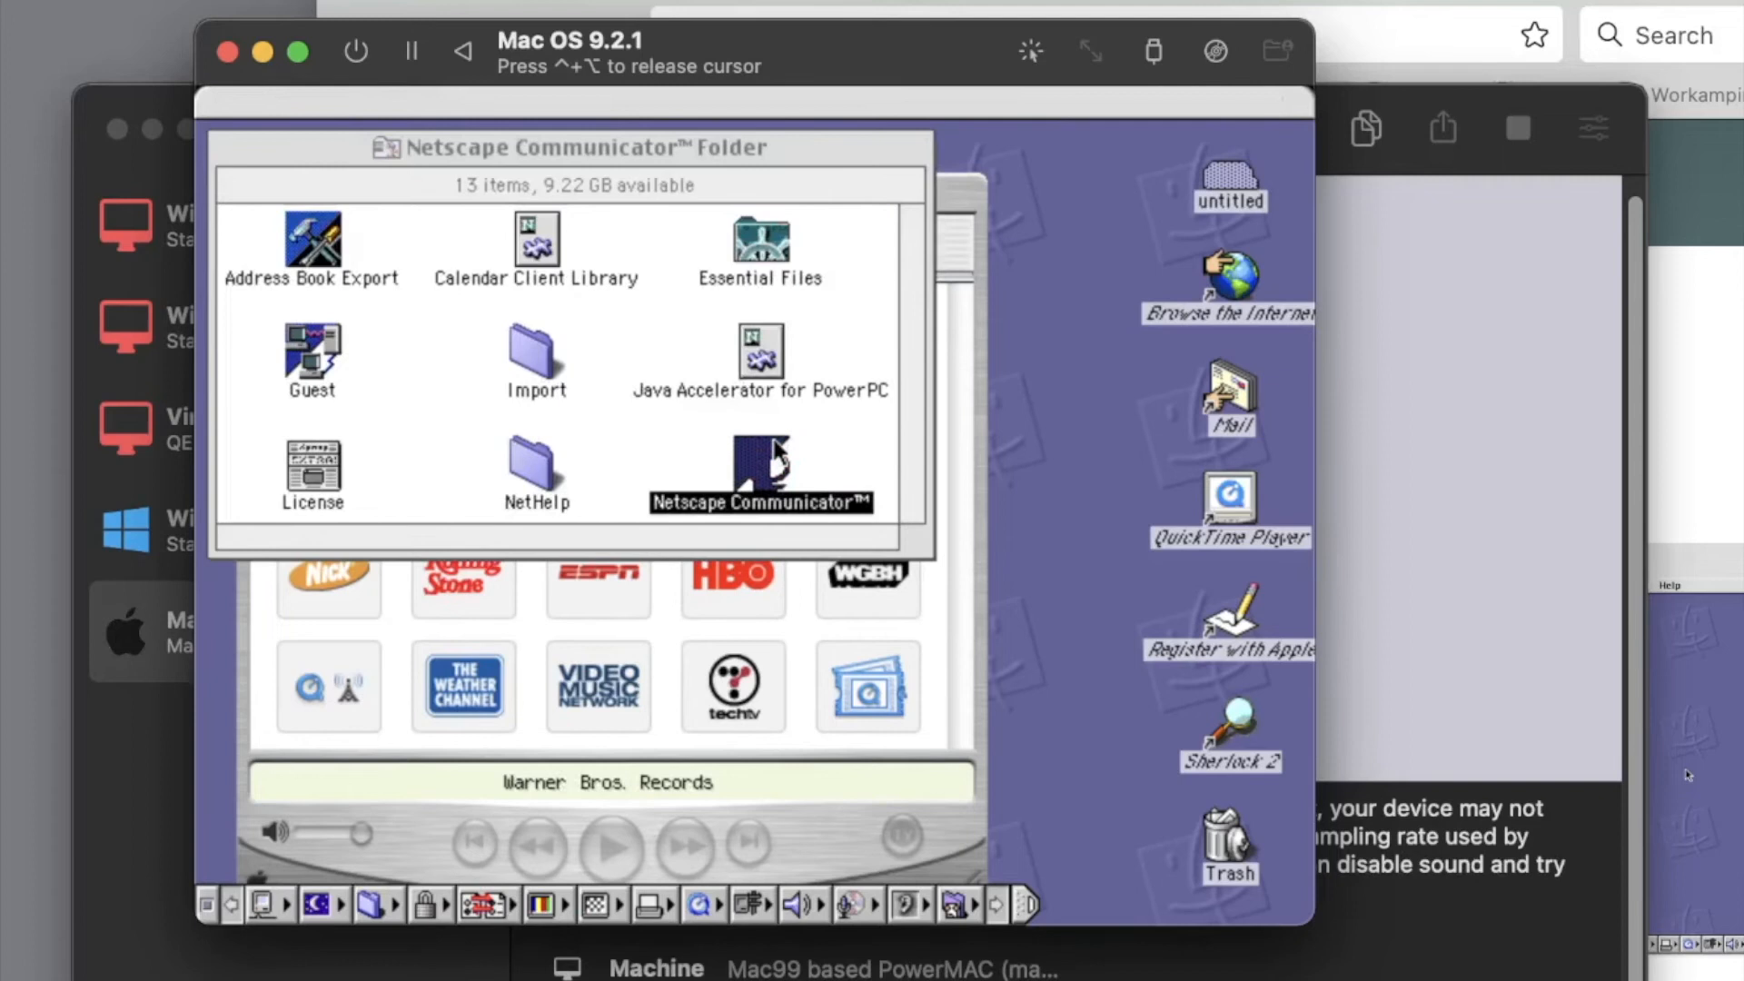
pyautogui.doubleClick(760, 470)
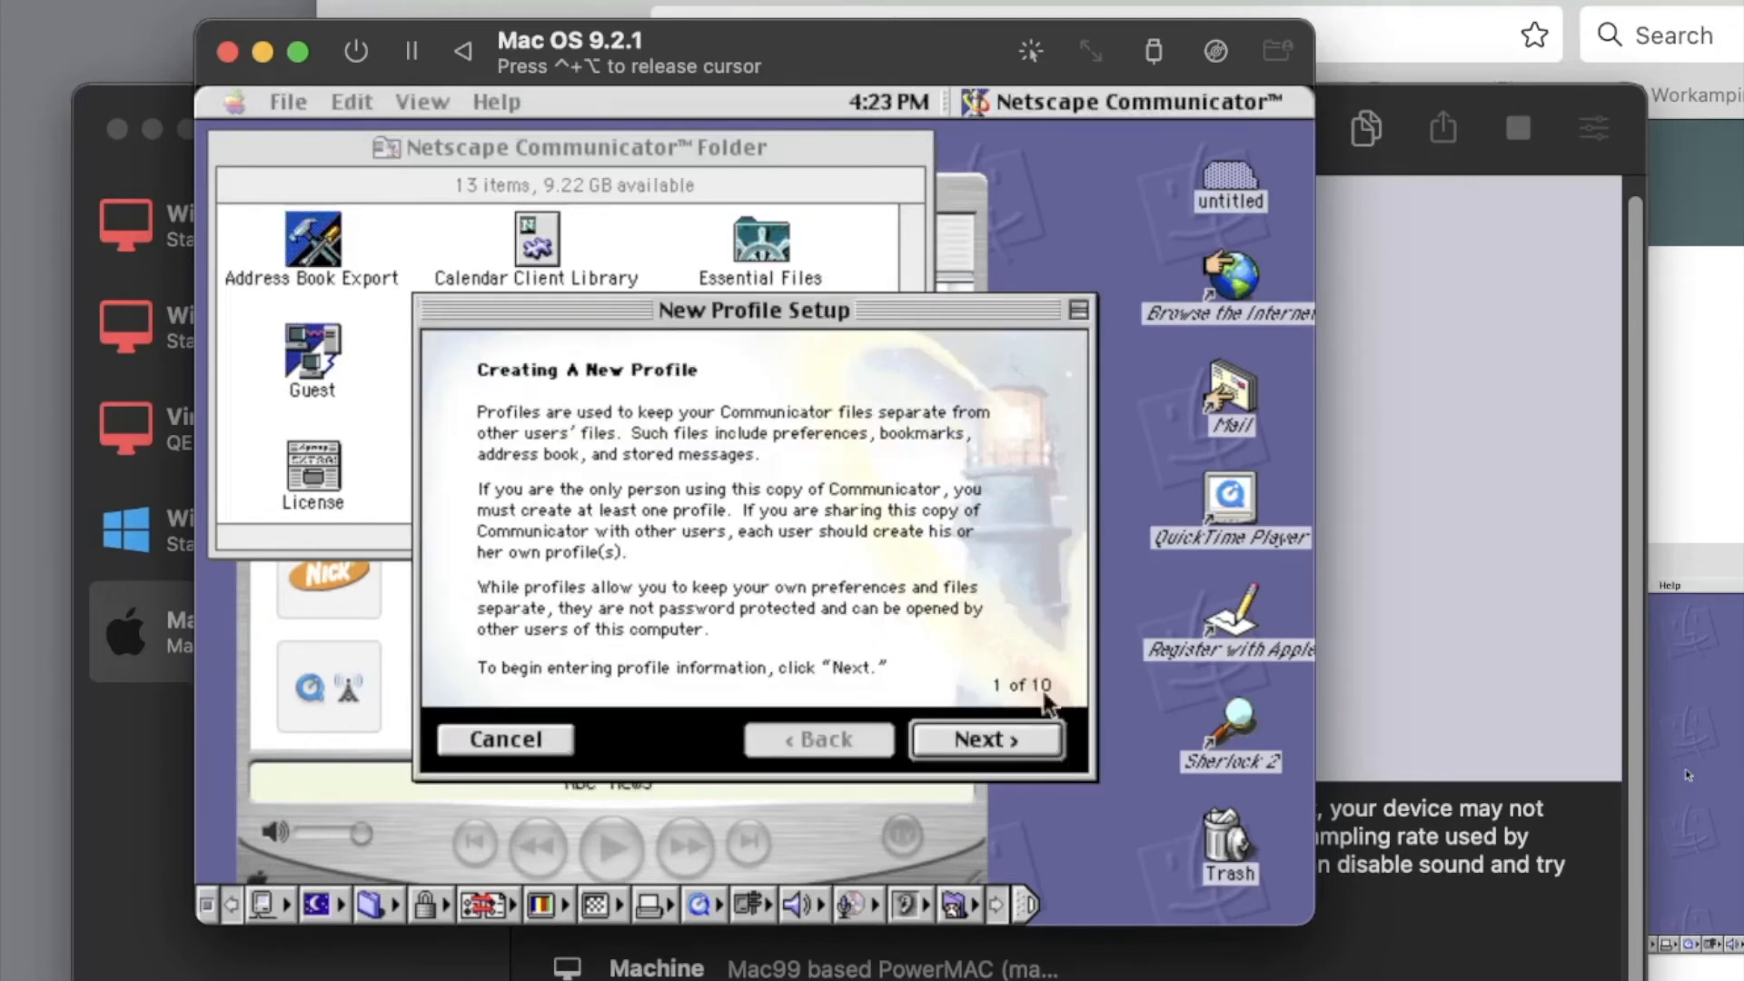
pyautogui.click(982, 739)
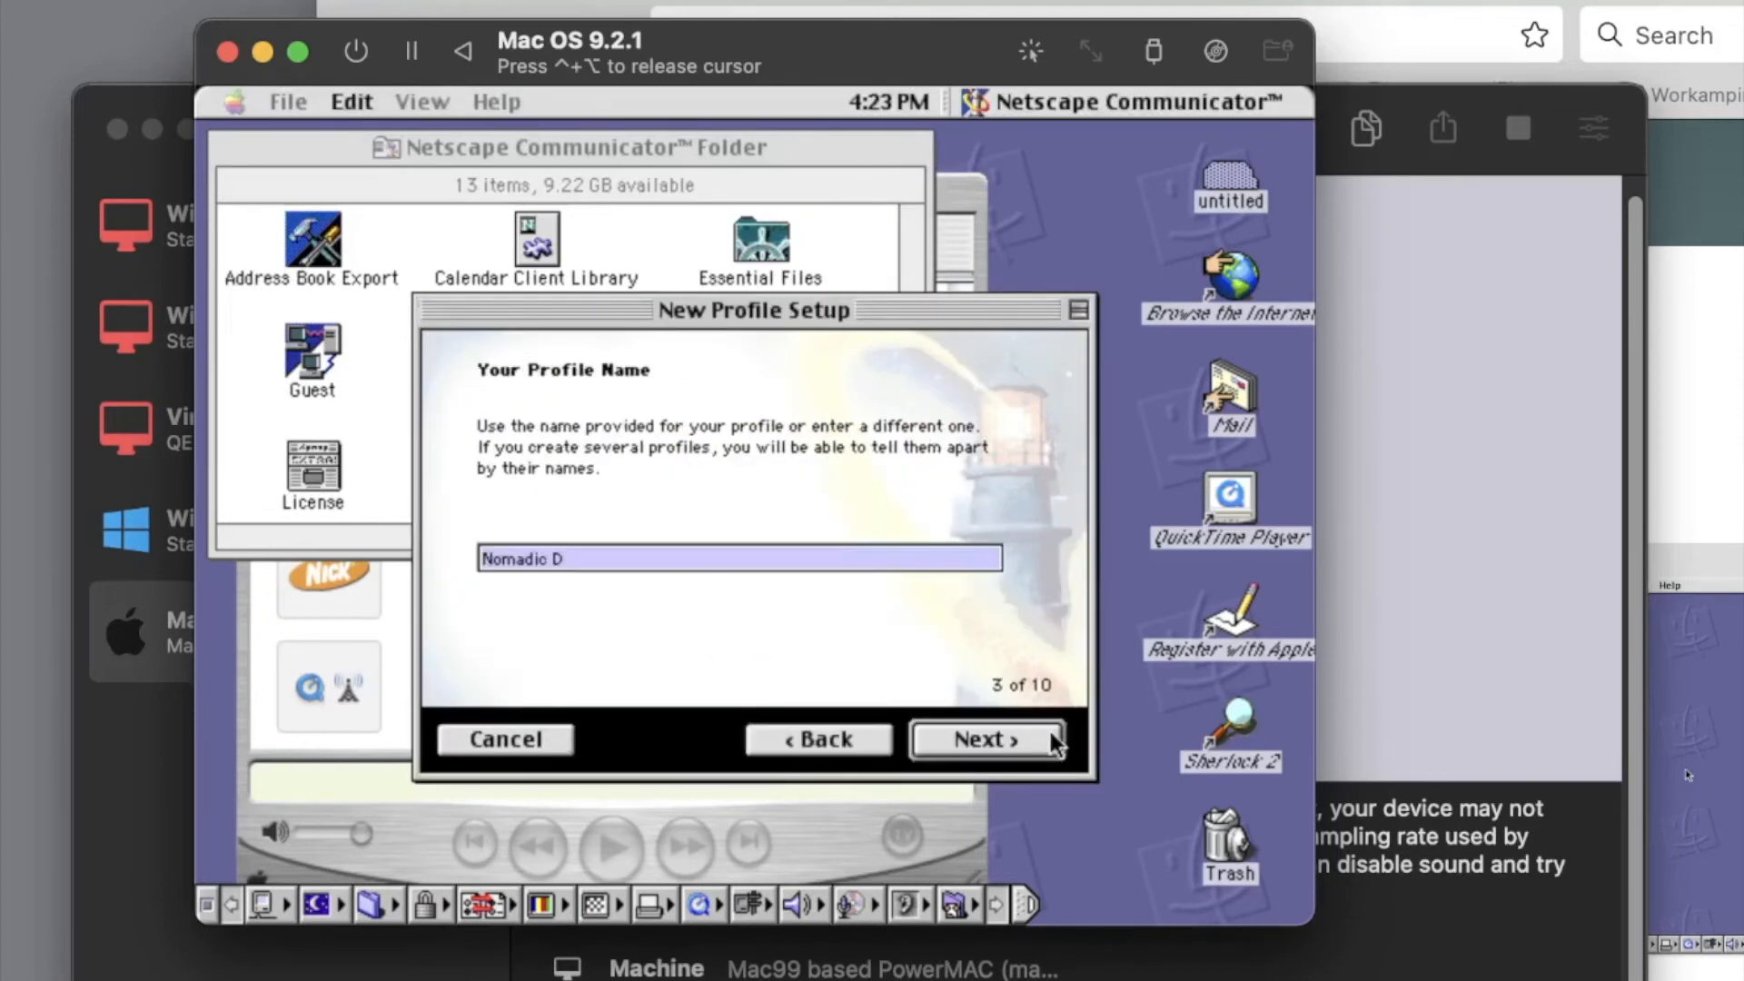
pyautogui.click(983, 739)
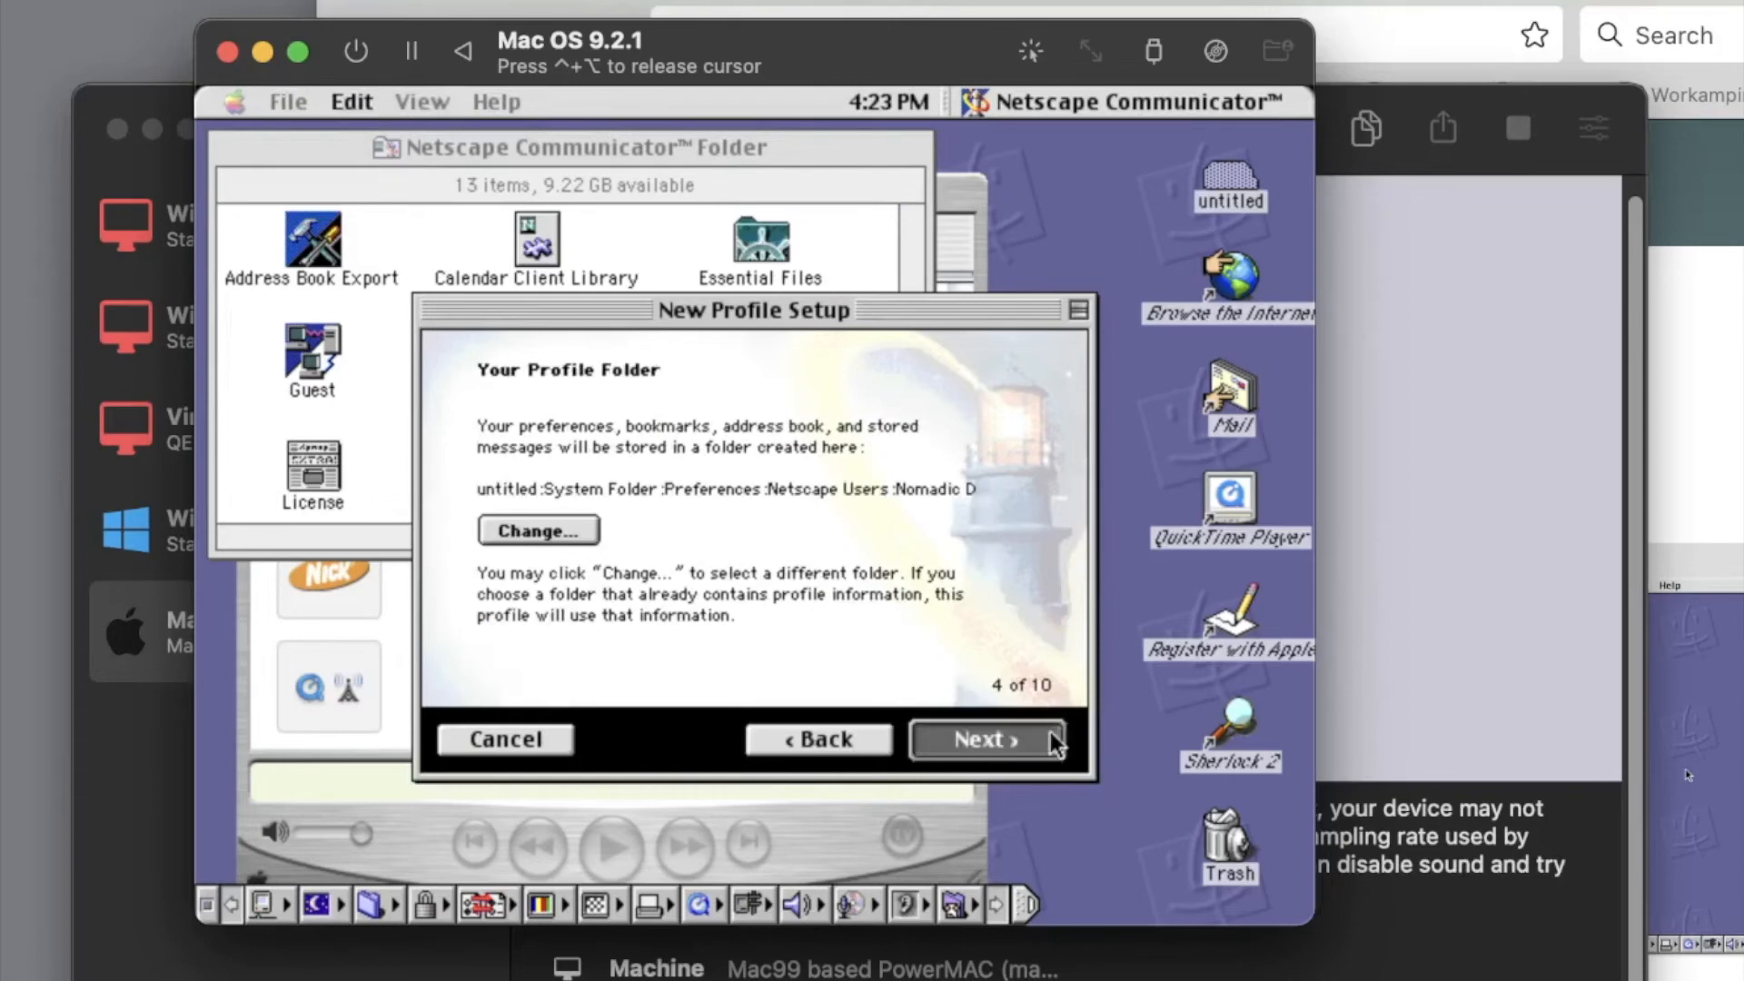
pyautogui.click(983, 740)
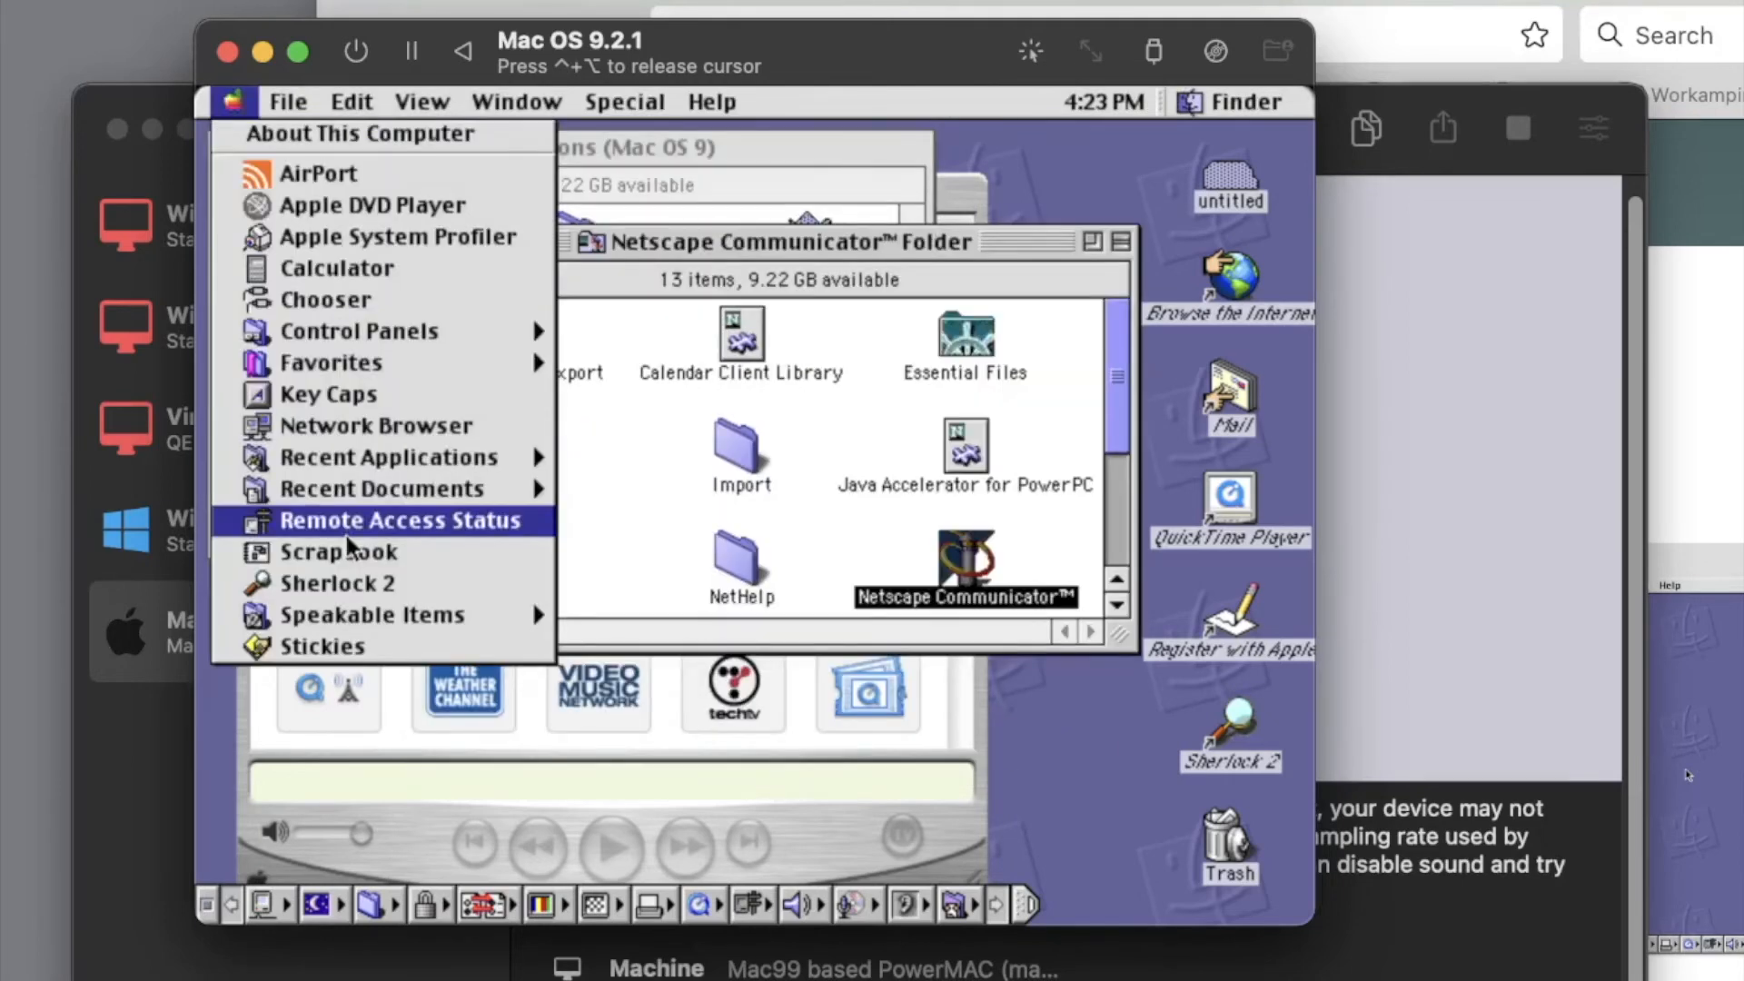
# Step: Browse the Scrapbook to the 3D palm tree, close it, and reopen the Apple menu
pyautogui.click(339, 551)
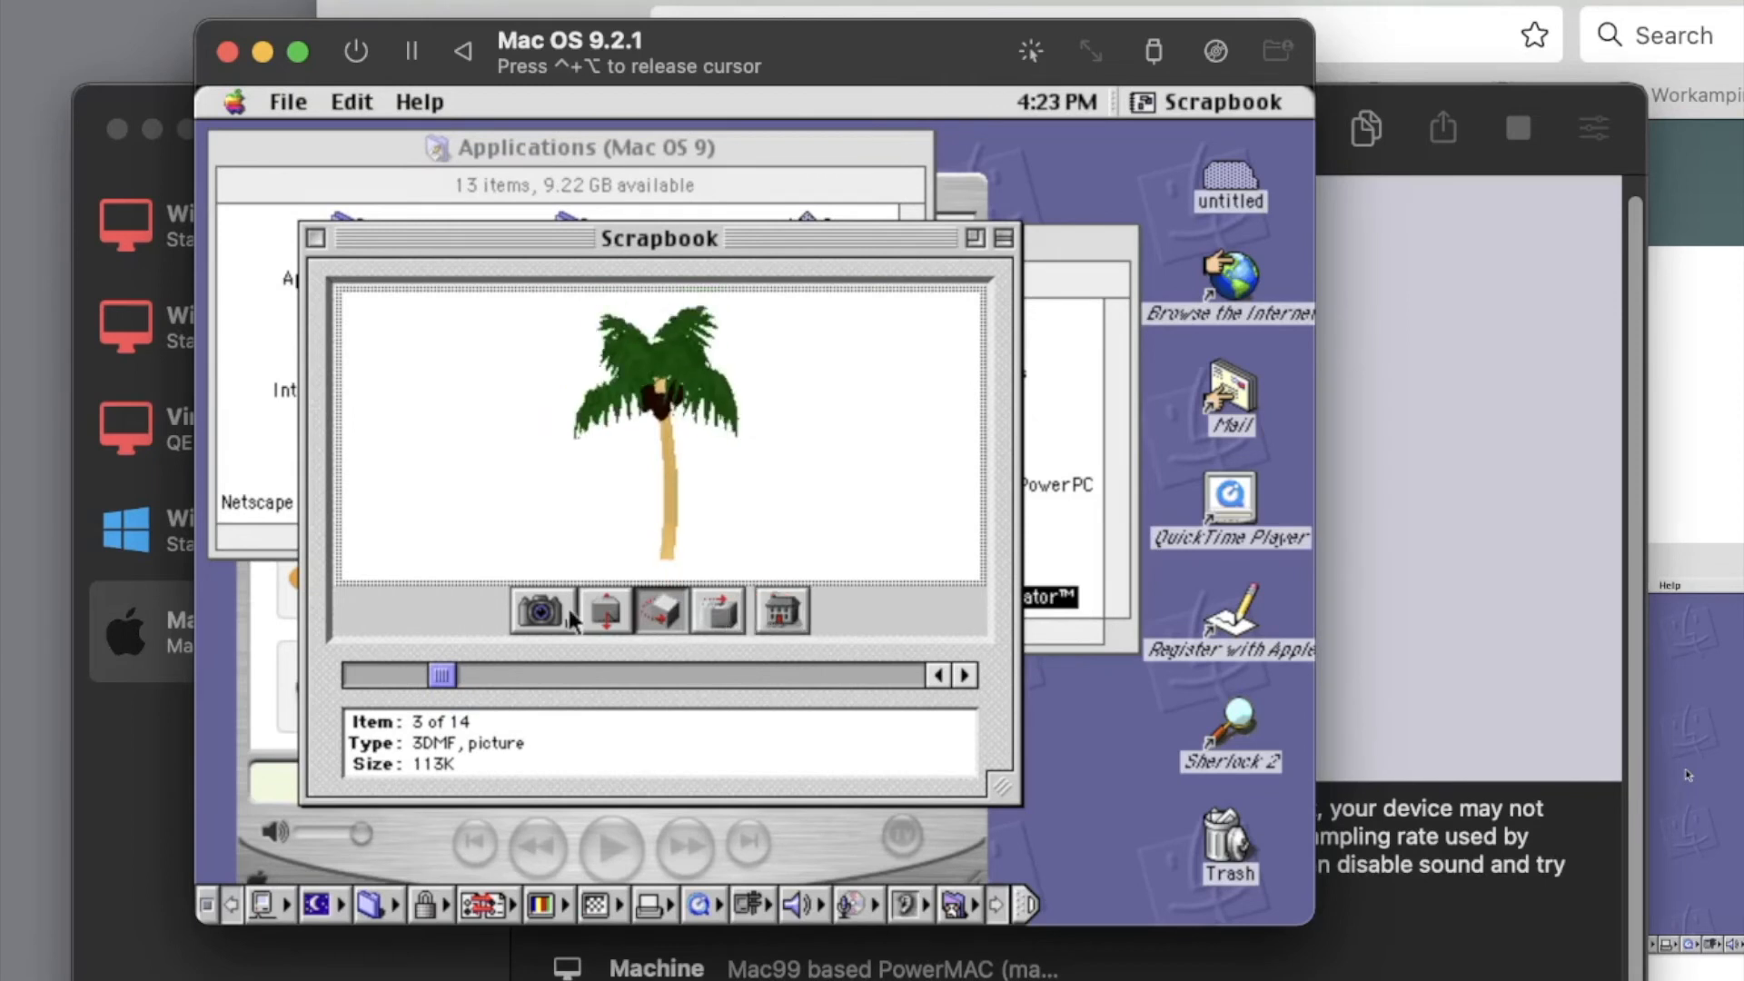
pyautogui.click(540, 609)
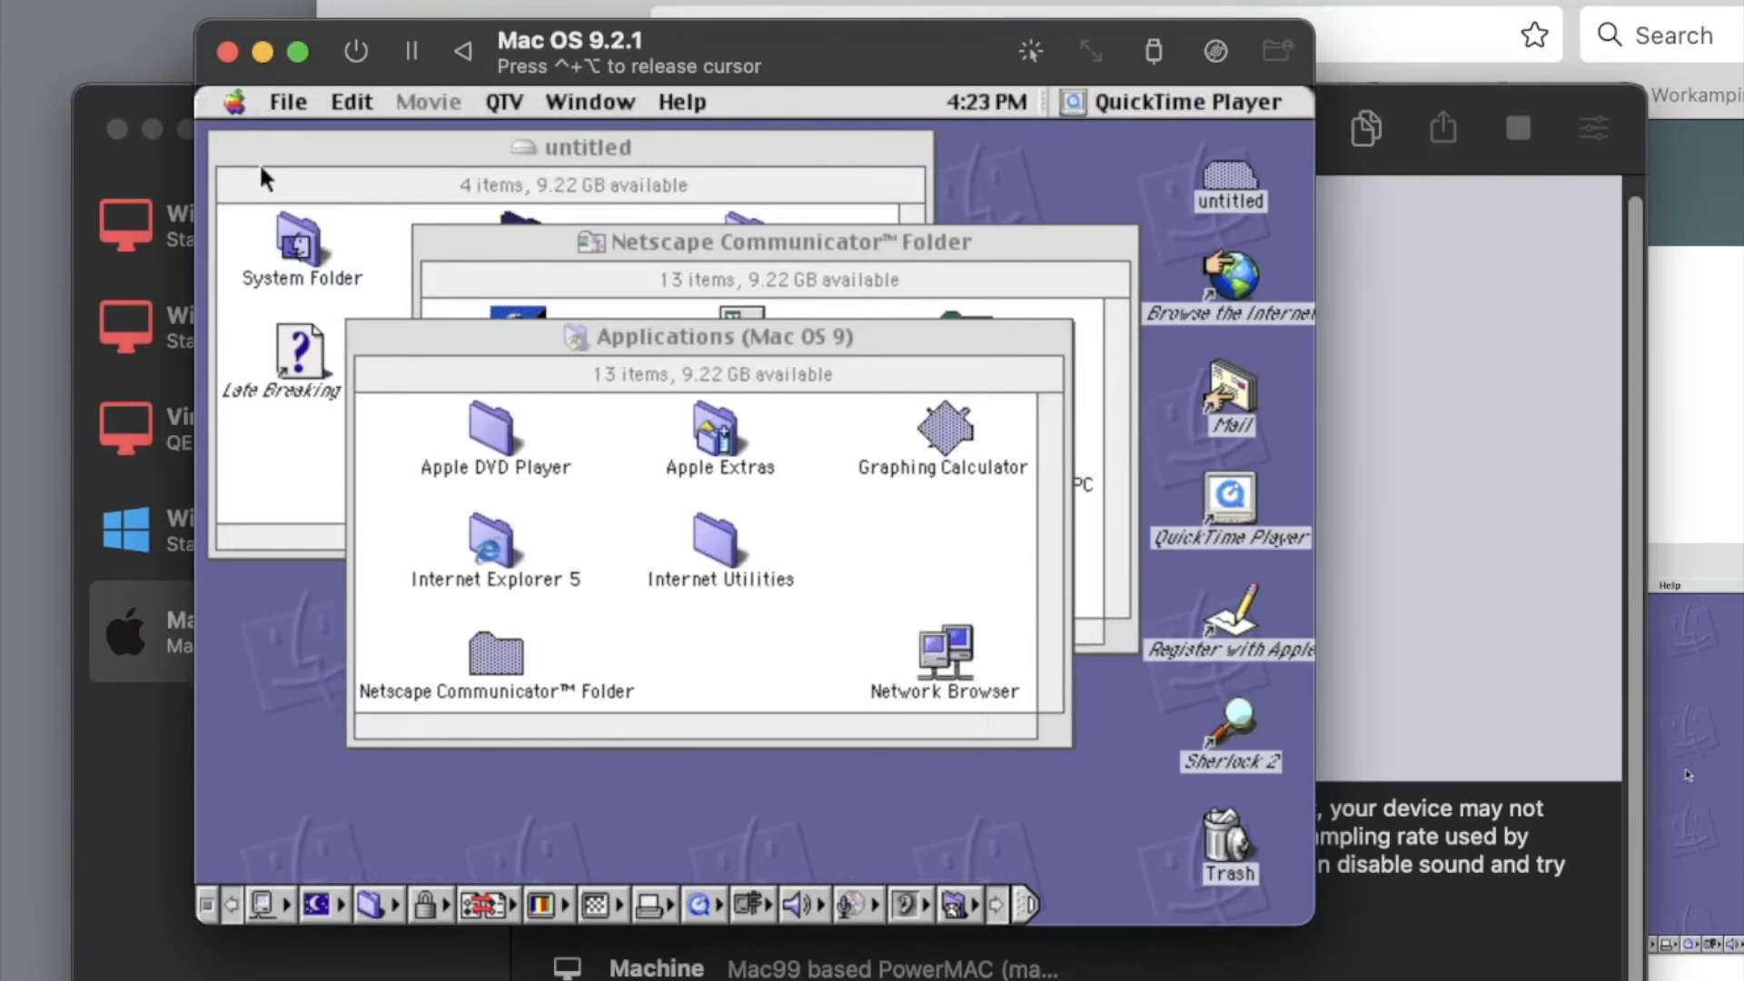
pyautogui.click(234, 100)
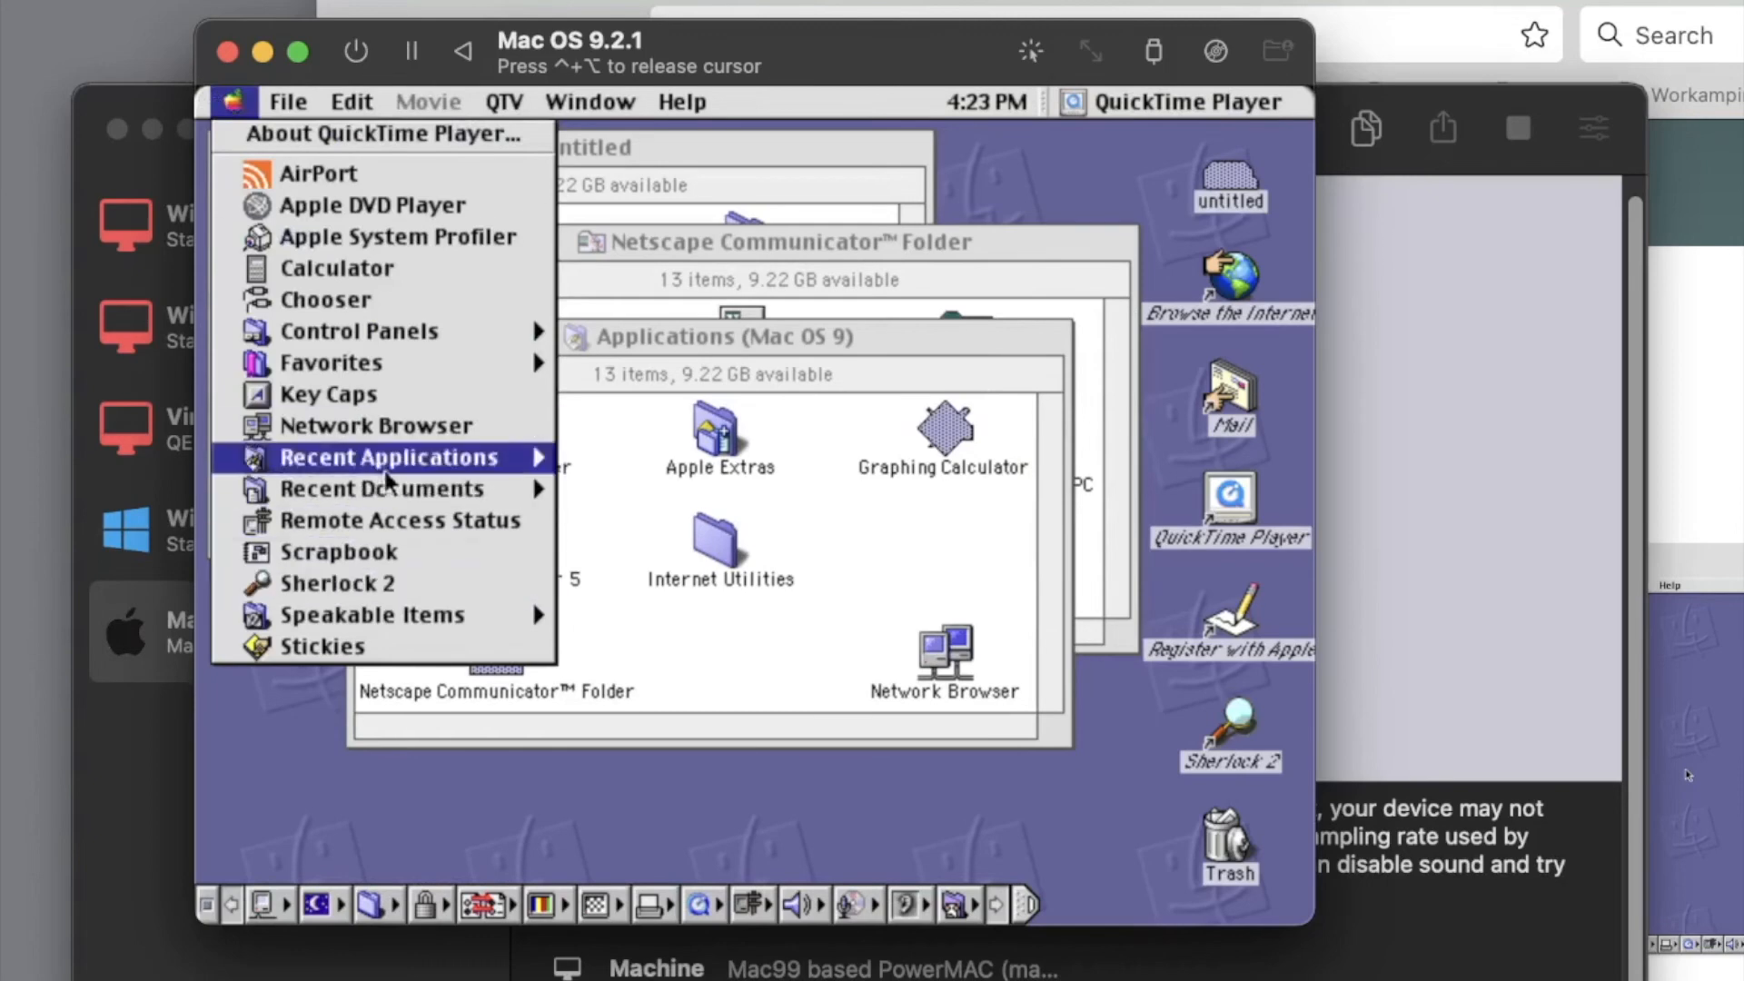